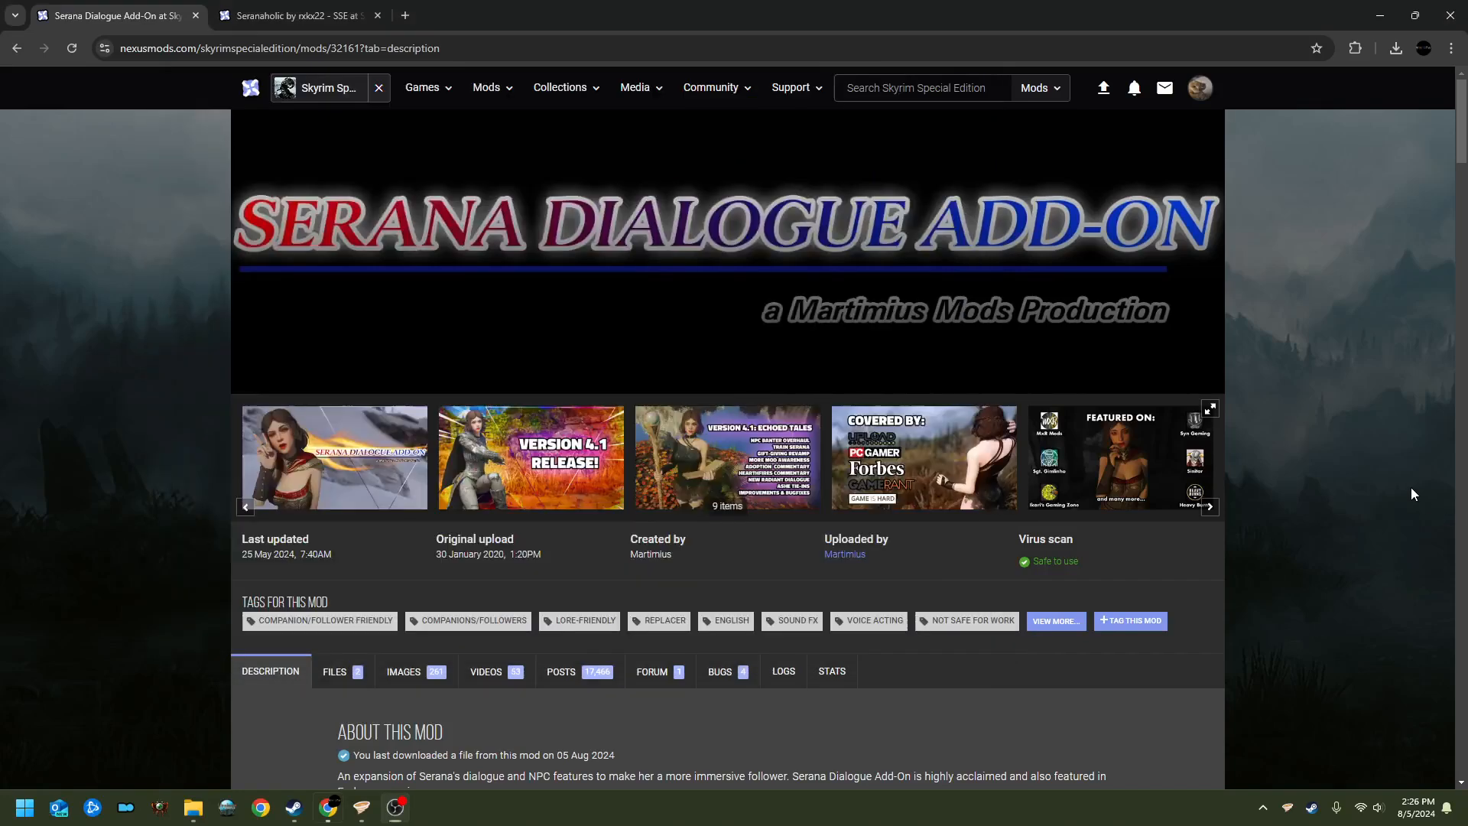
pyautogui.moveTo(1362, 507)
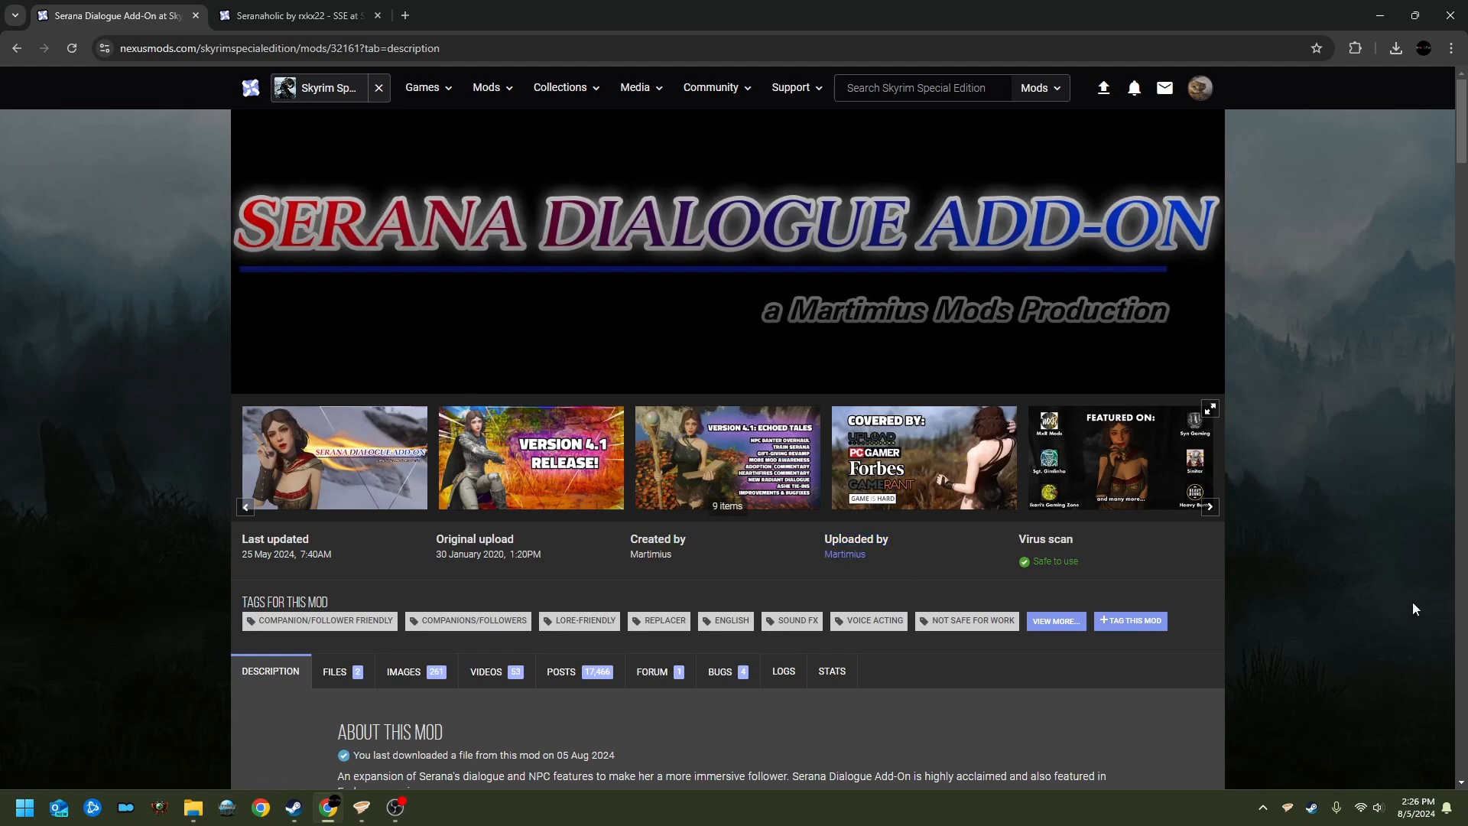
pyautogui.moveTo(1086, 423)
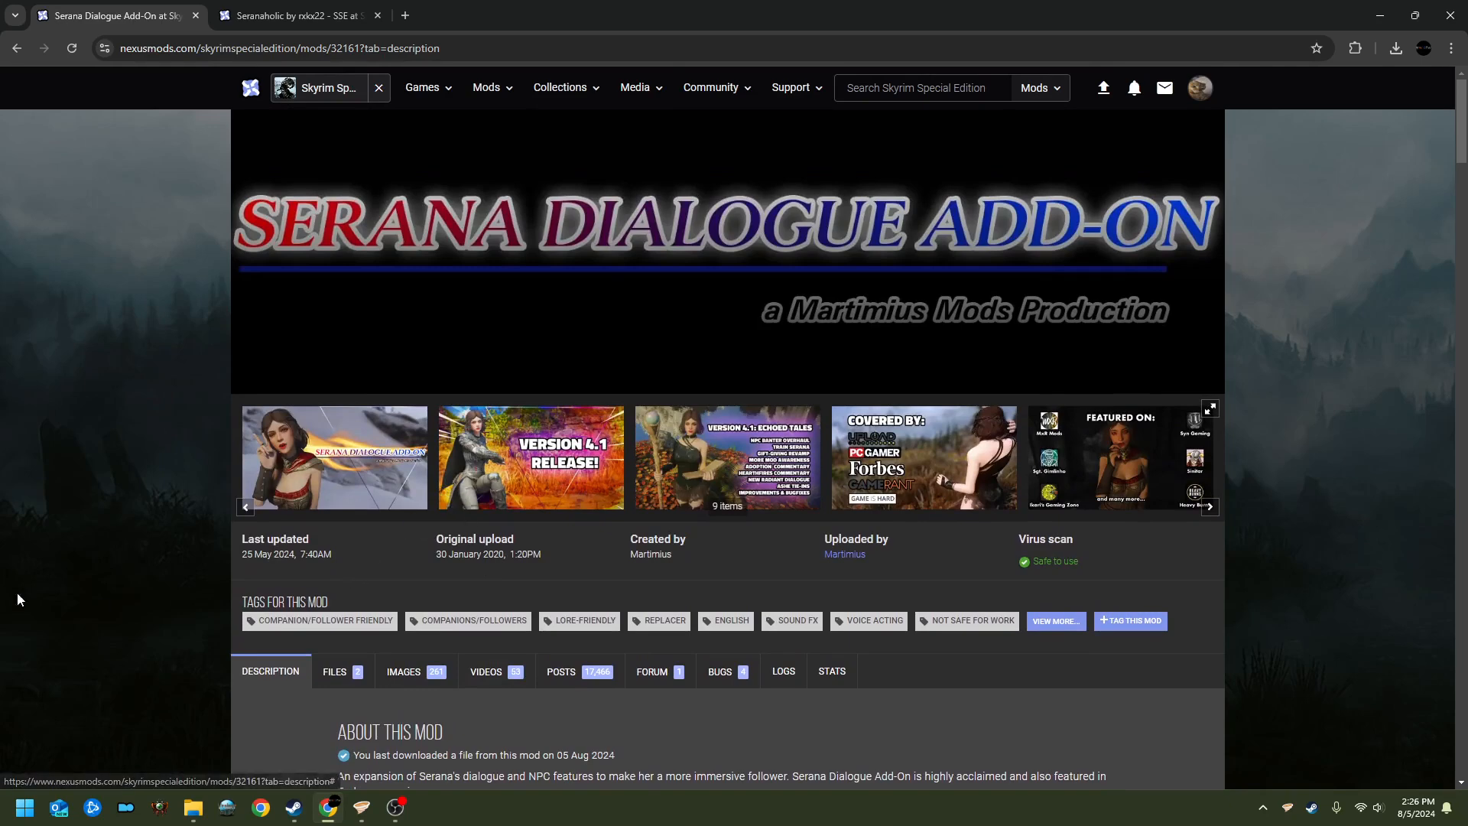
pyautogui.moveTo(364, 493)
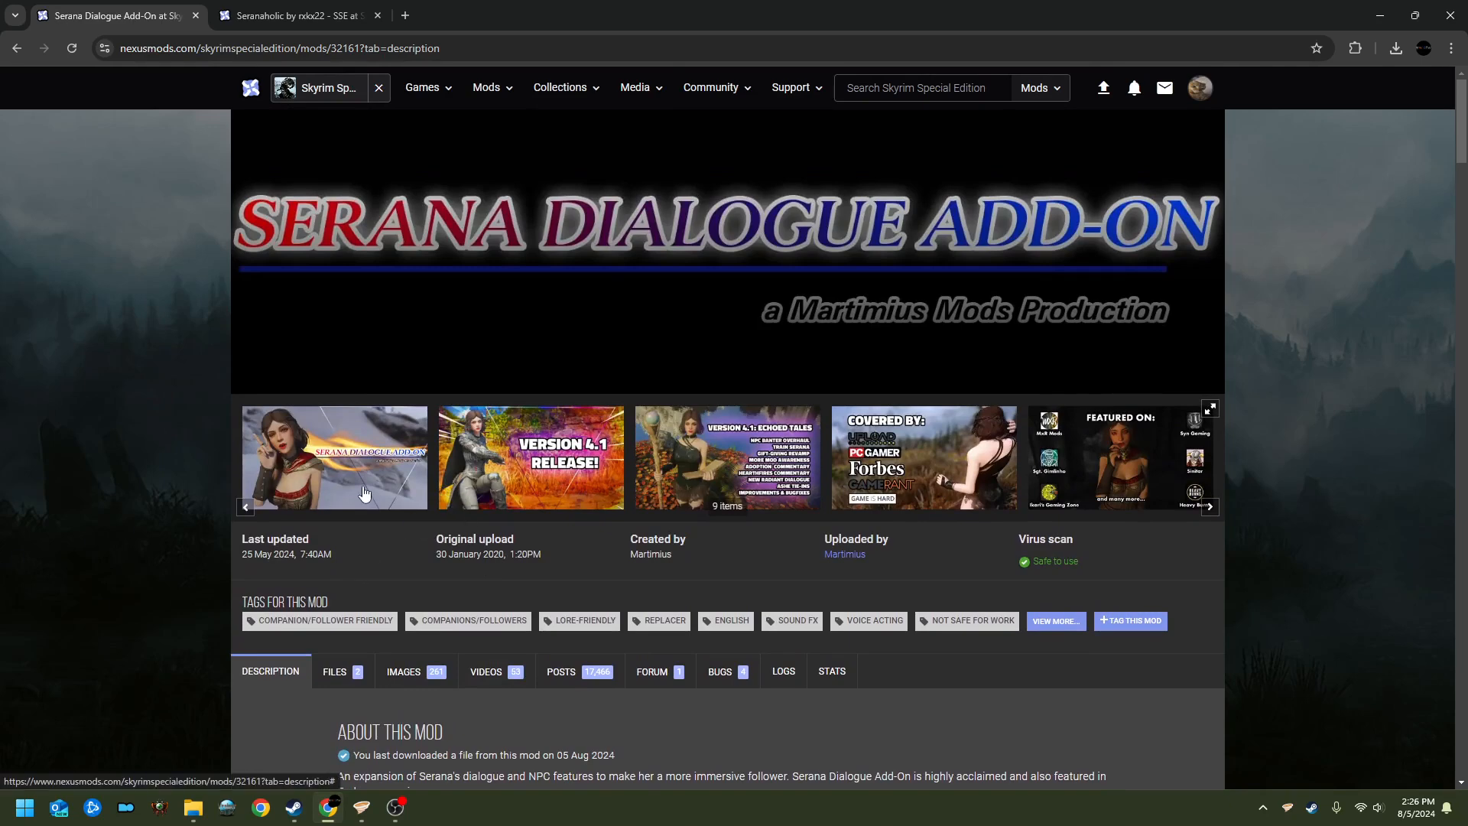
# Step: Expand the add-on's Requirements and open the Serana Dialogue Add-On Patch Hub in a new tab
pyautogui.scroll(-3)
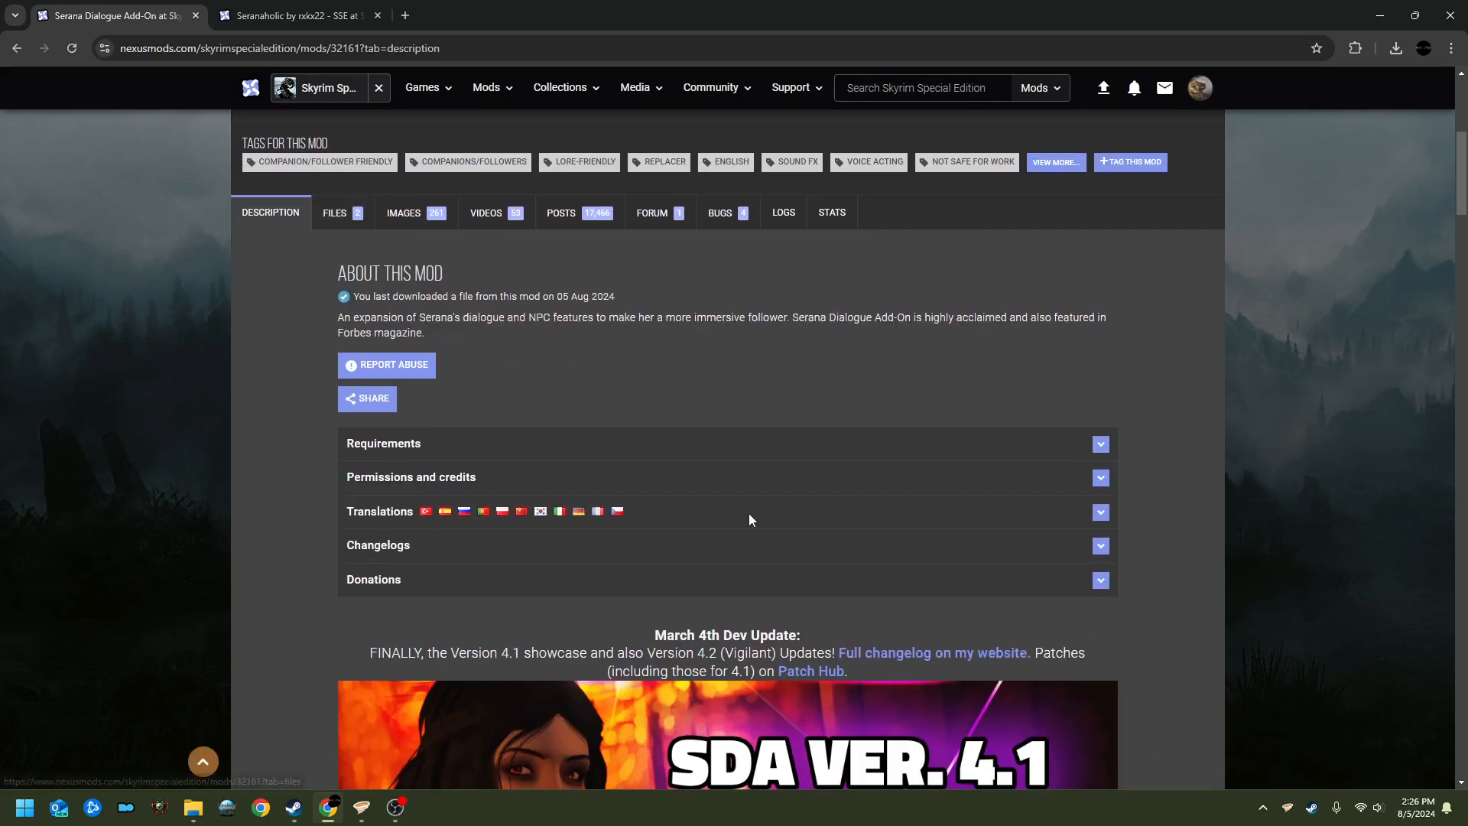
pyautogui.scroll(3)
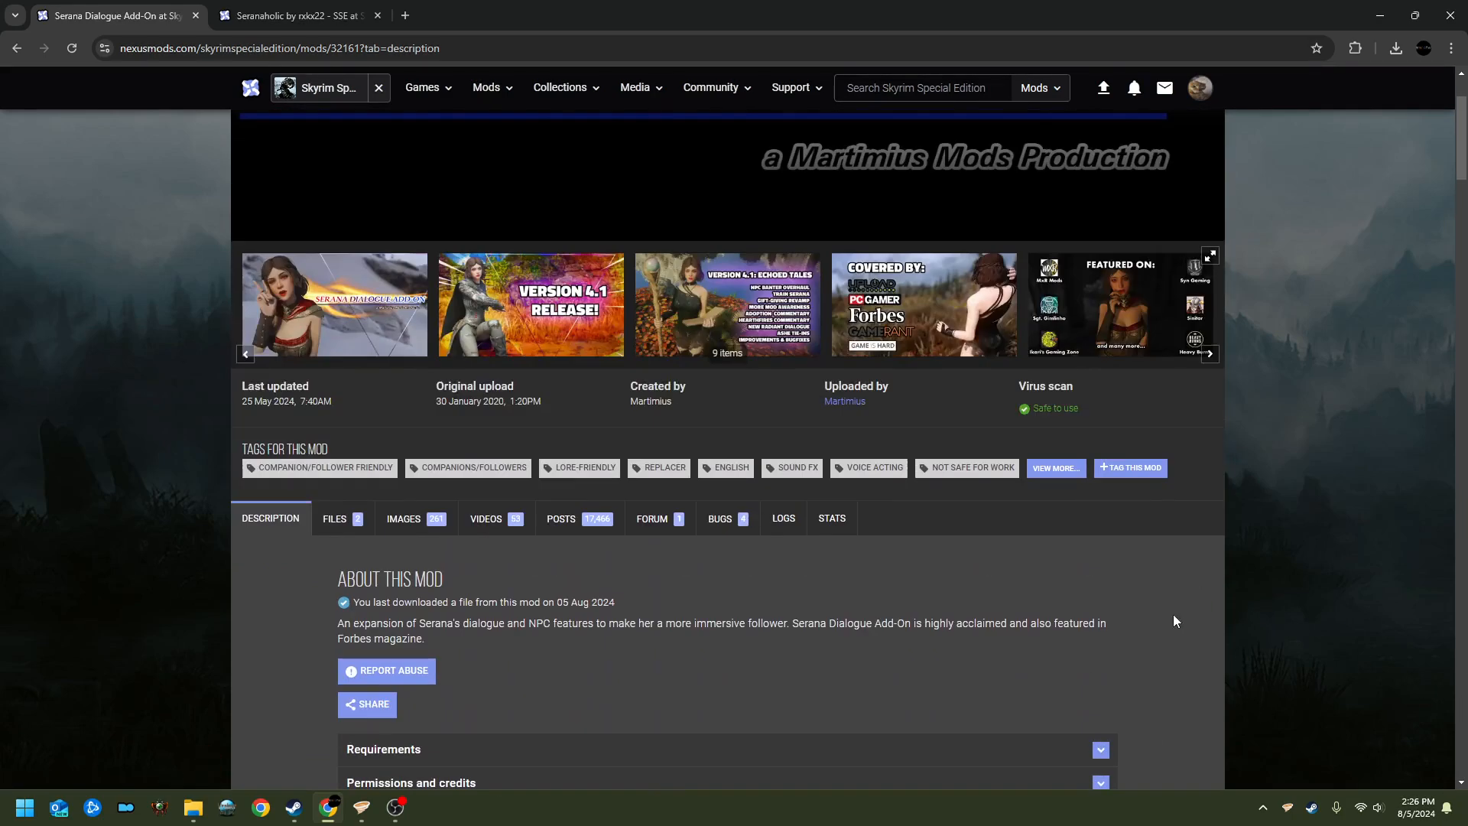
pyautogui.moveTo(526, 618)
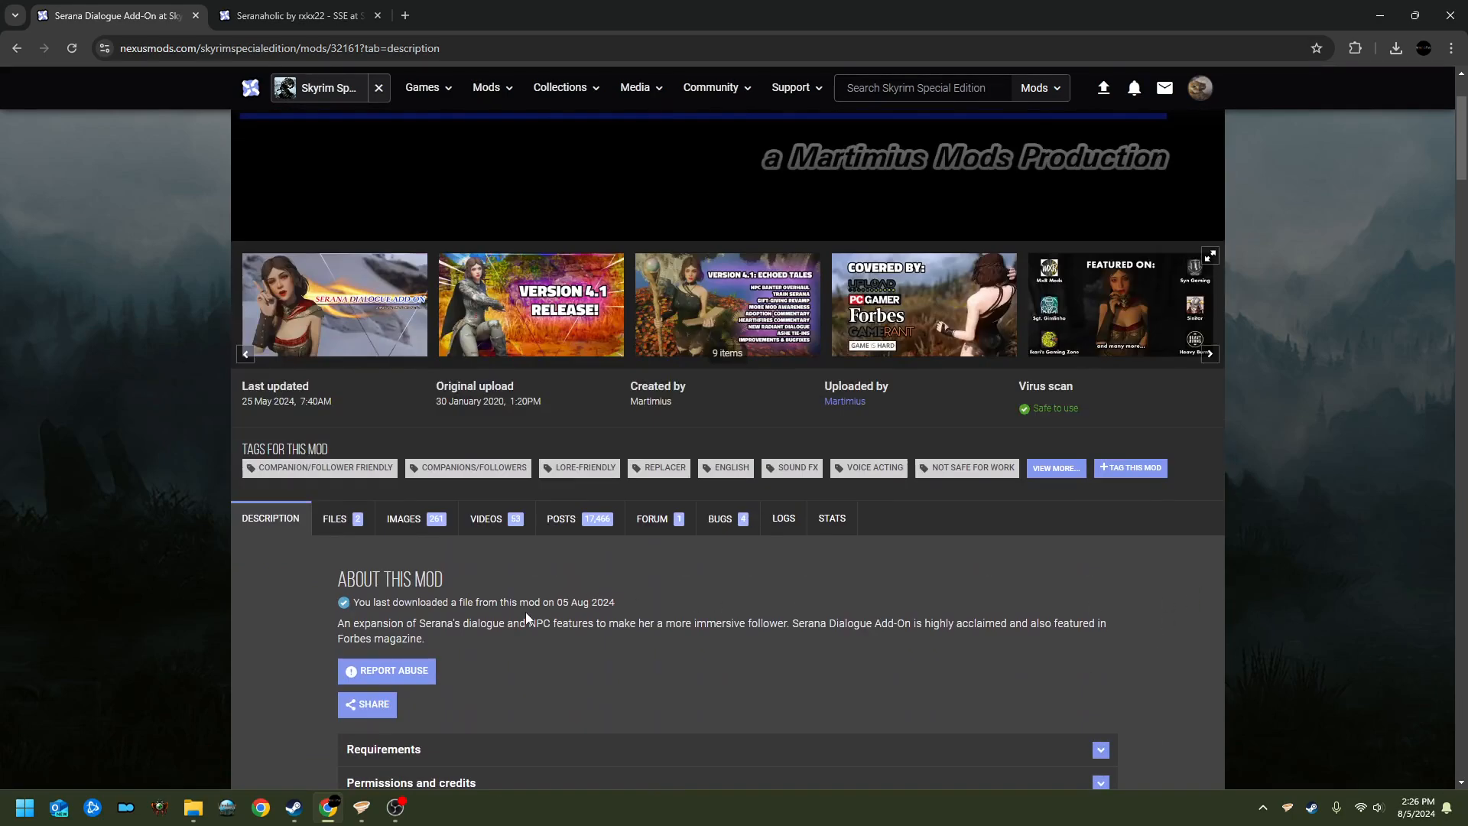
pyautogui.scroll(-3)
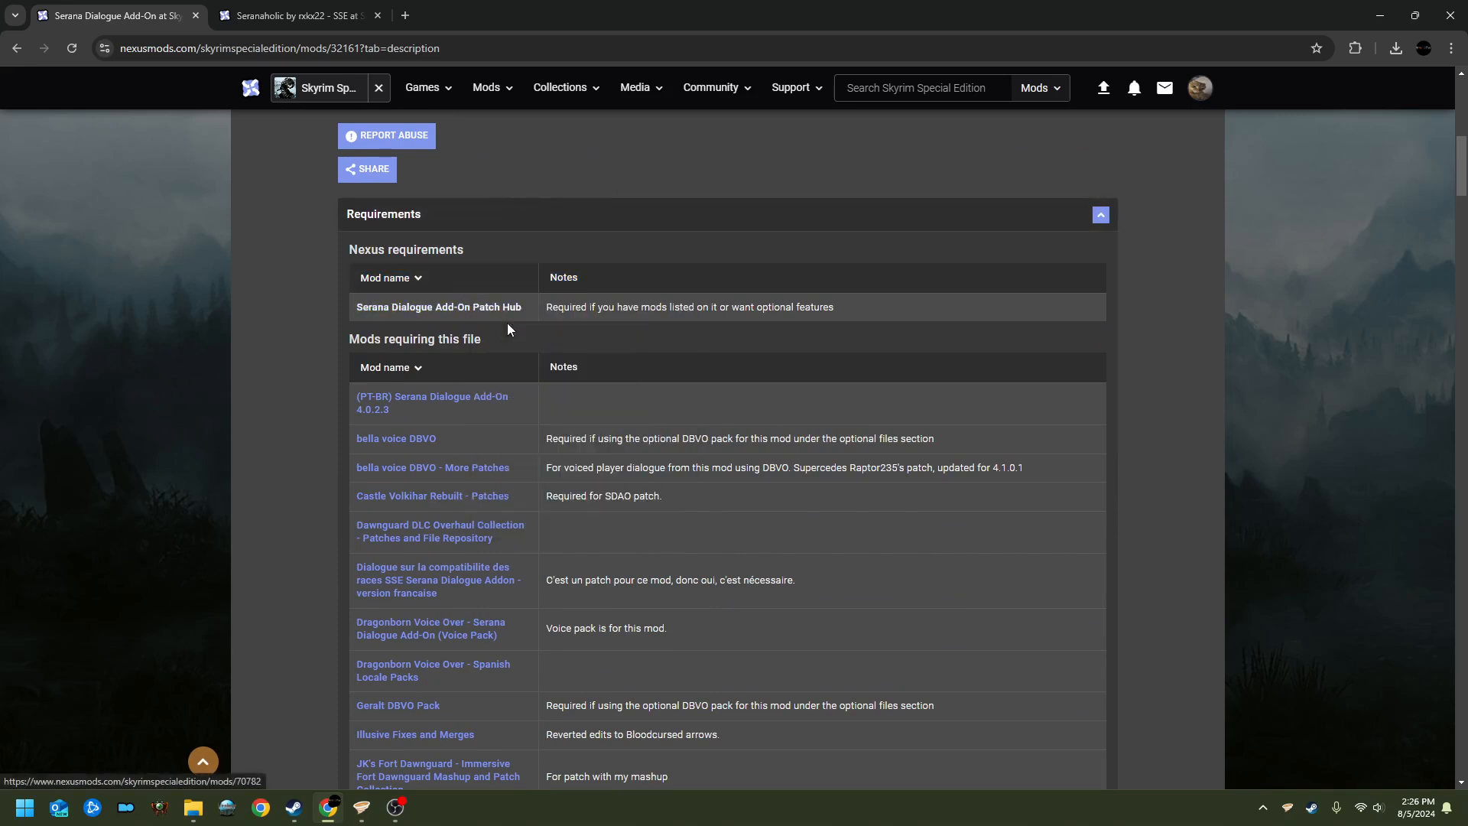
pyautogui.click(438, 306)
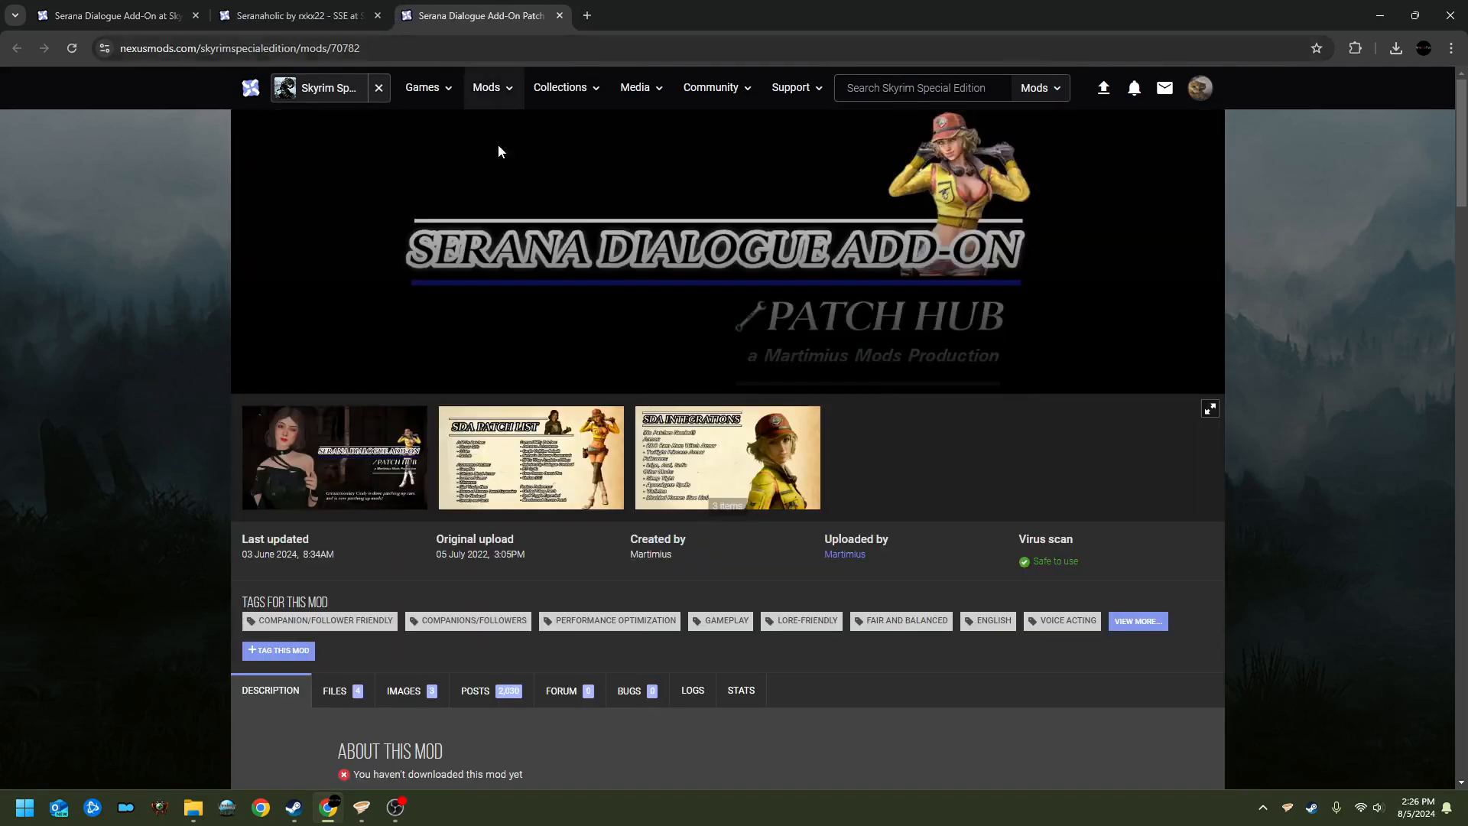
pyautogui.moveTo(471, 264)
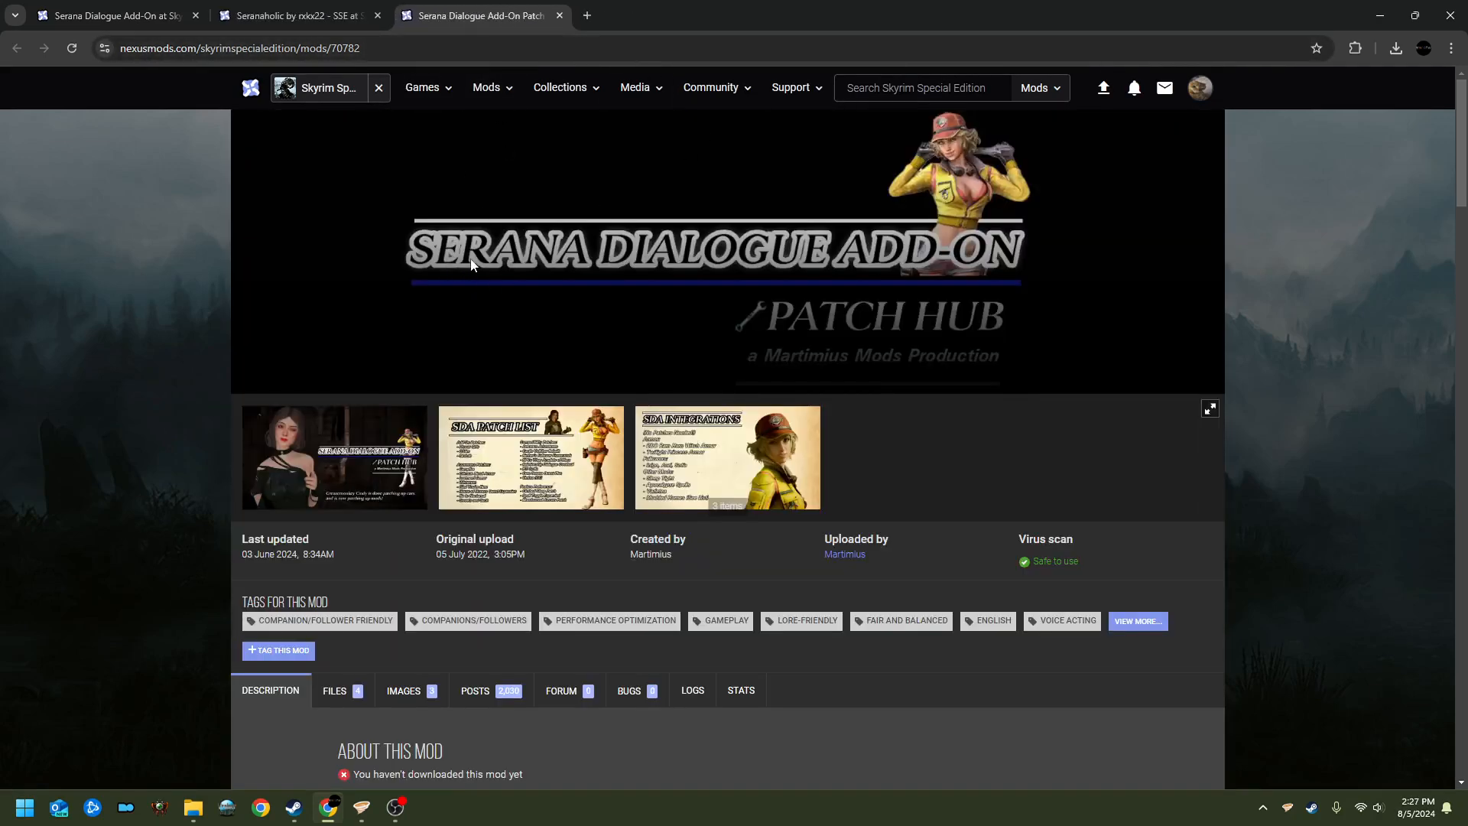
pyautogui.scroll(-3)
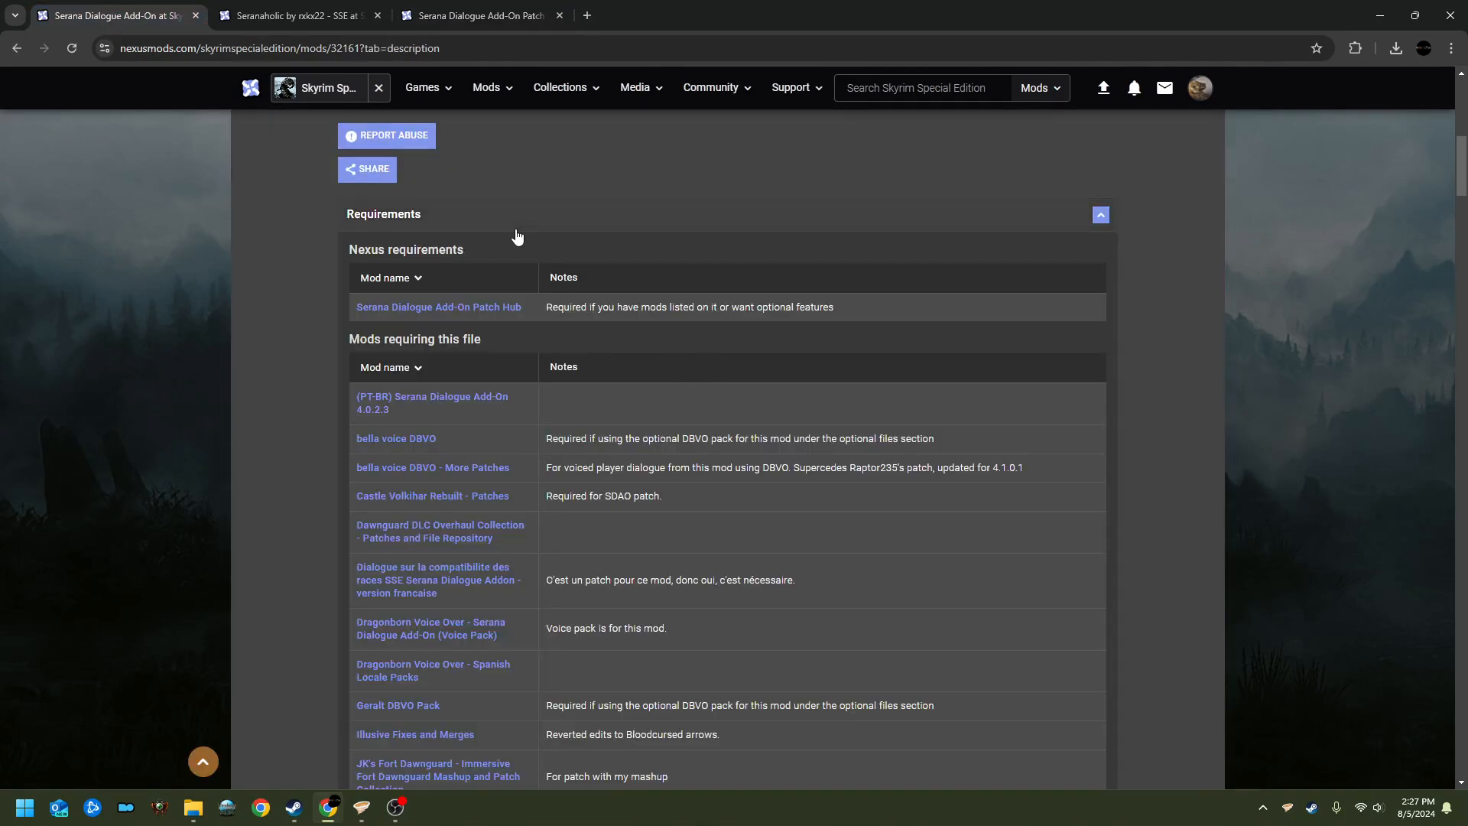
pyautogui.moveTo(509, 239)
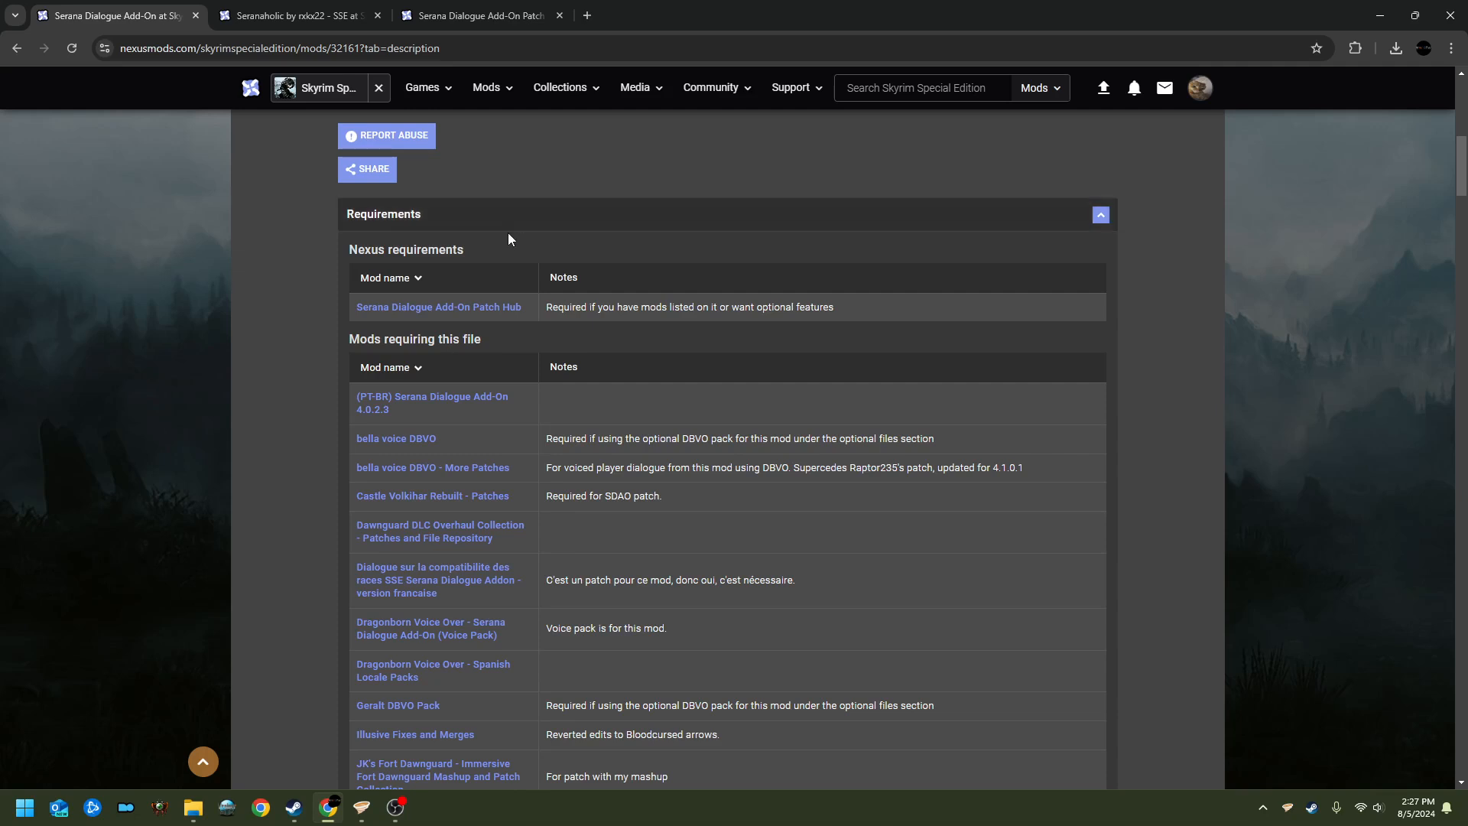
pyautogui.click(295, 16)
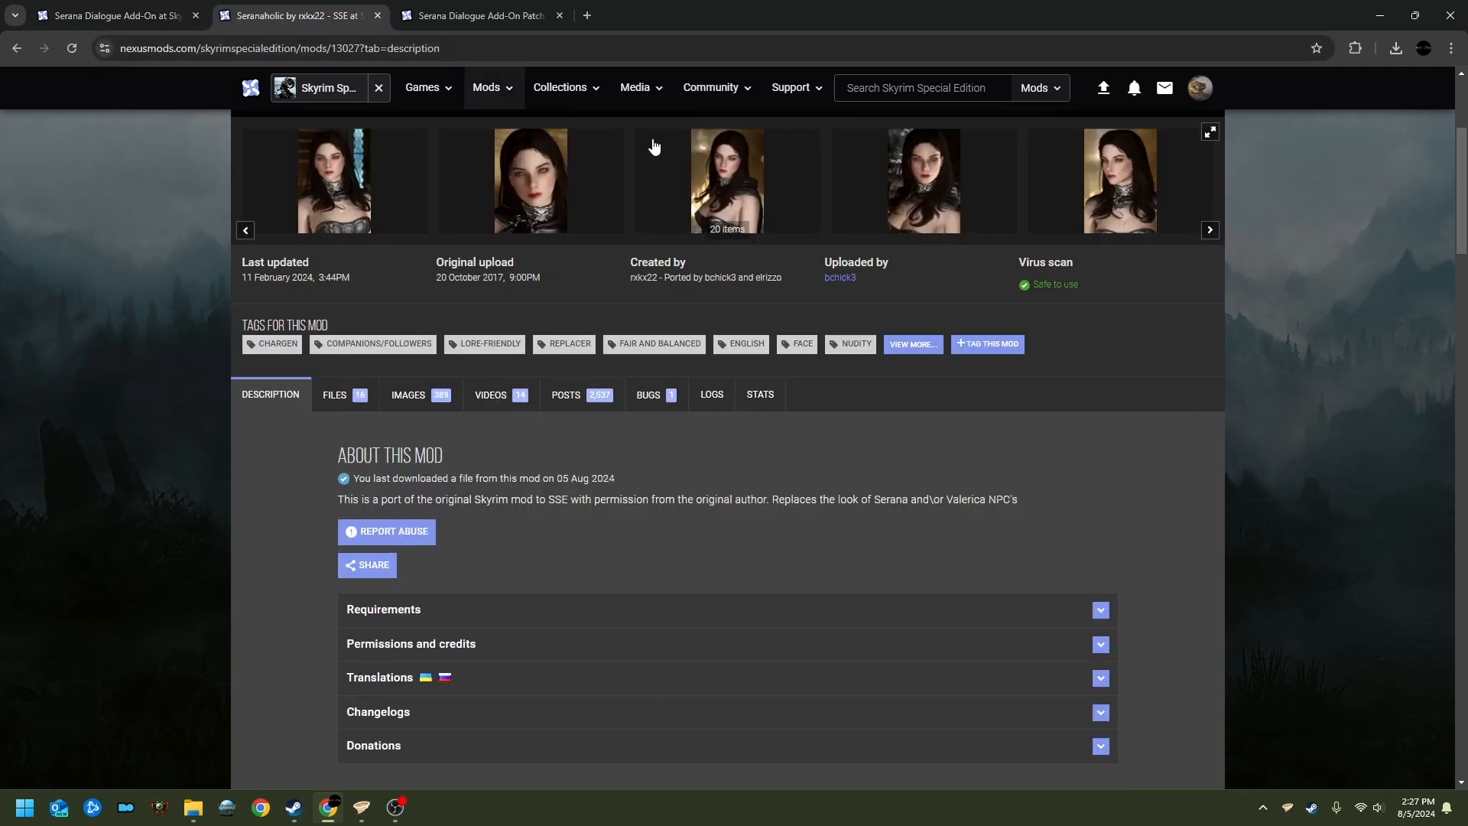
pyautogui.scroll(3)
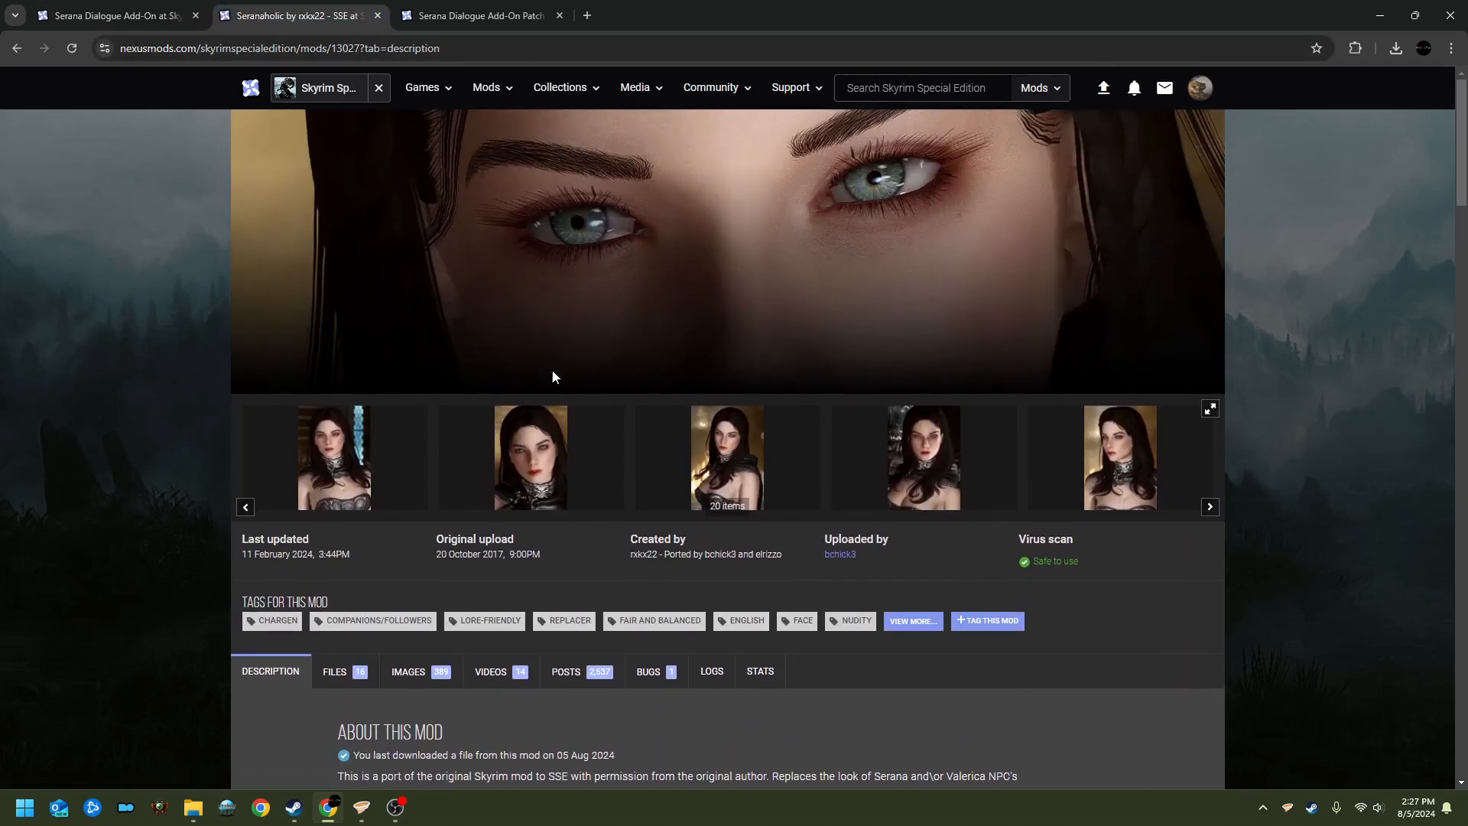
pyautogui.moveTo(772, 504)
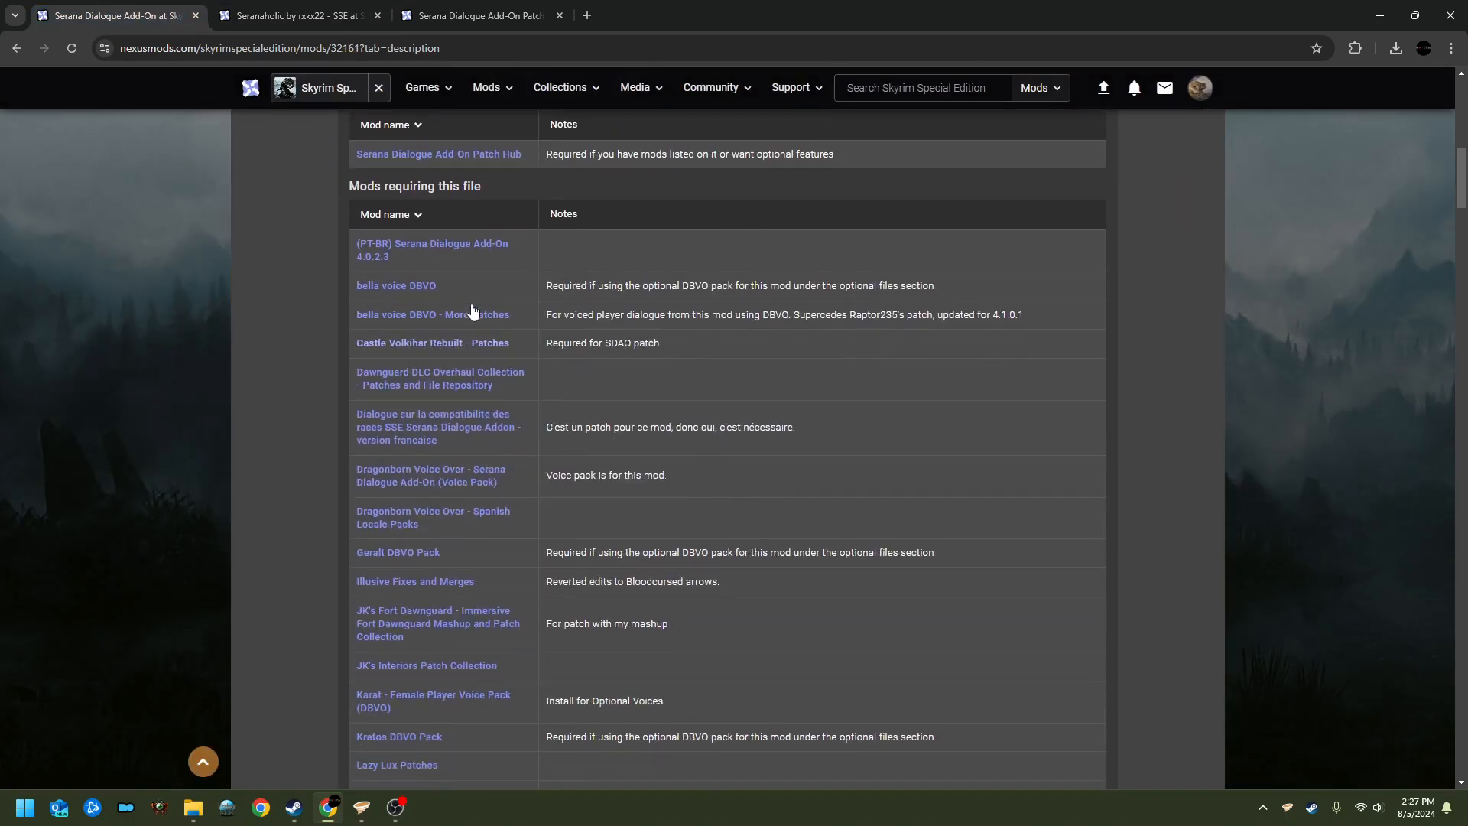
pyautogui.scroll(-3)
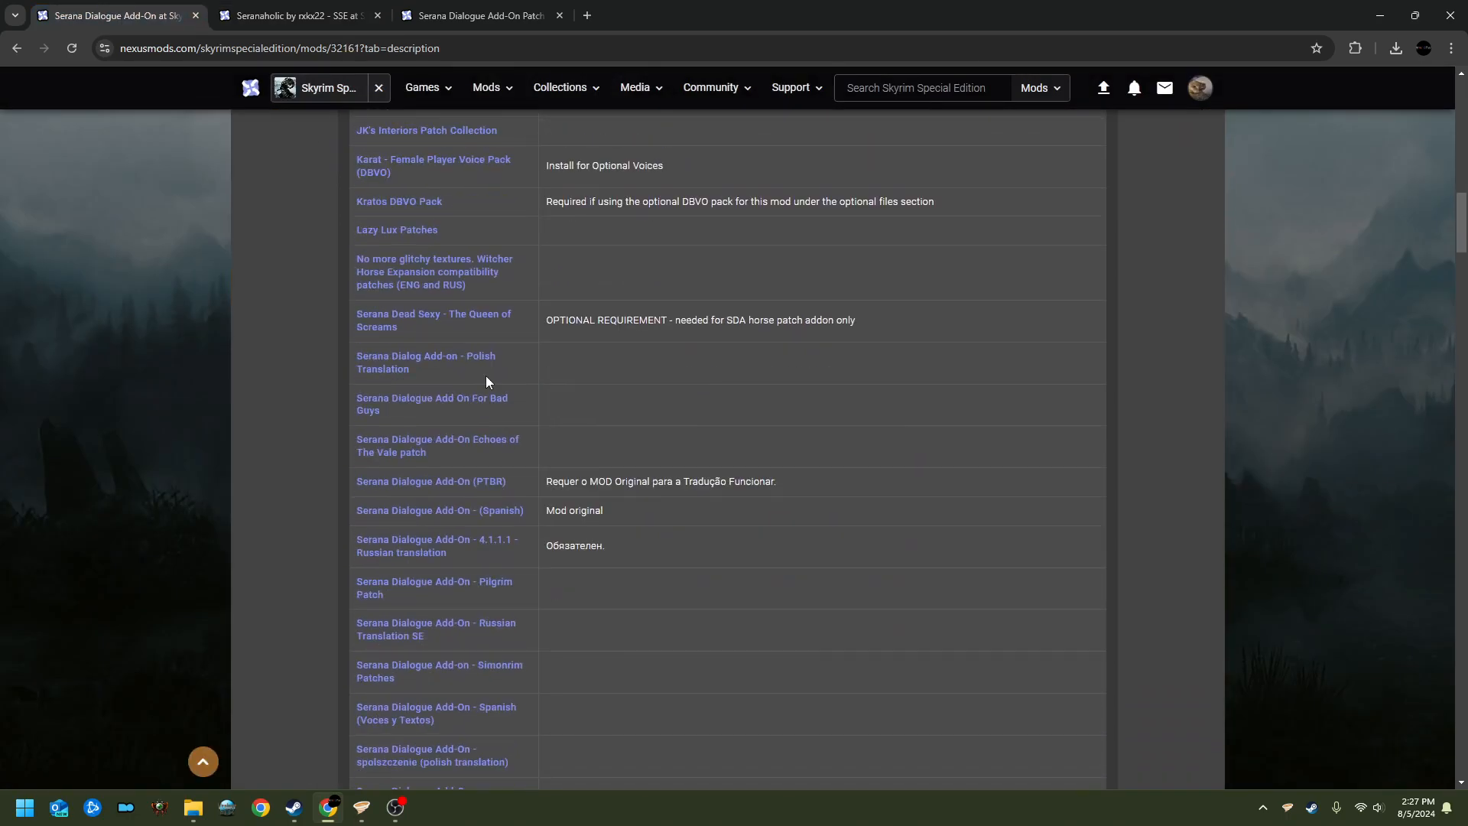
pyautogui.scroll(-3)
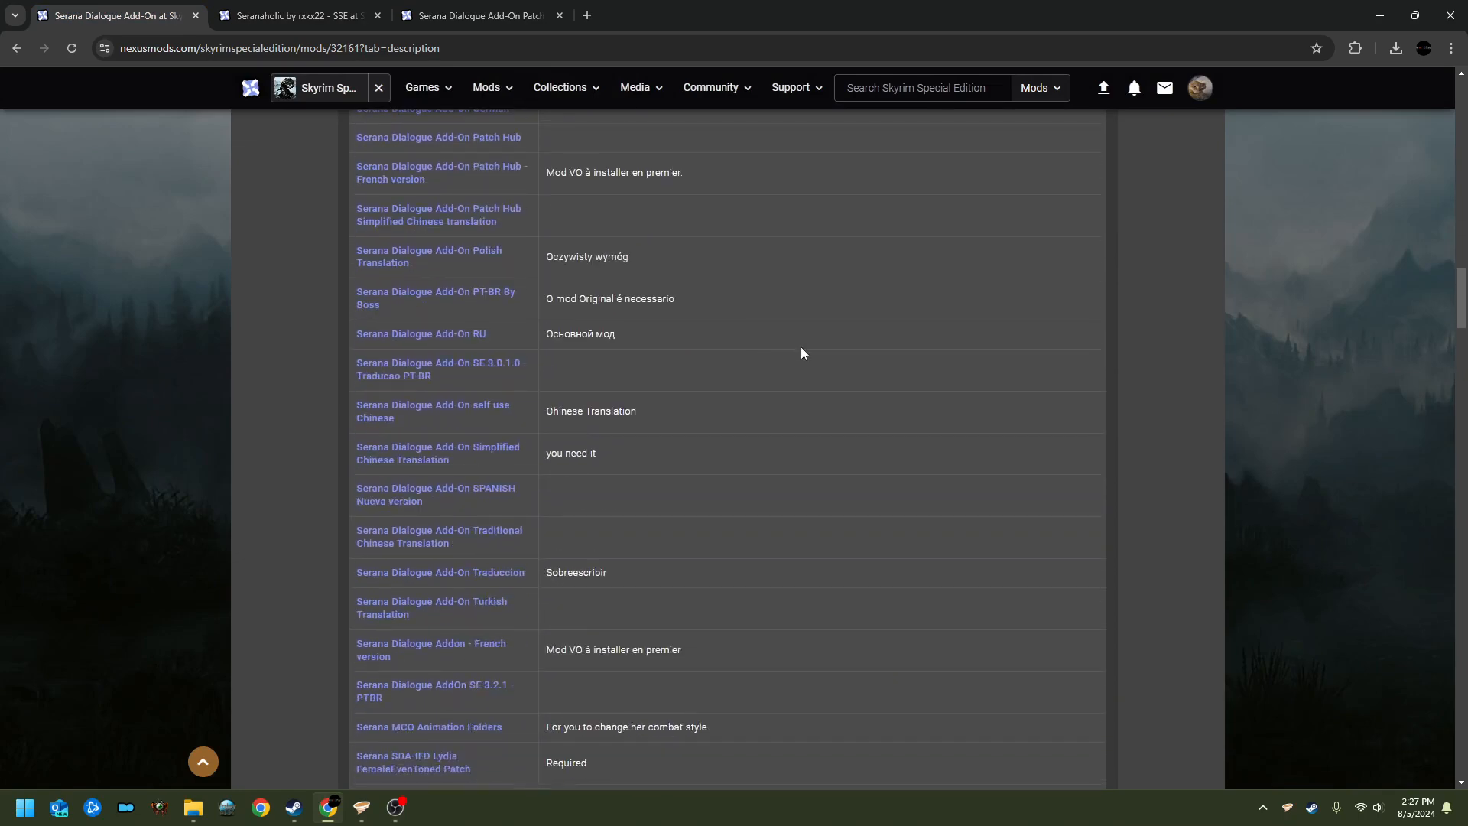
pyautogui.scroll(3)
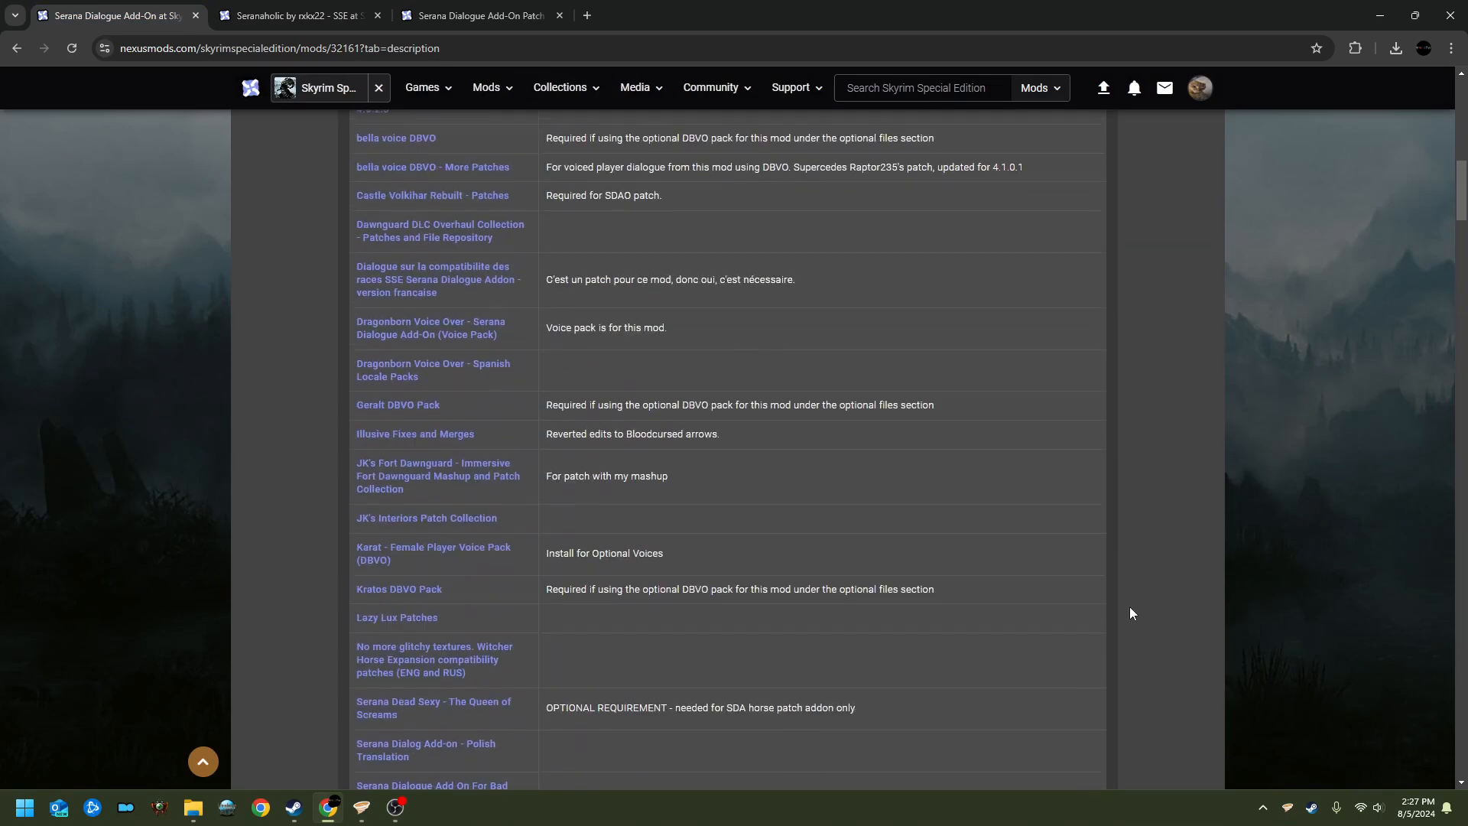
pyautogui.scroll(3)
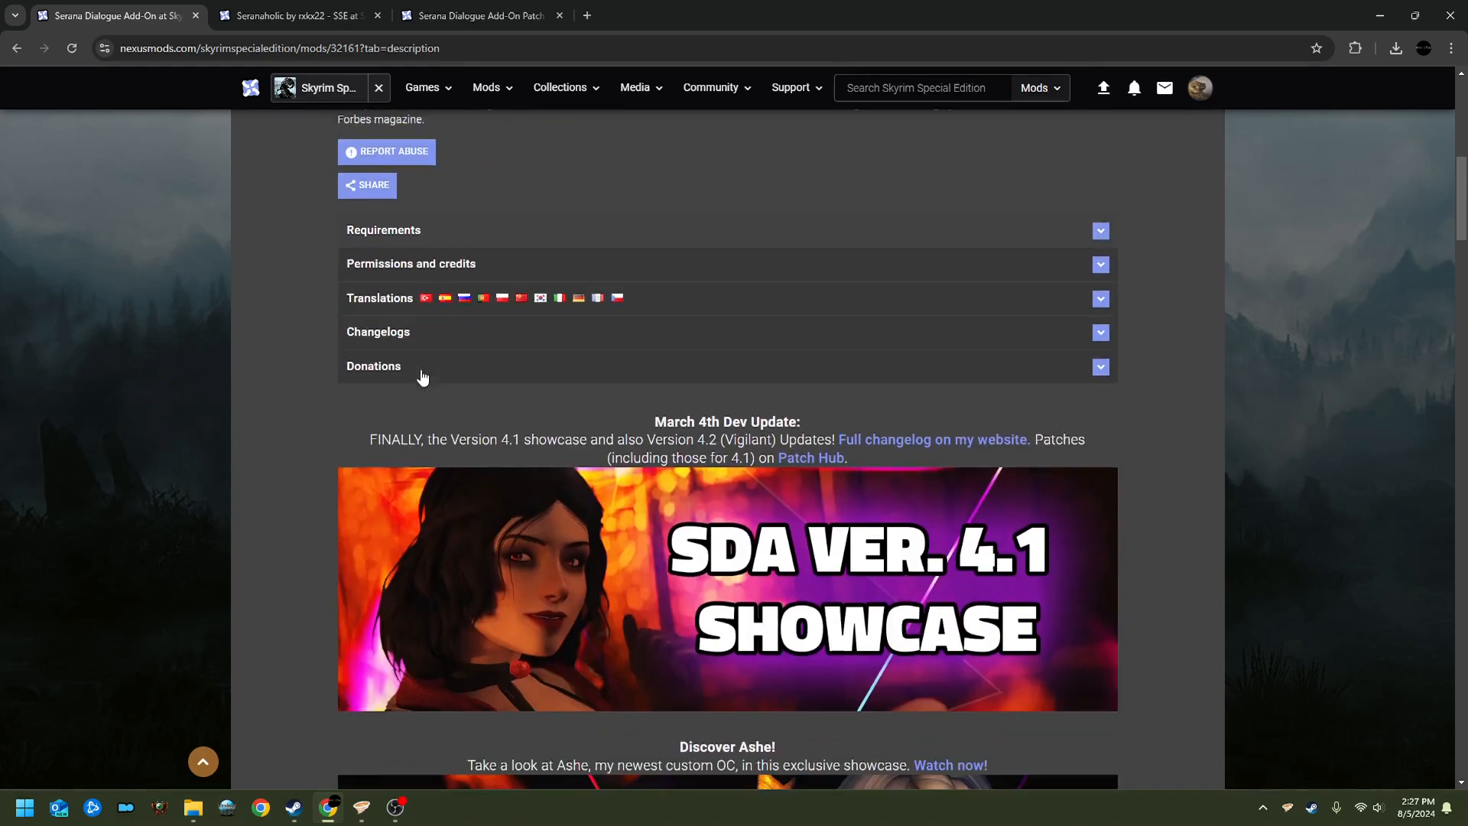
pyautogui.scroll(-3)
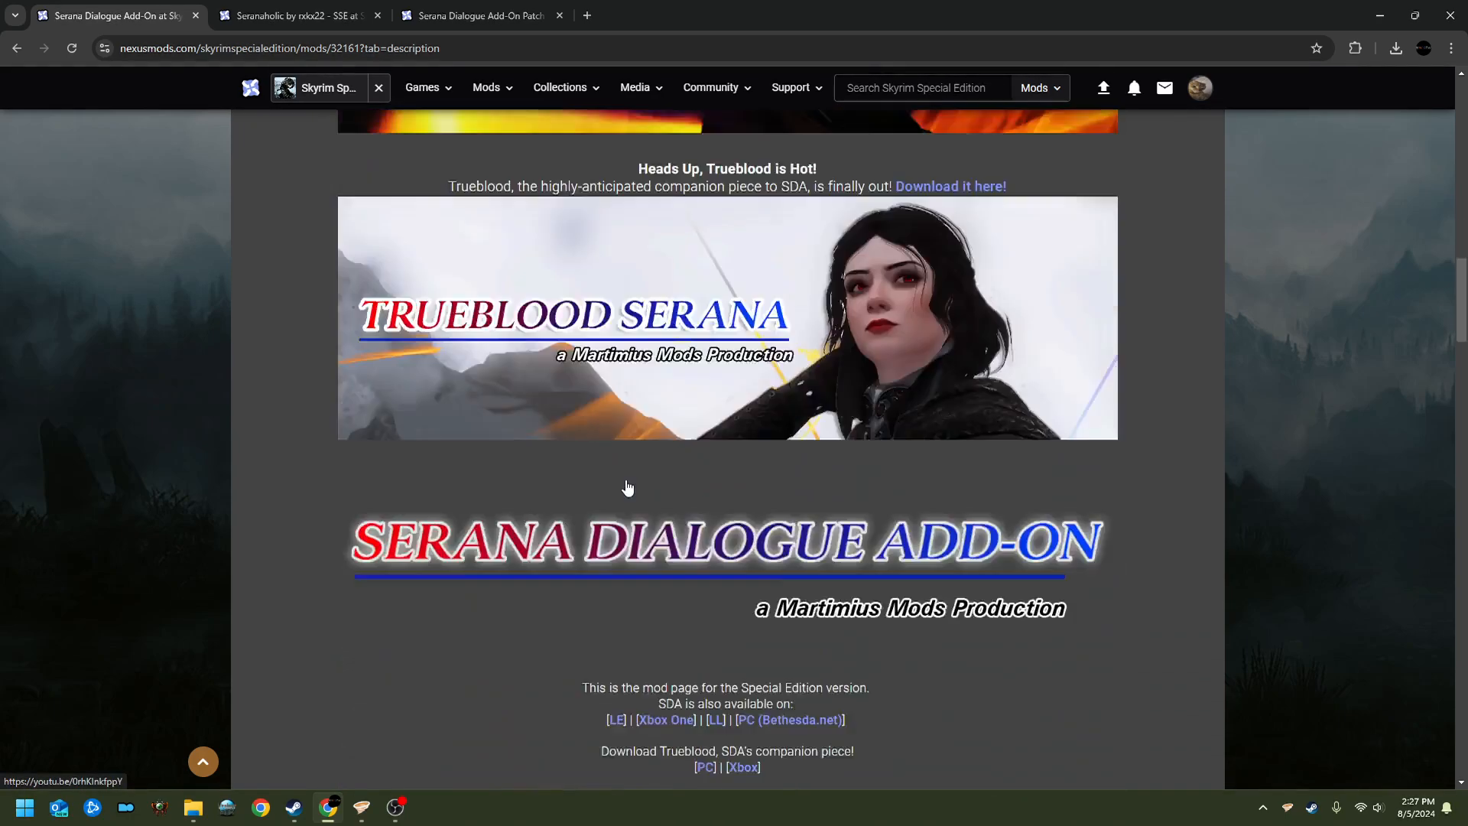
pyautogui.scroll(-3)
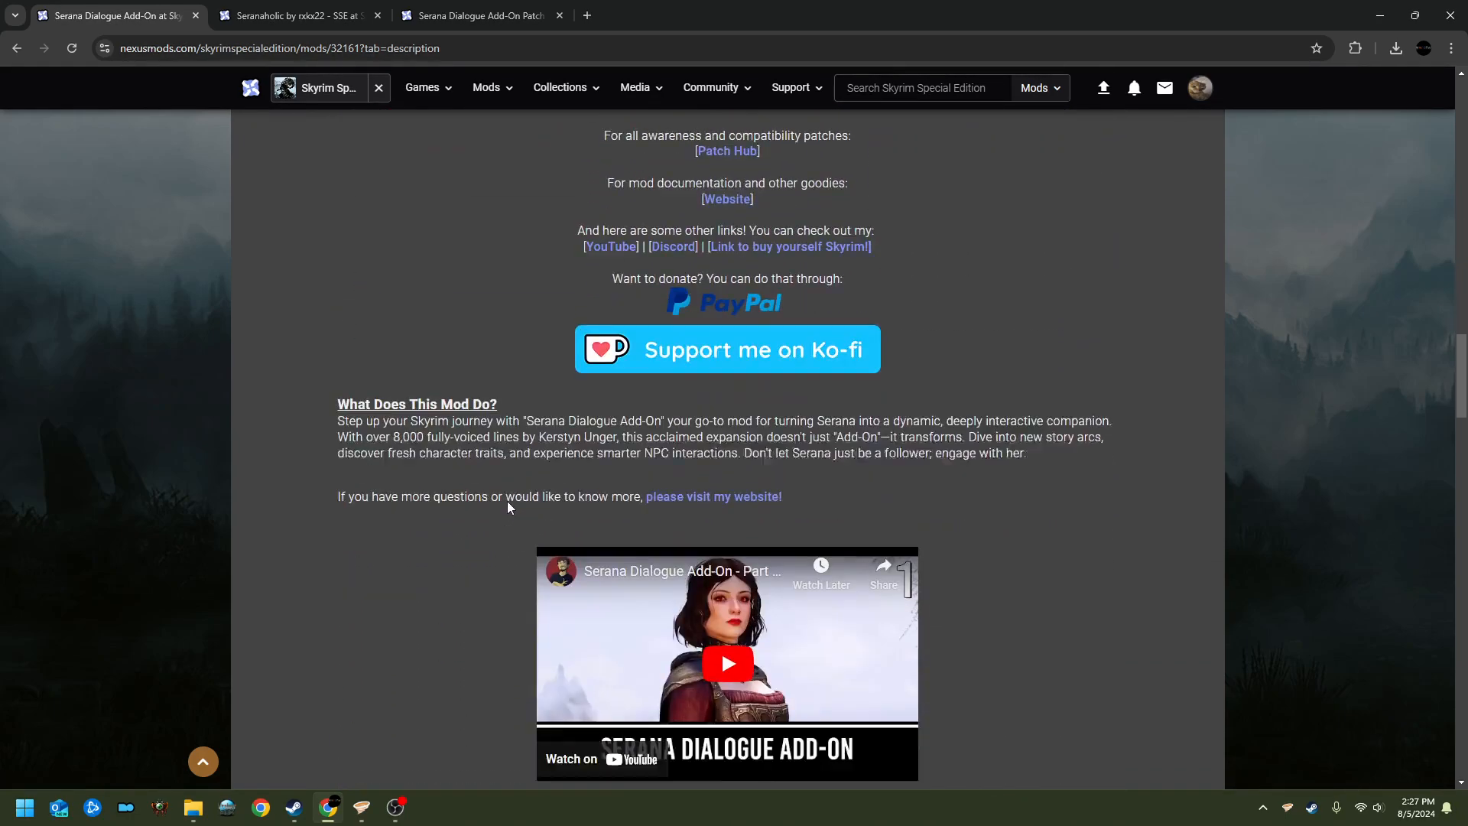
pyautogui.scroll(-3)
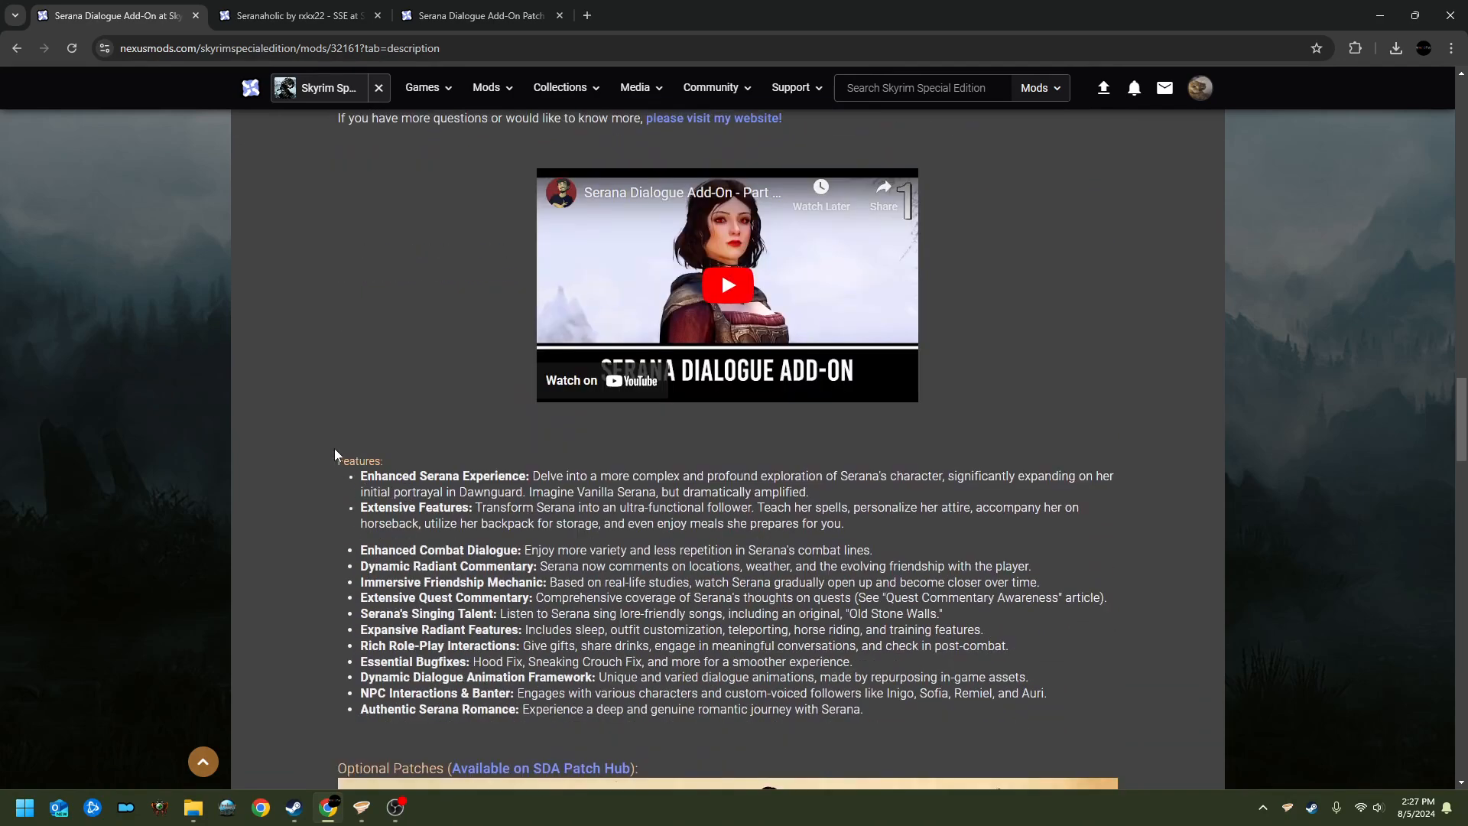
pyautogui.scroll(-3)
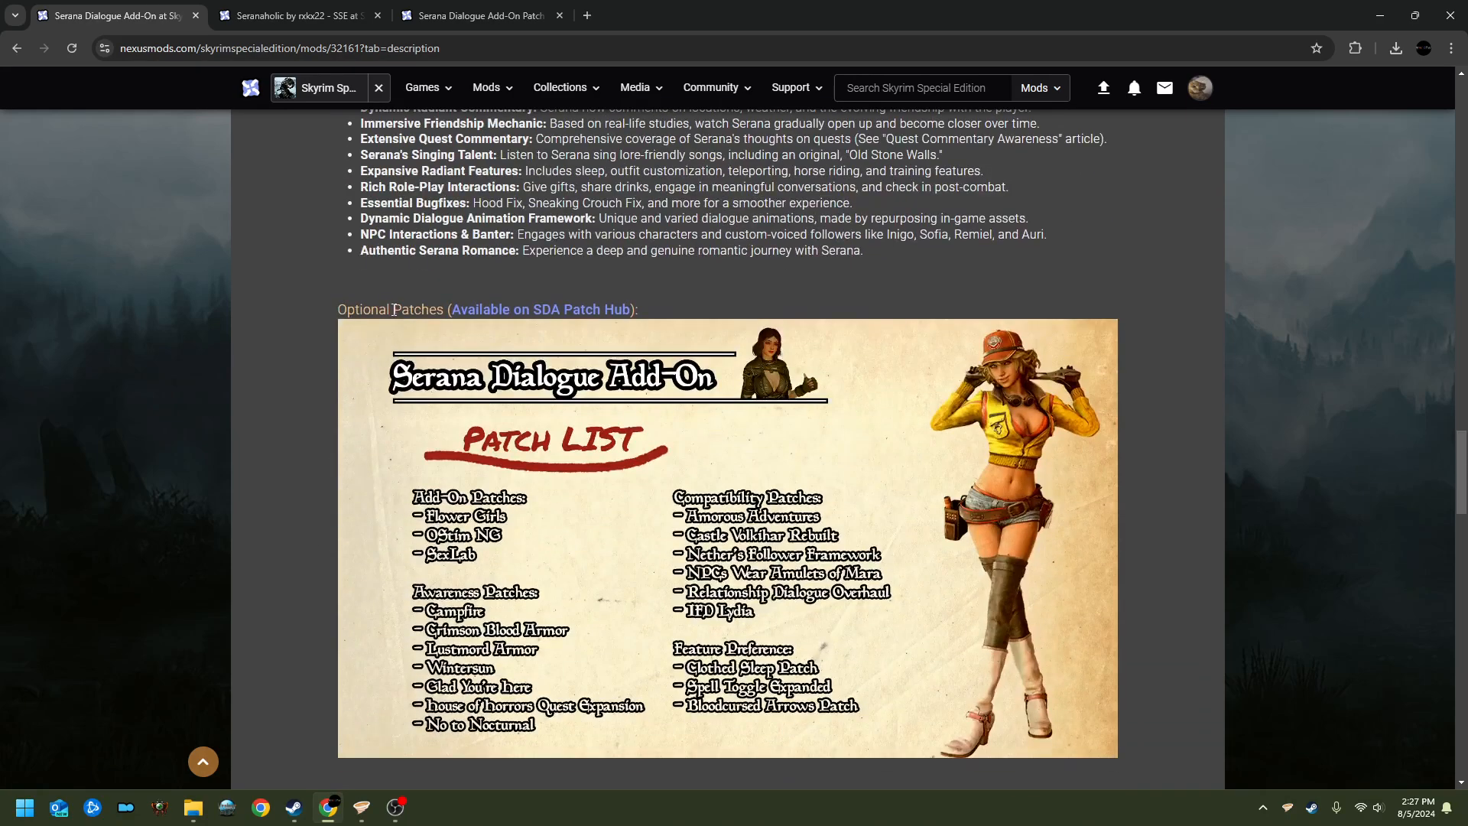
pyautogui.scroll(-3)
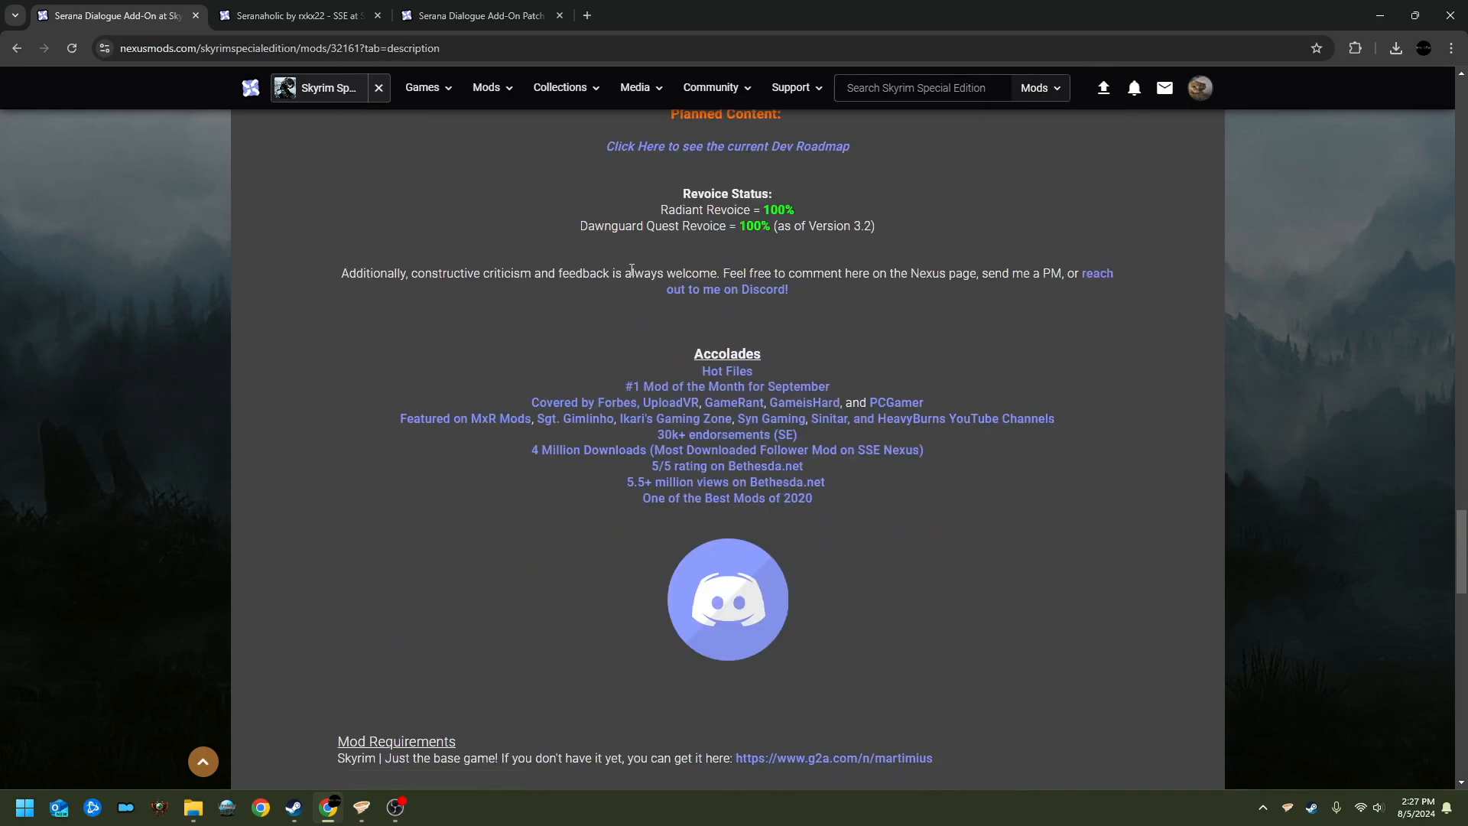
pyautogui.scroll(-3)
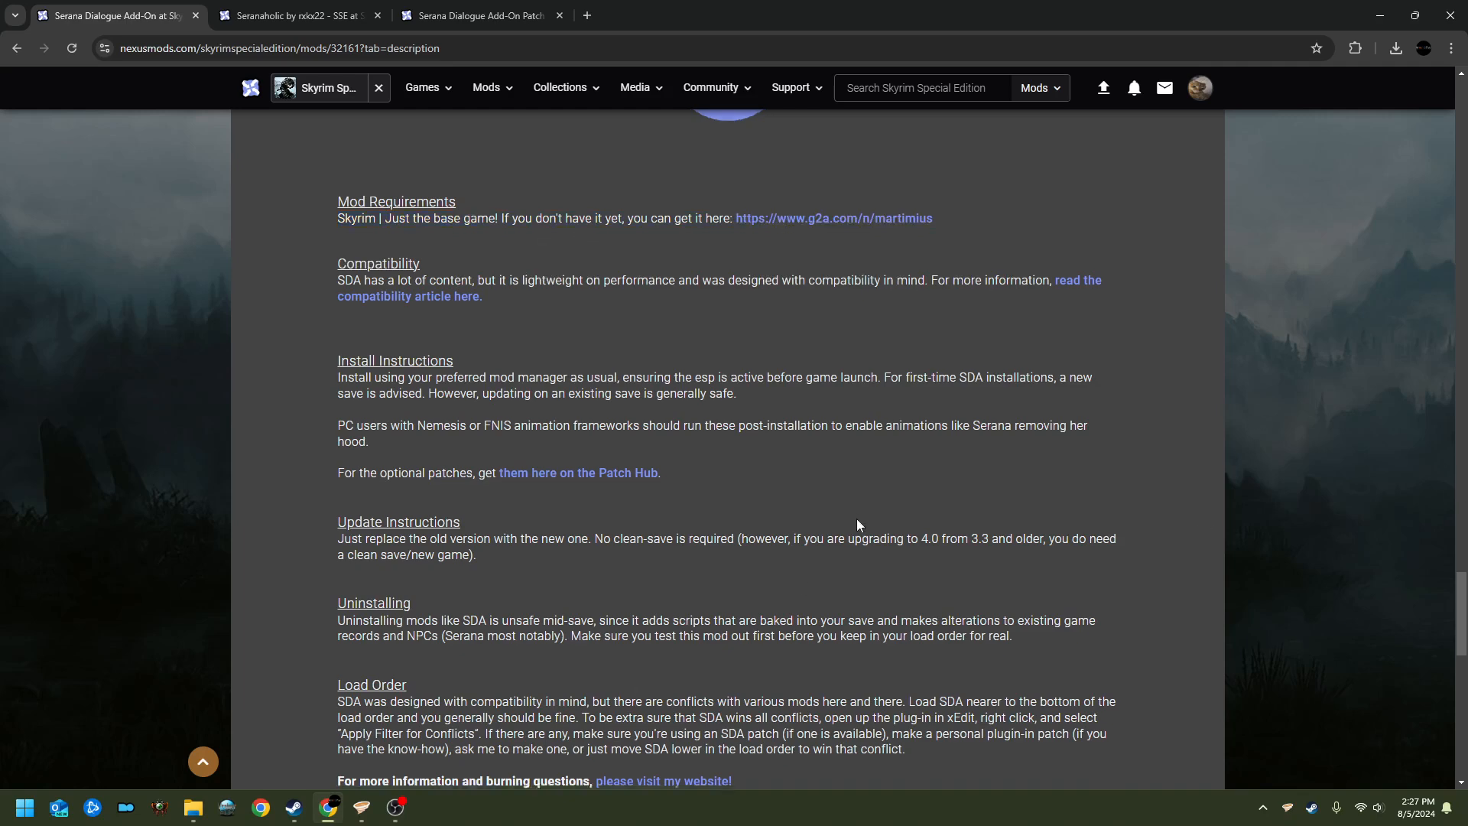
pyautogui.scroll(-3)
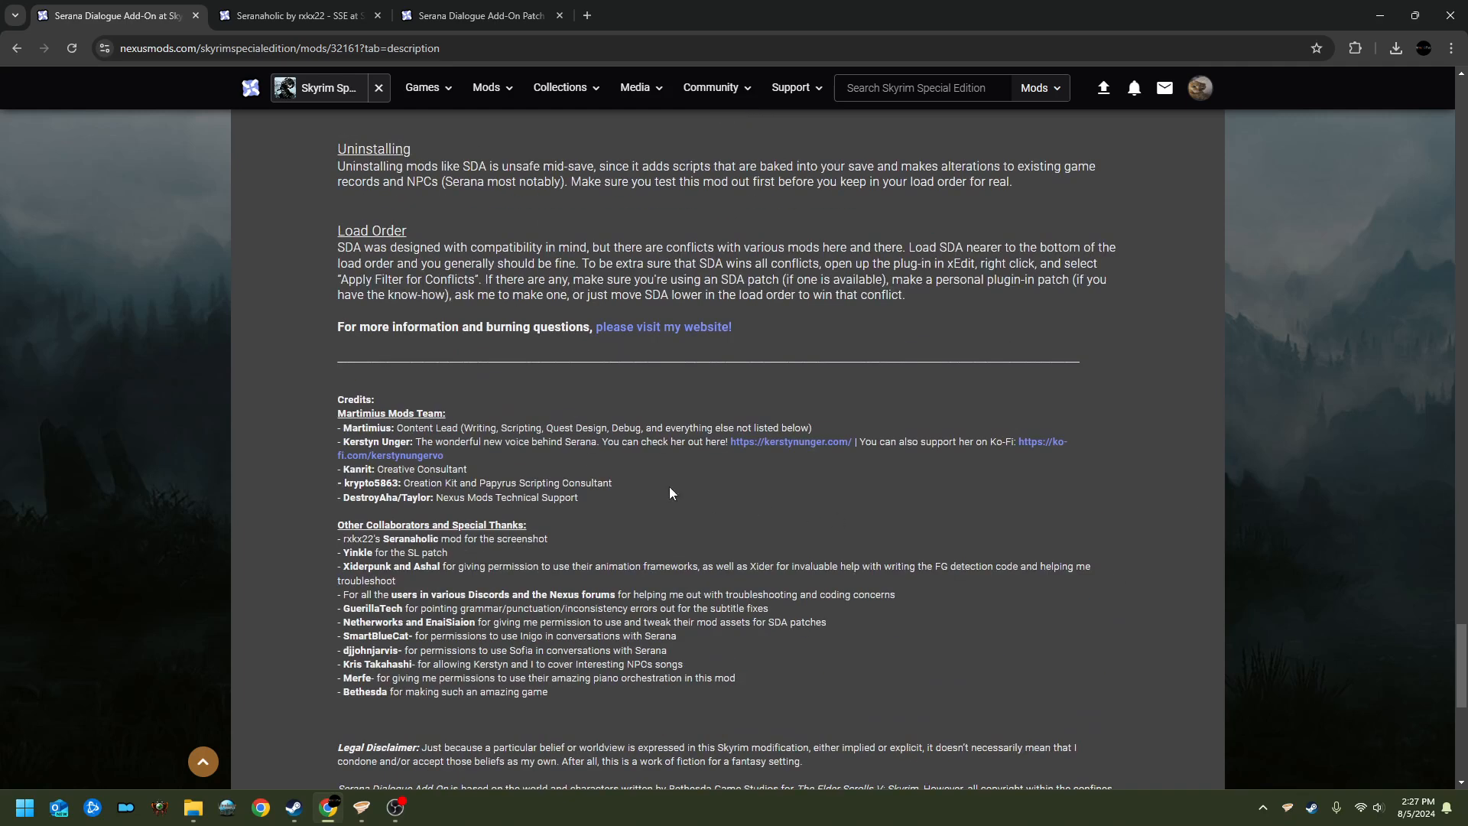
pyautogui.scroll(-3)
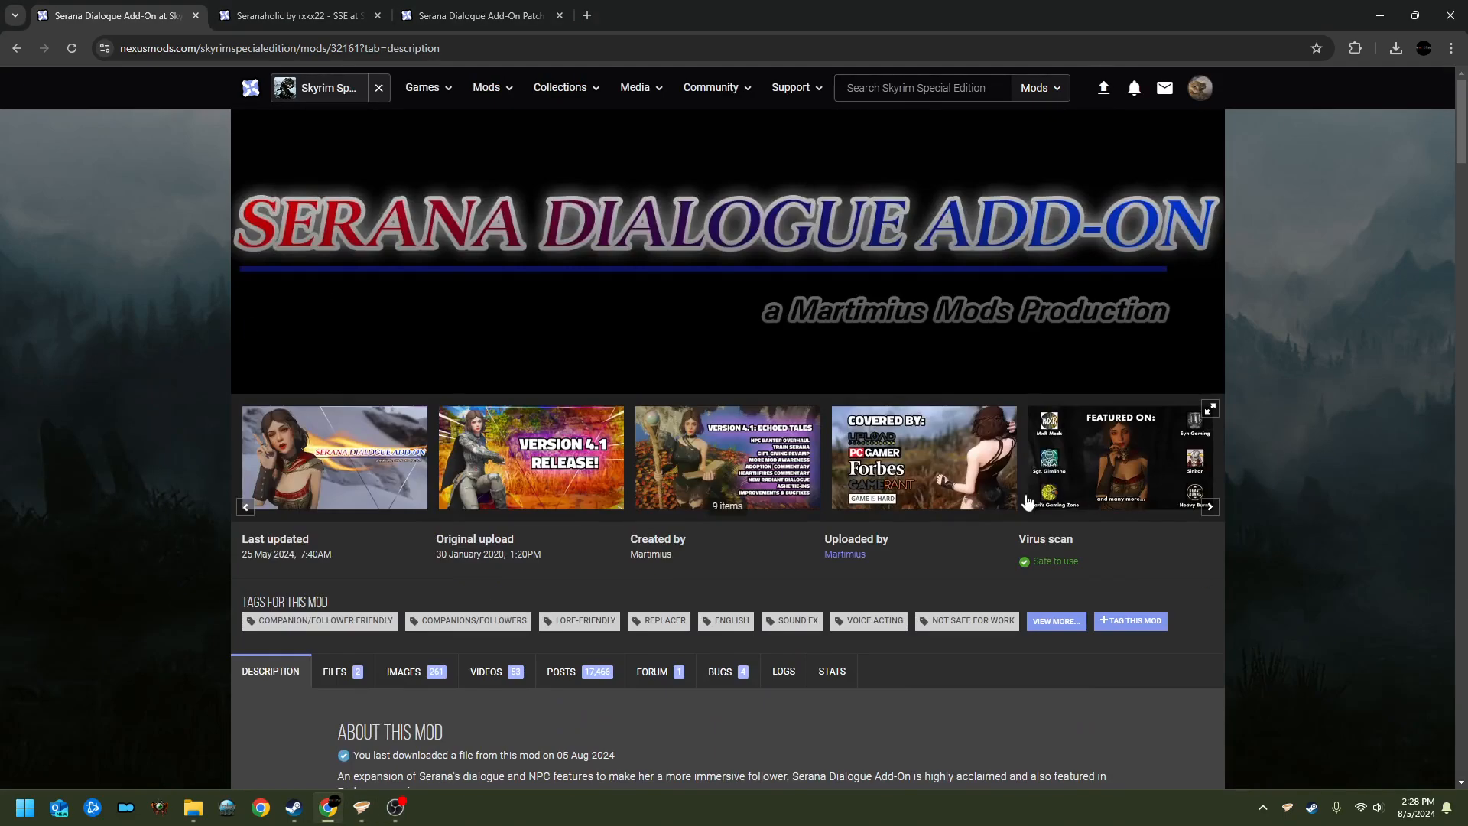
# Step: Start a free Slow Download of the Serana Dialogue Add-On SE main file, then return to Vortex
pyautogui.scroll(-3)
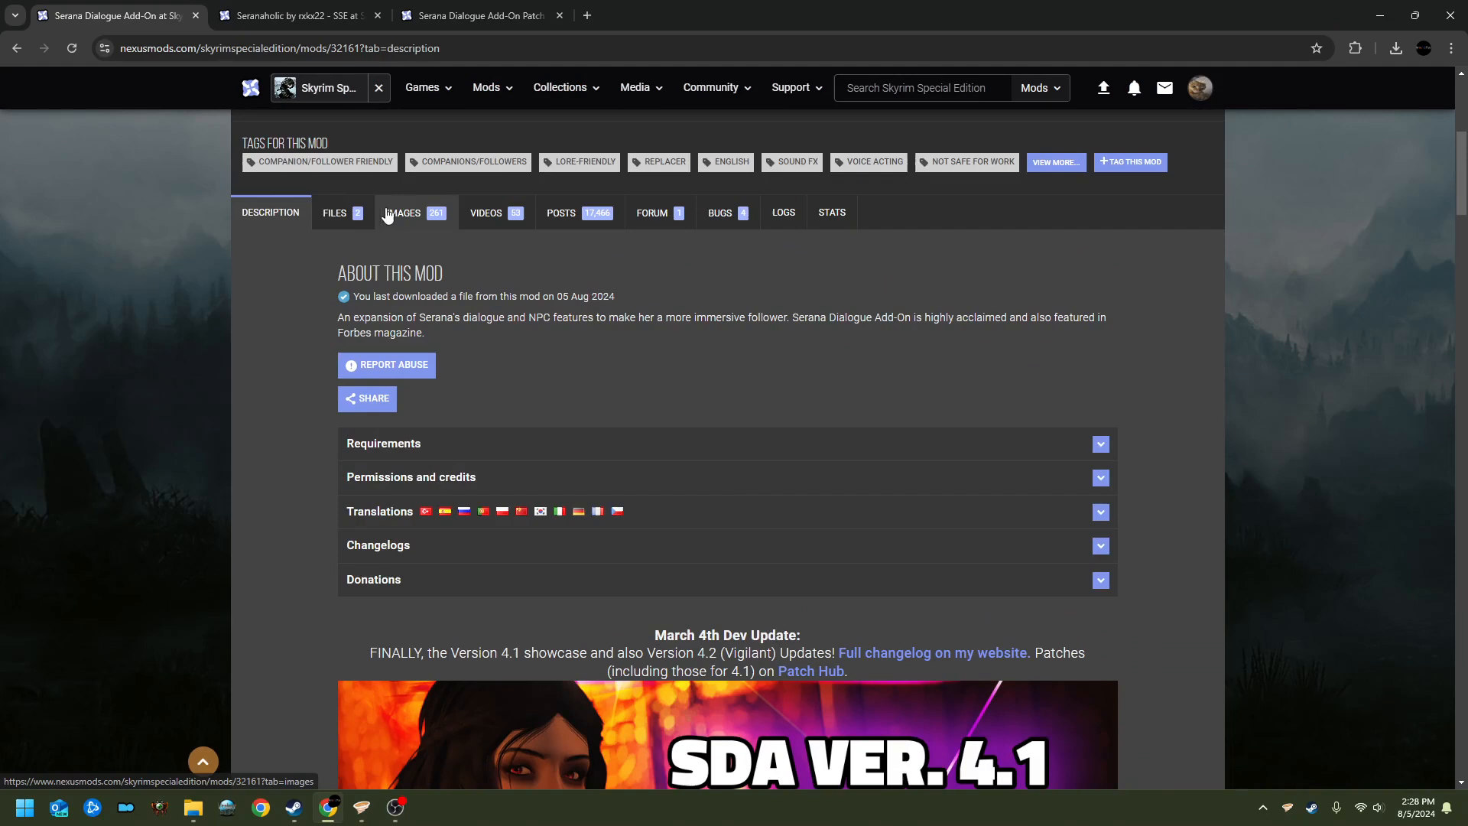
pyautogui.moveTo(334, 213)
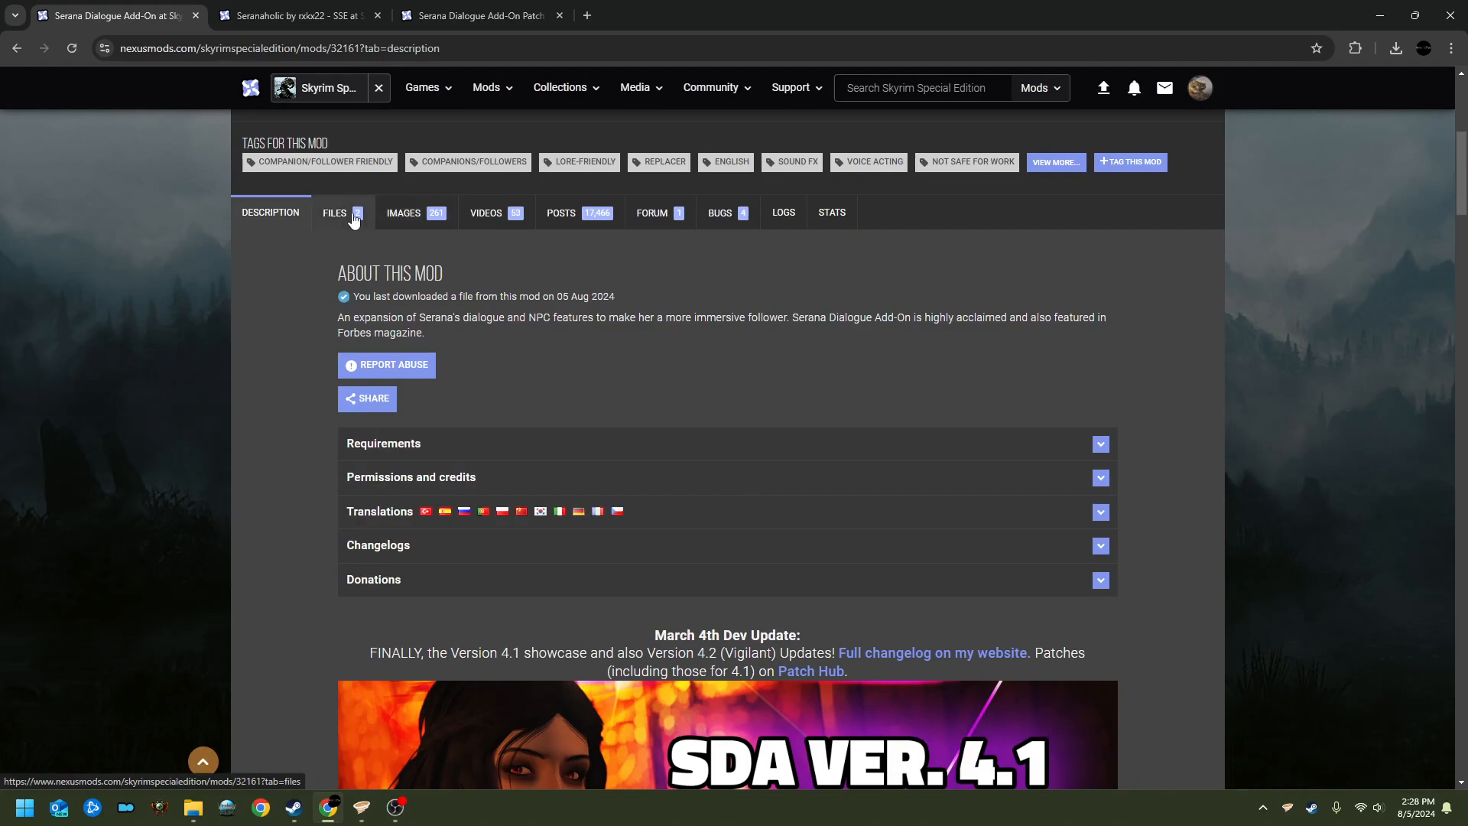
pyautogui.click(334, 212)
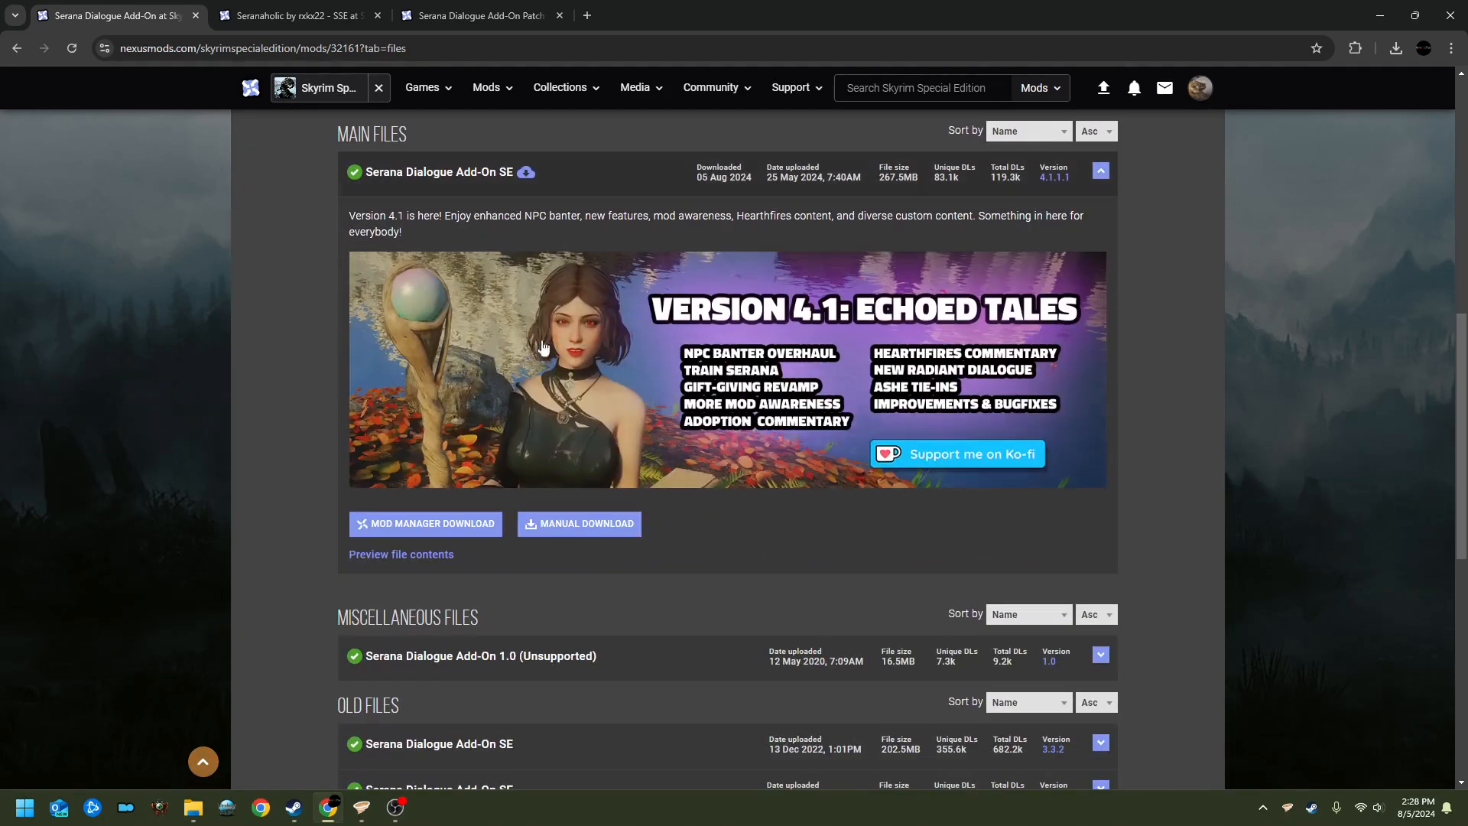
pyautogui.moveTo(579, 523)
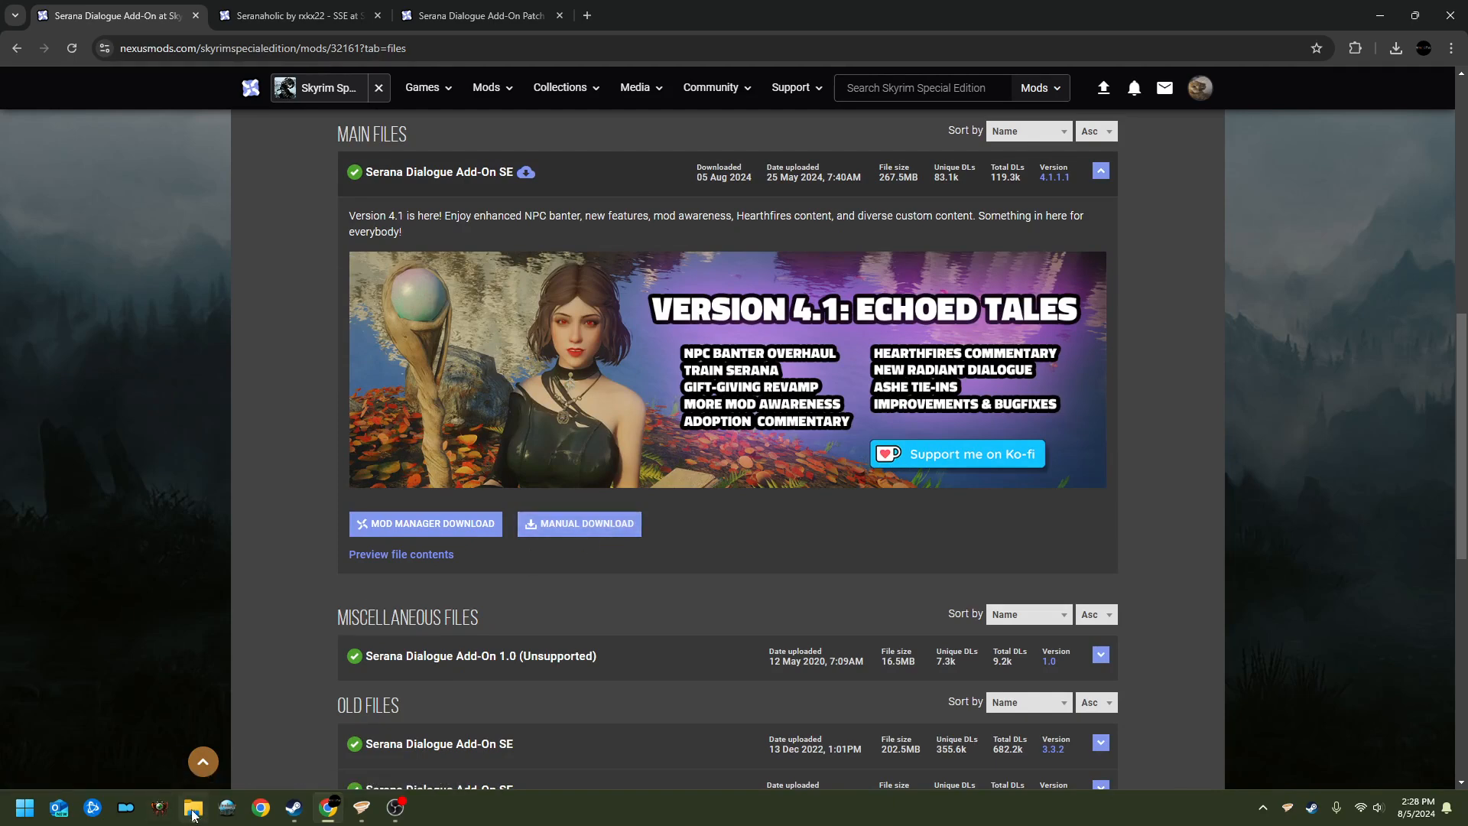
pyautogui.click(193, 807)
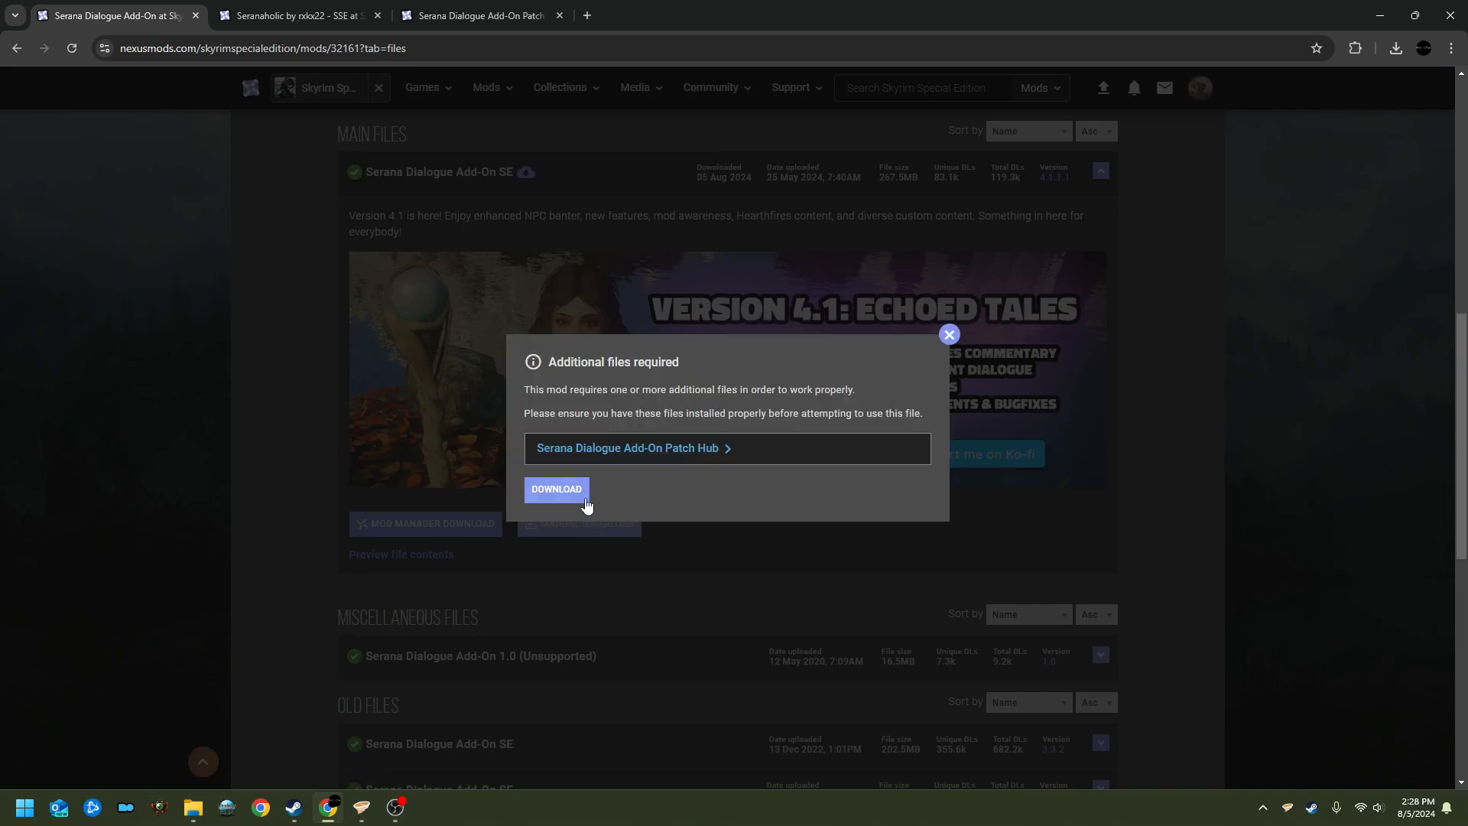
pyautogui.click(556, 488)
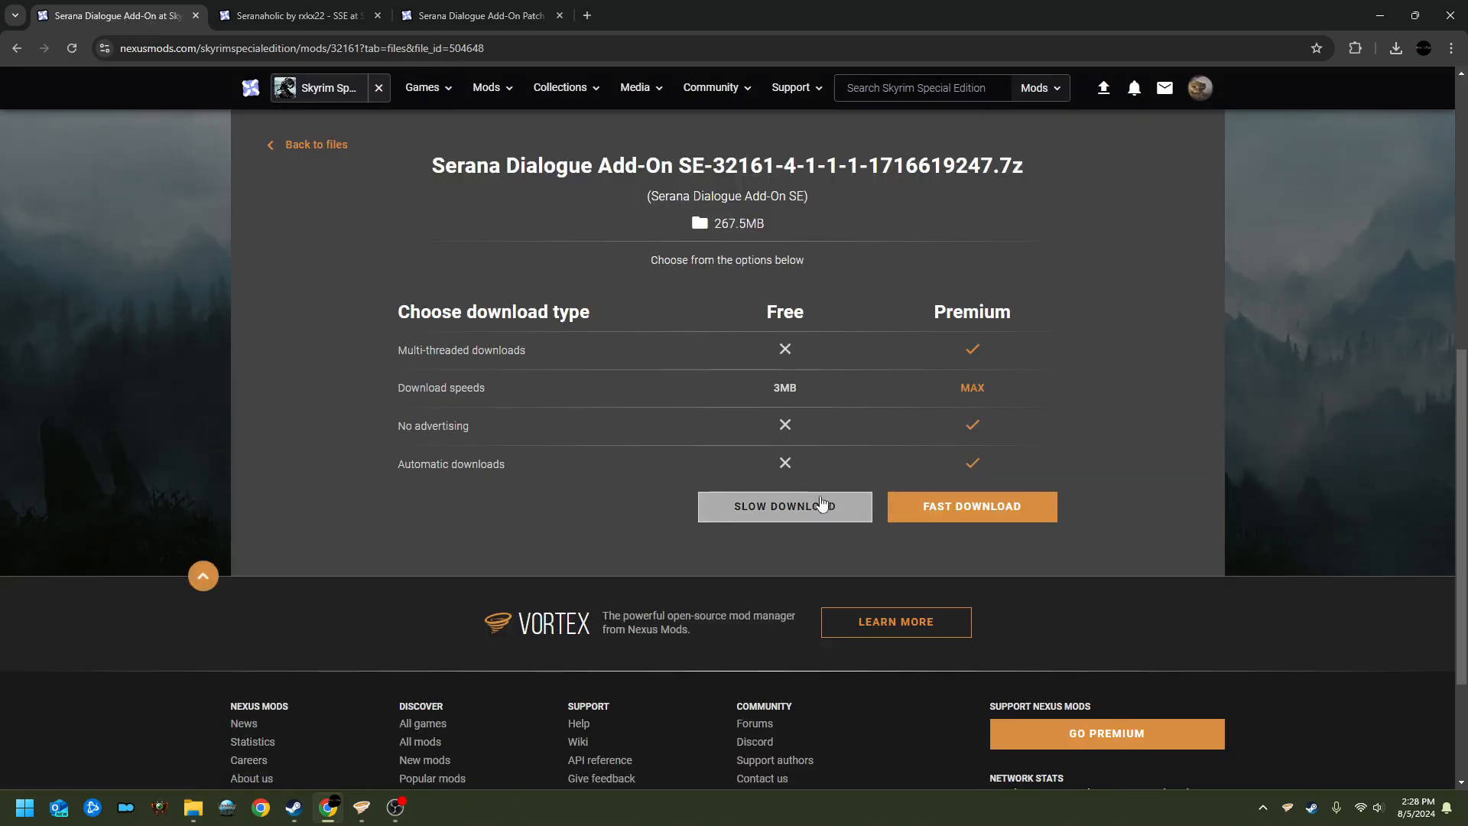
pyautogui.click(783, 505)
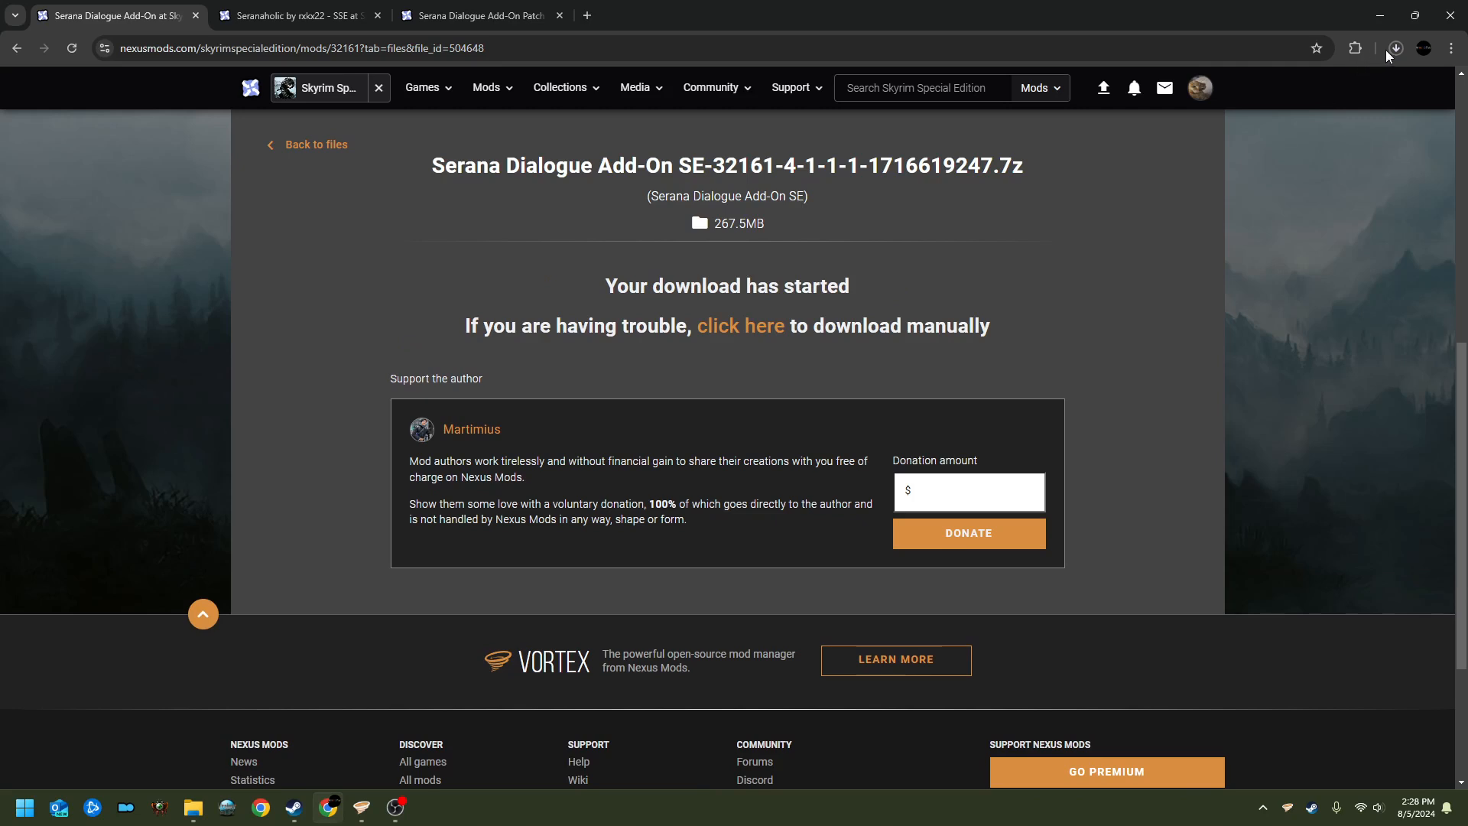
pyautogui.moveTo(1396, 47)
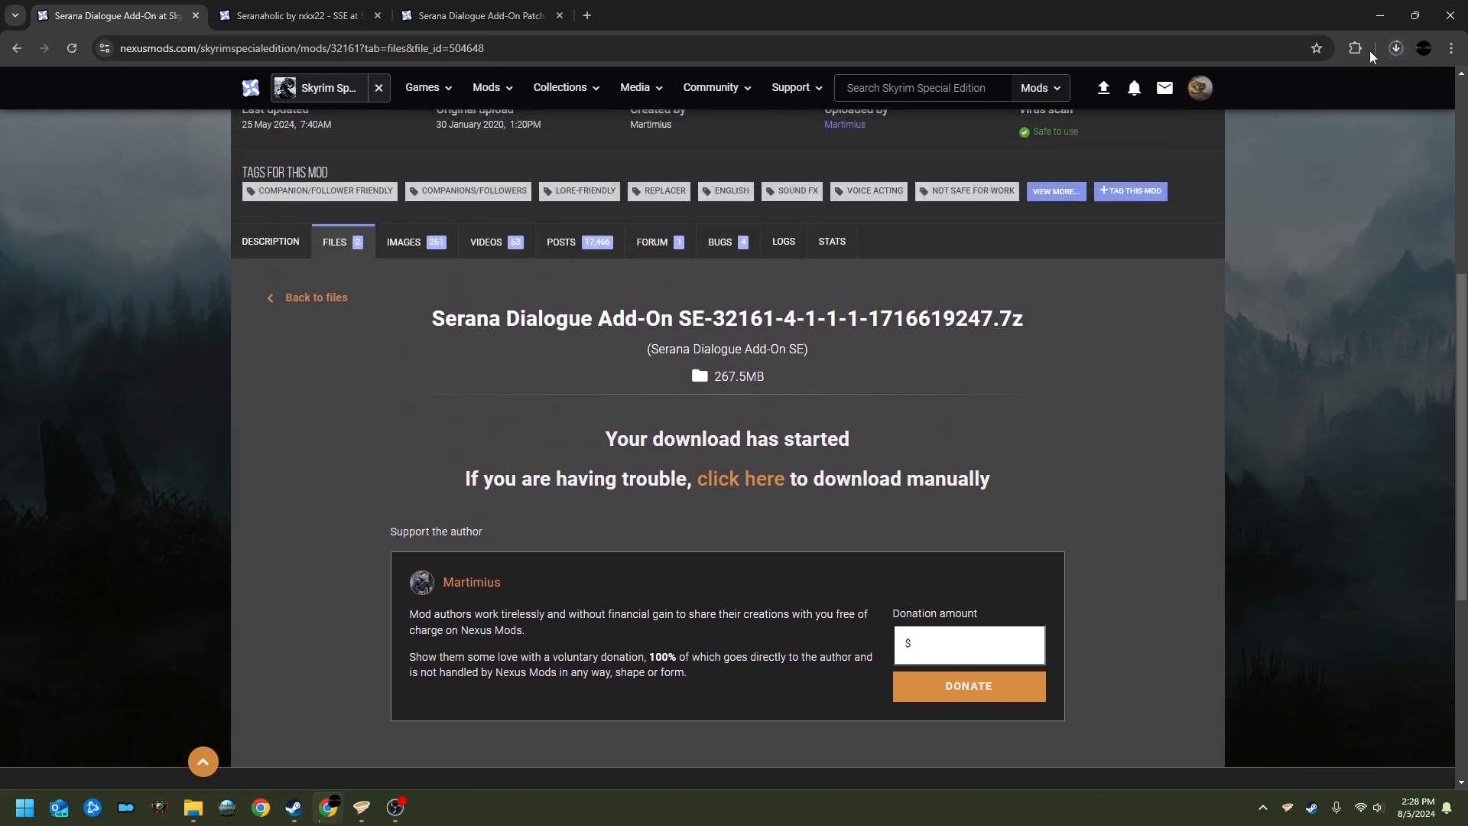
pyautogui.click(1394, 47)
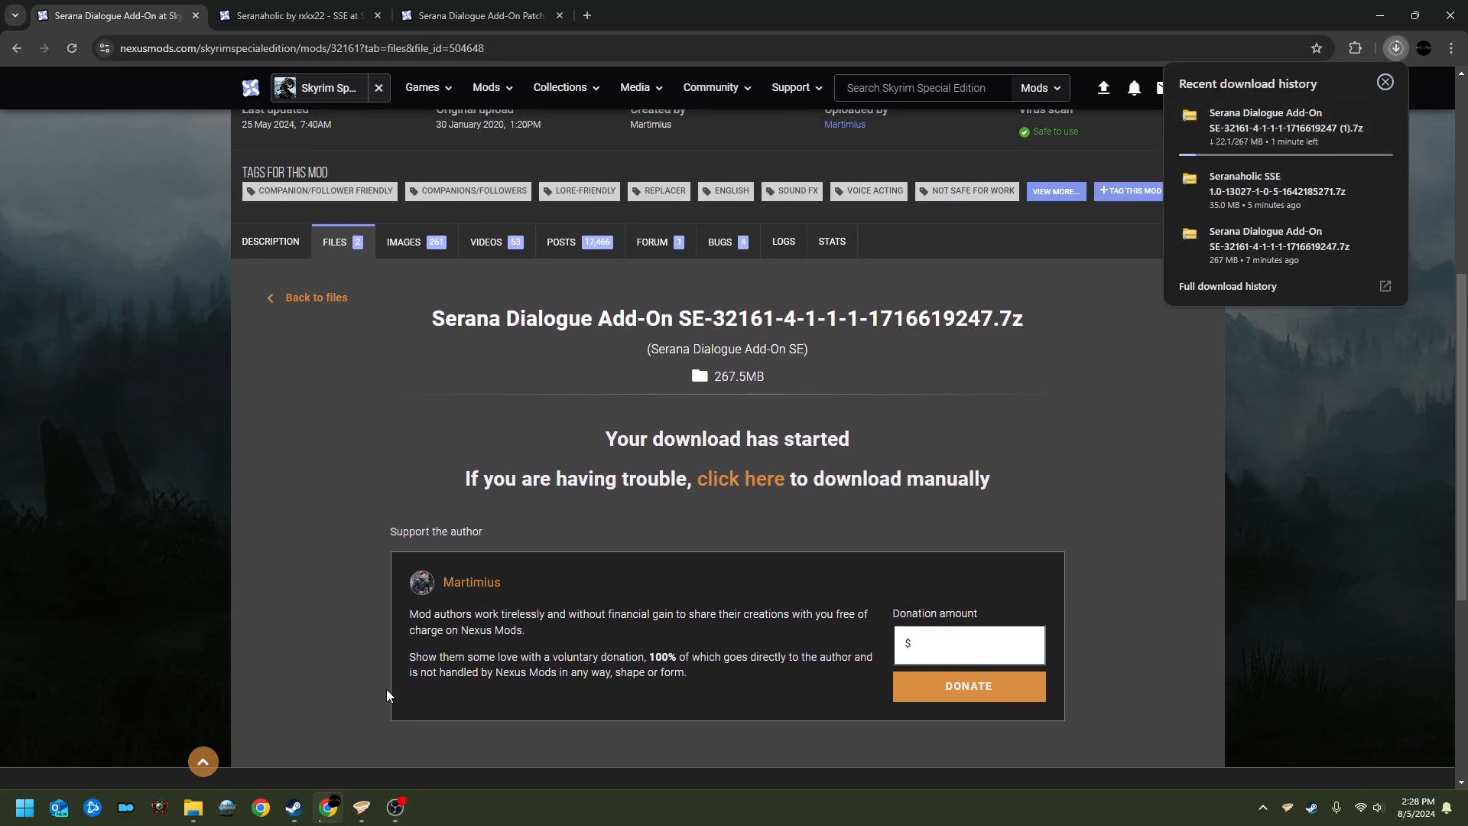
pyautogui.click(192, 808)
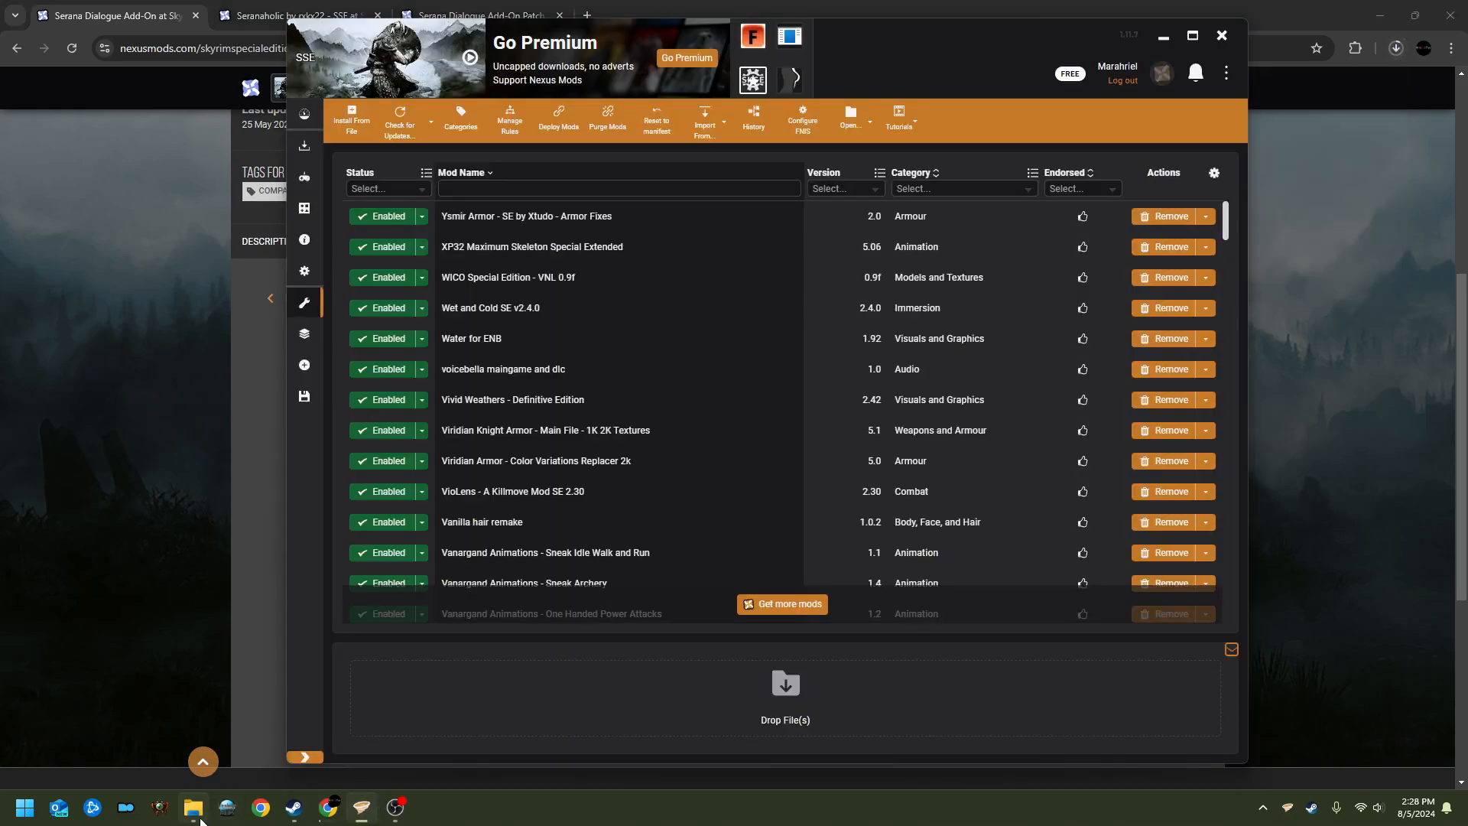
# Step: Look at the Downloads folder in File Explorer, then close that window
pyautogui.click(194, 807)
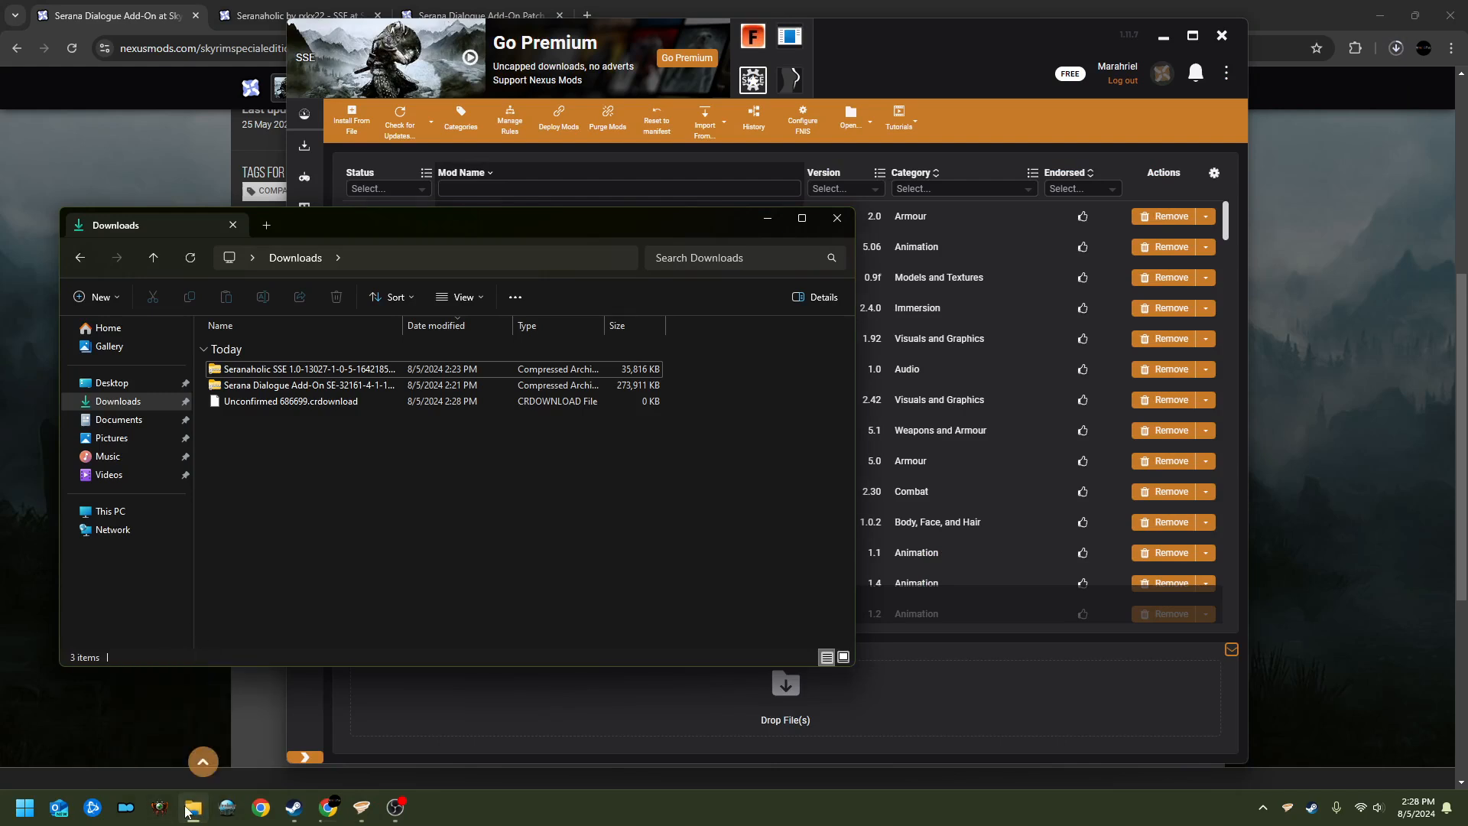
pyautogui.rightClick(193, 808)
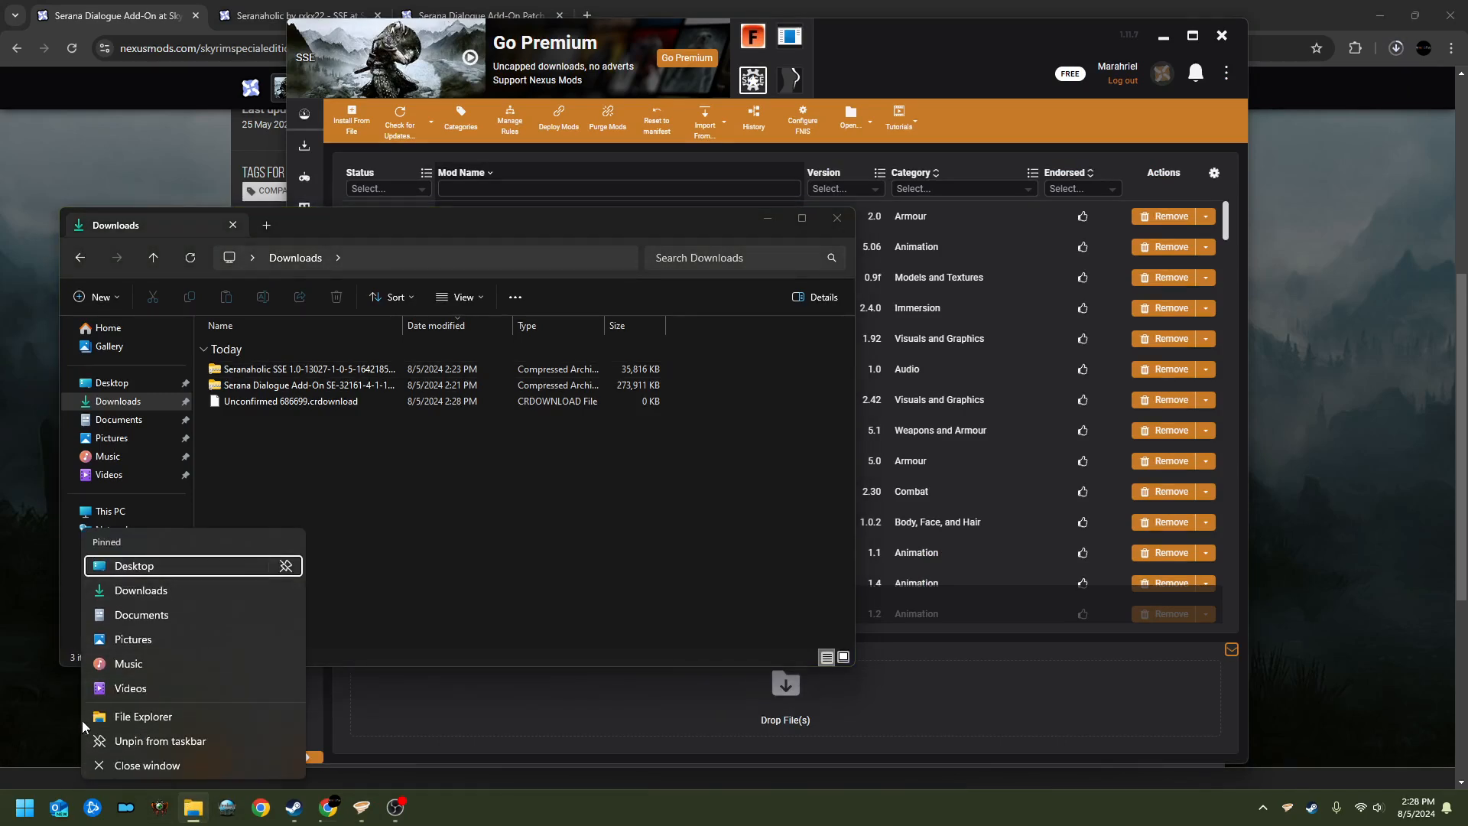
pyautogui.click(309, 385)
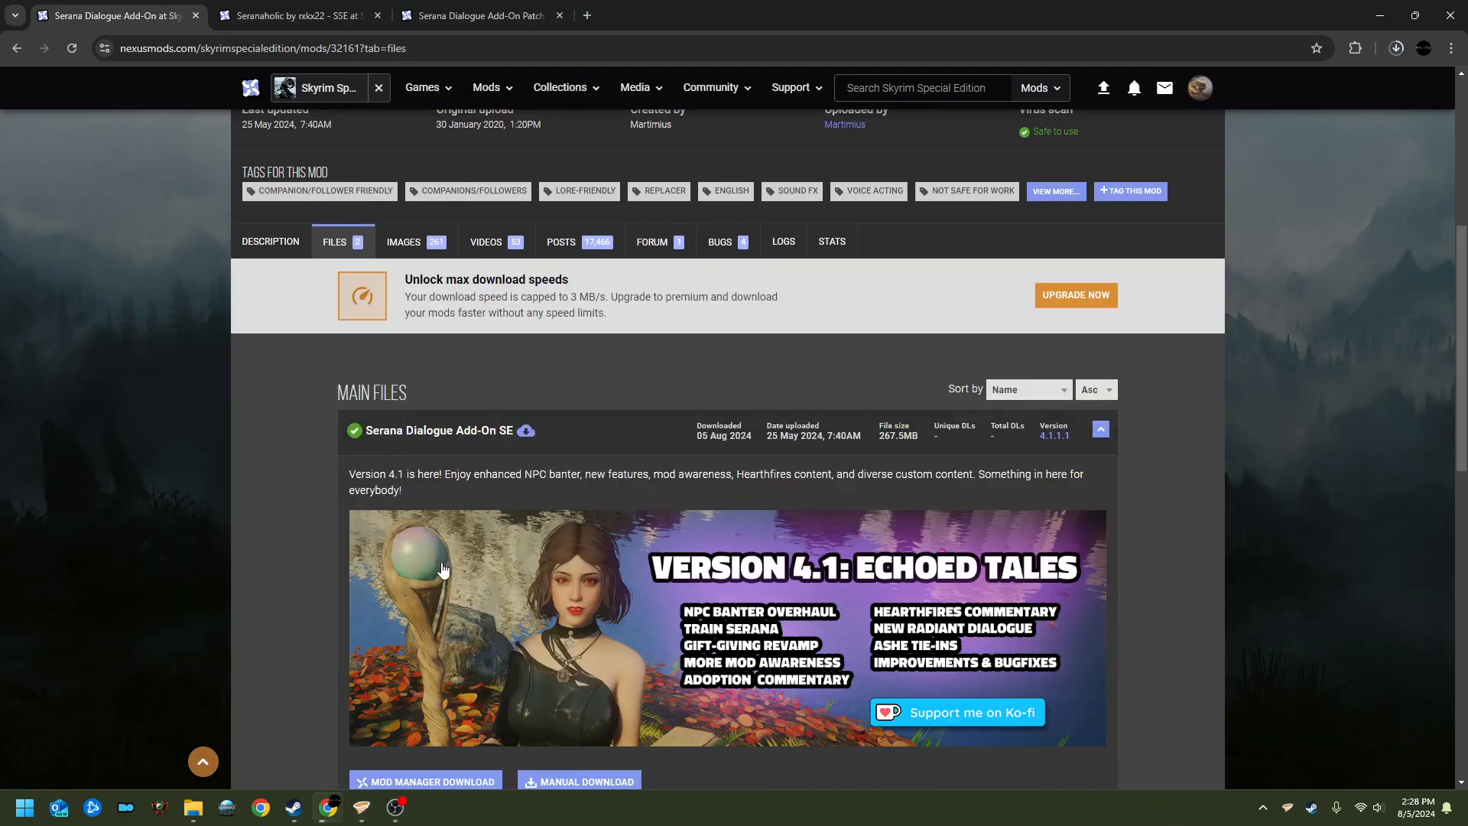
# Step: Scroll to the Main Files section, then switch to Vortex showing its redundant-mods notice
pyautogui.scroll(-3)
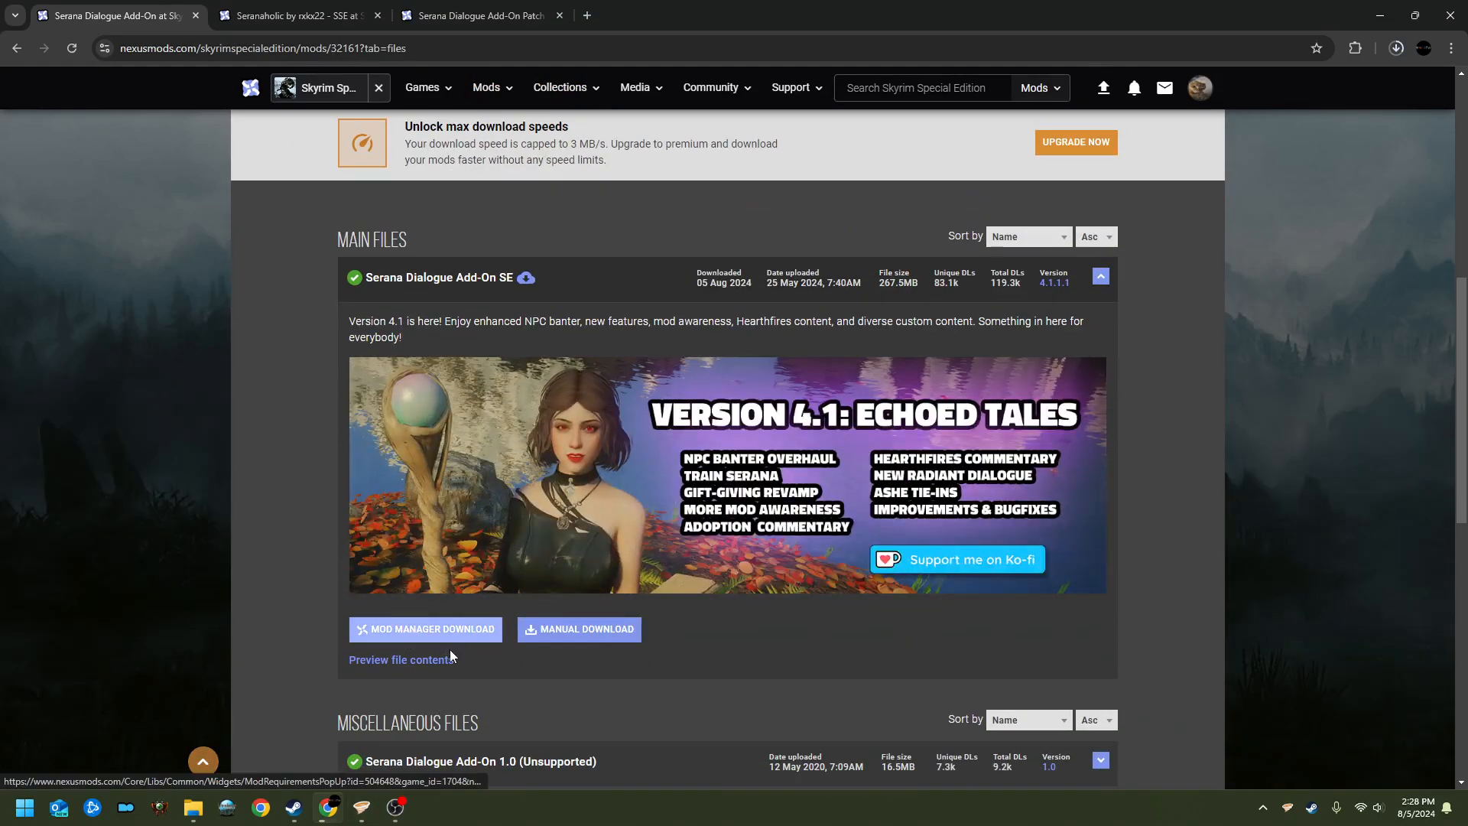
pyautogui.moveTo(525, 681)
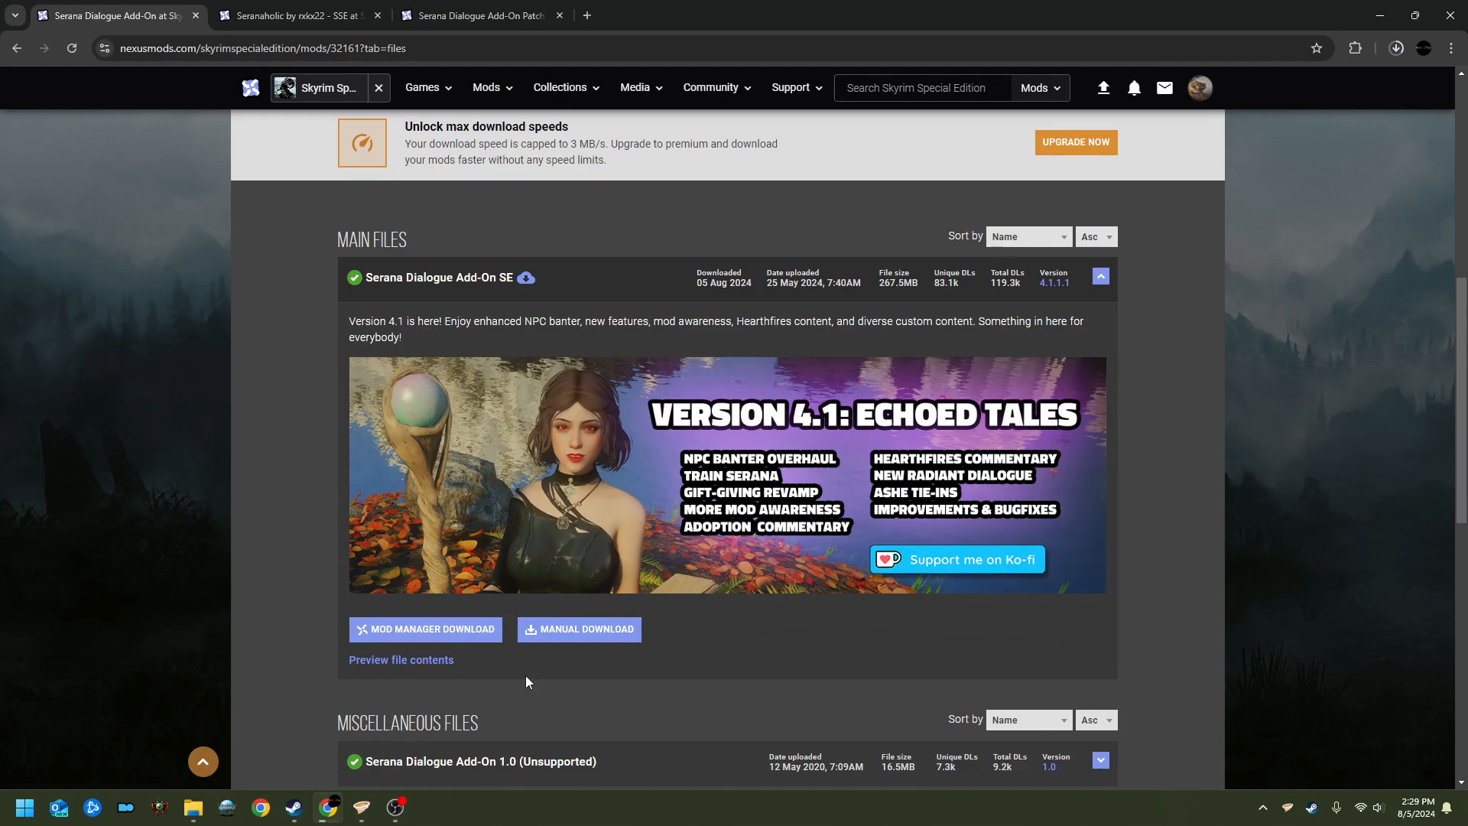
pyautogui.moveTo(428, 783)
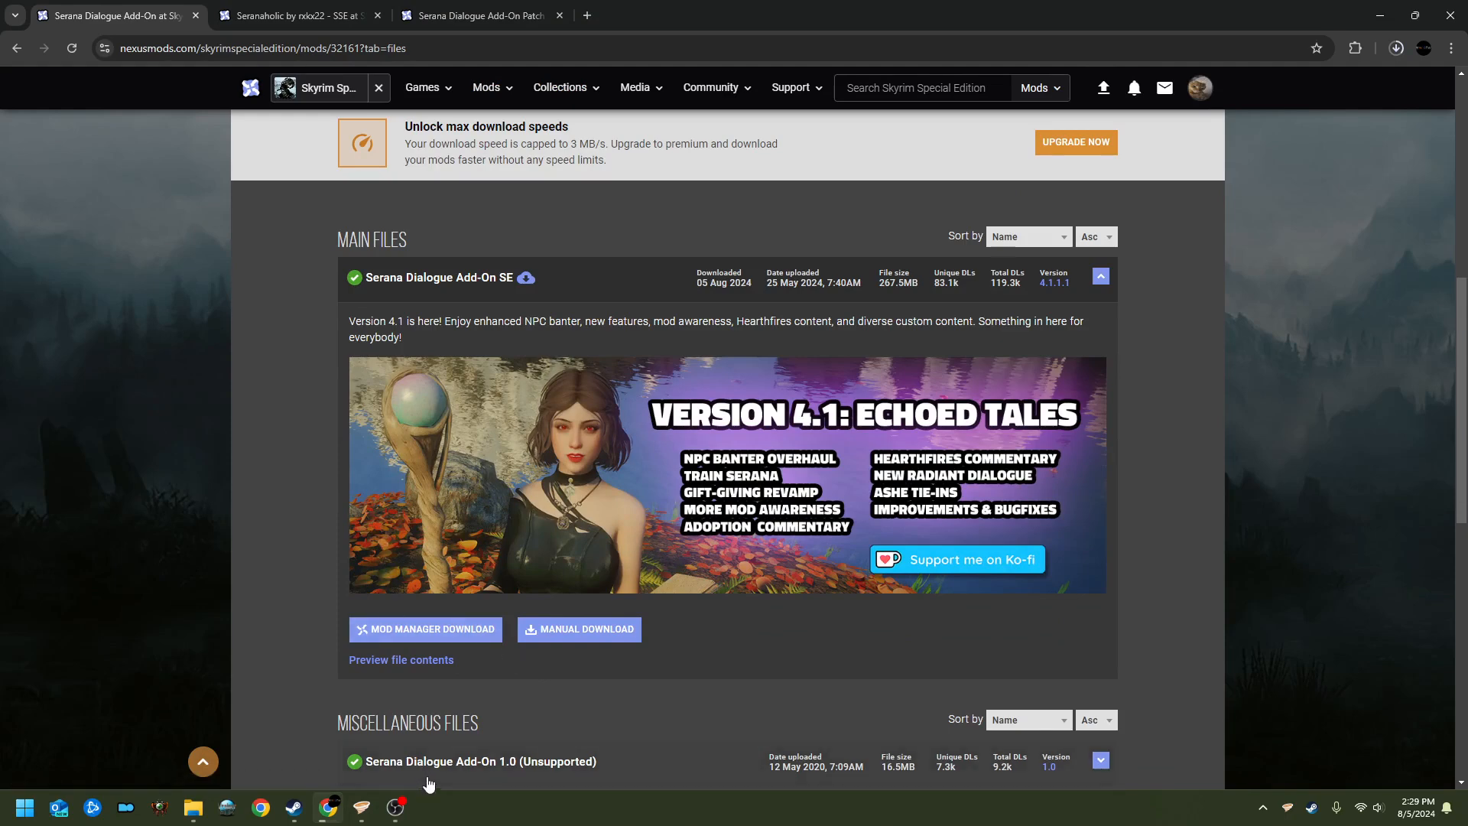
pyautogui.click(329, 805)
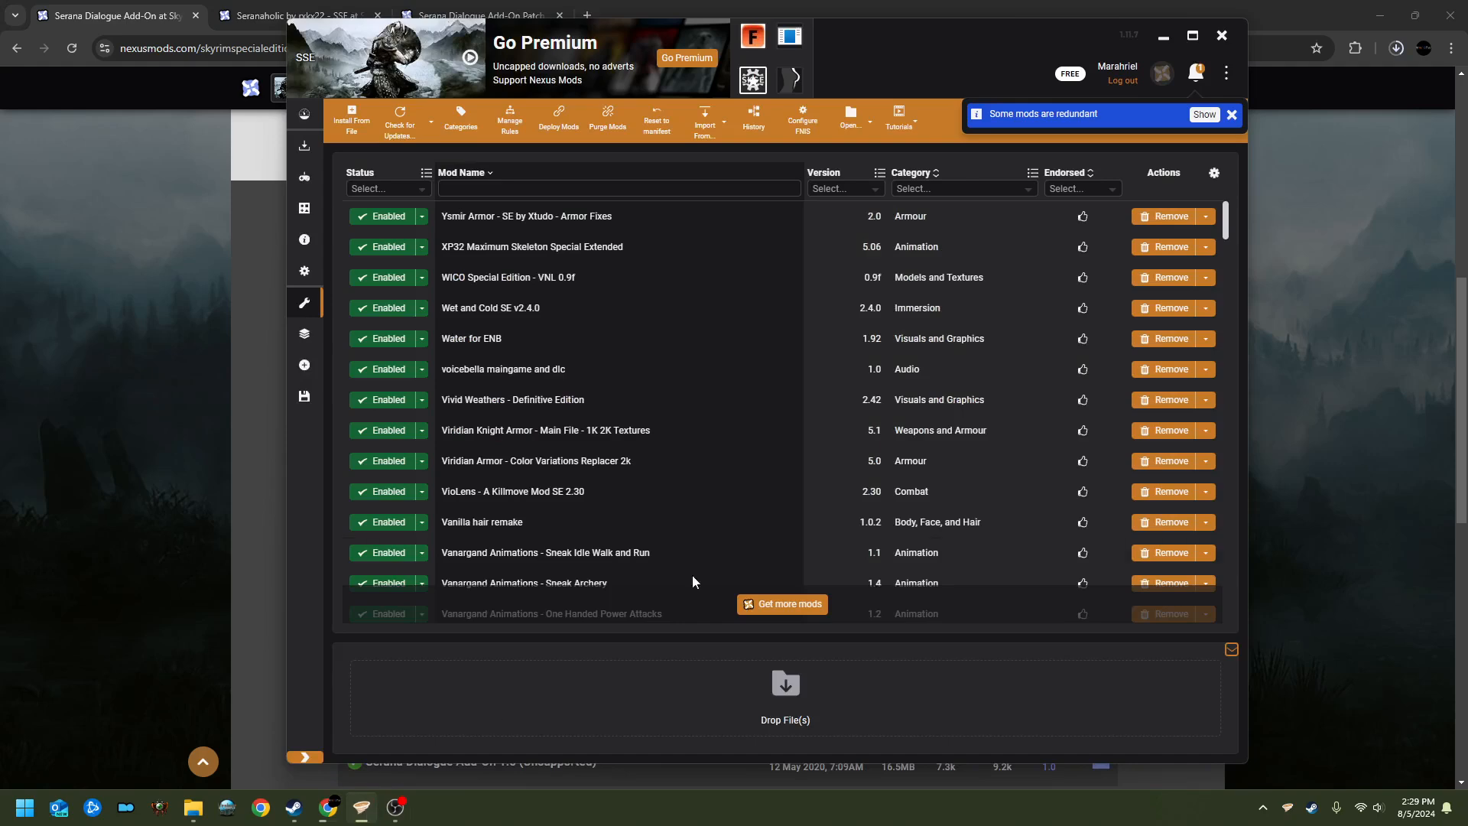
# Step: Scroll Vortex's mods list to find Serana Dialogue Add-On SE 4.1.1.1 marked Enabled
pyautogui.scroll(-3)
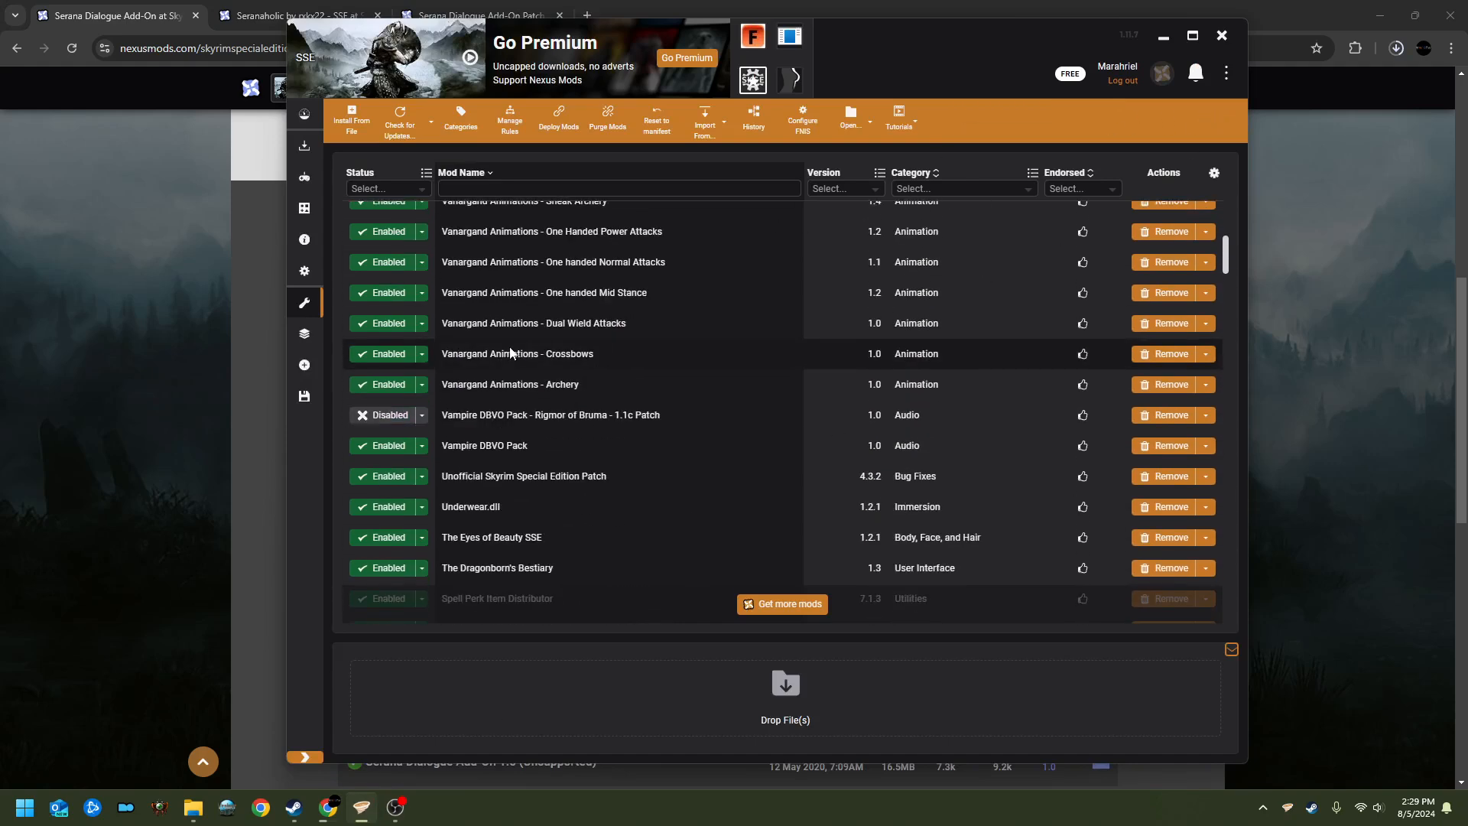
pyautogui.scroll(3)
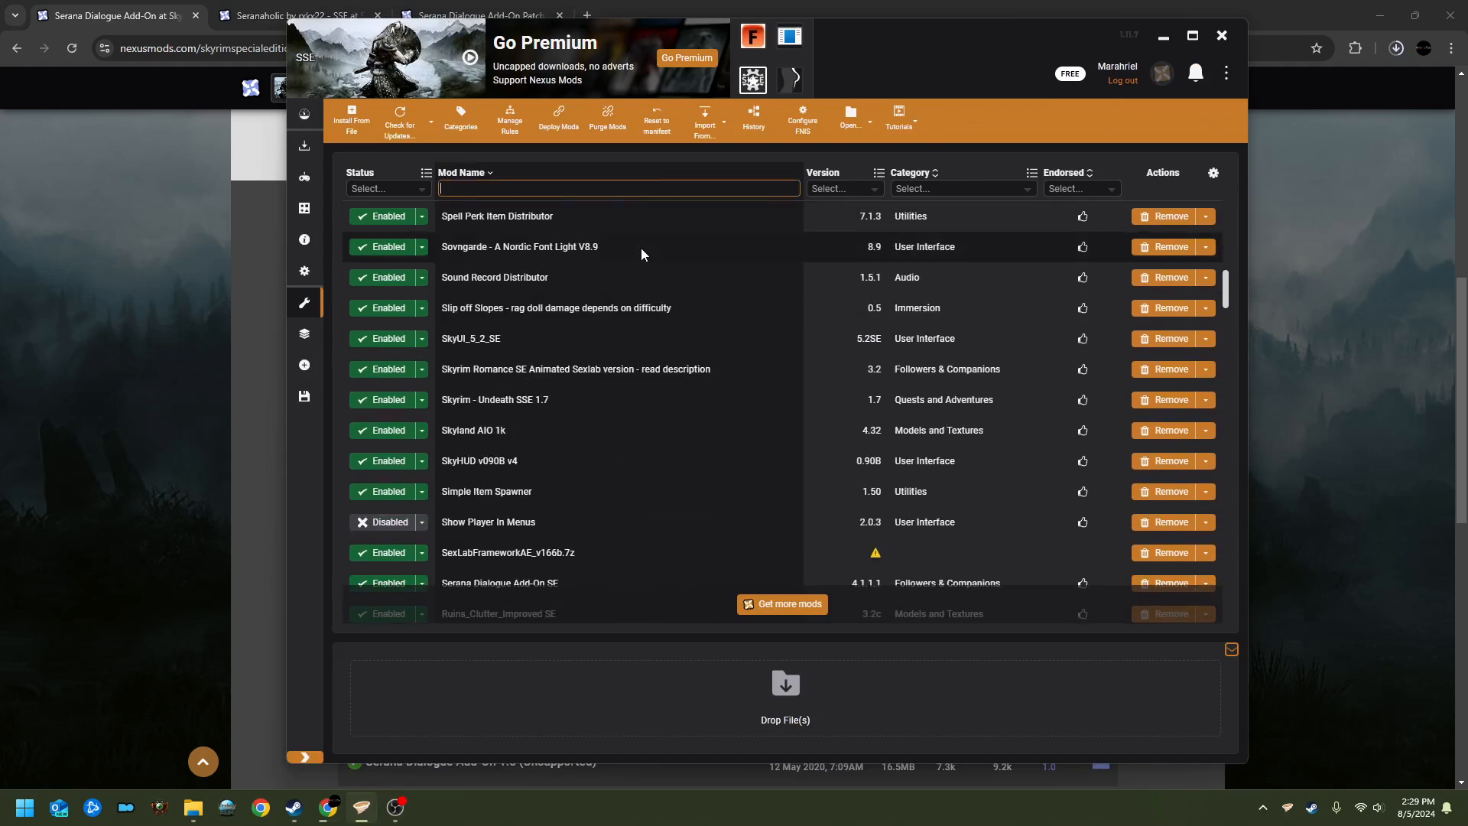
pyautogui.scroll(-3)
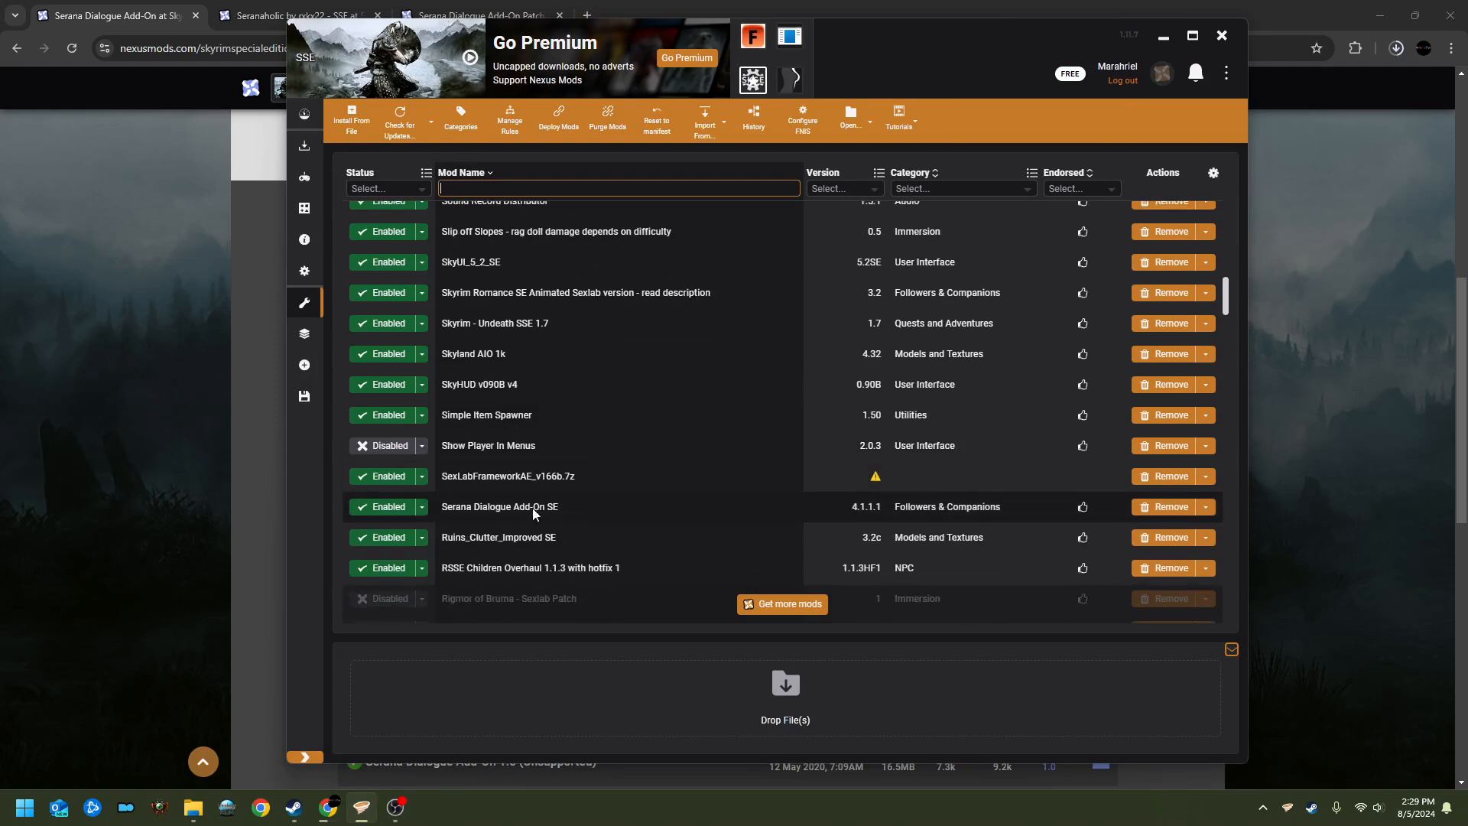
pyautogui.scroll(-3)
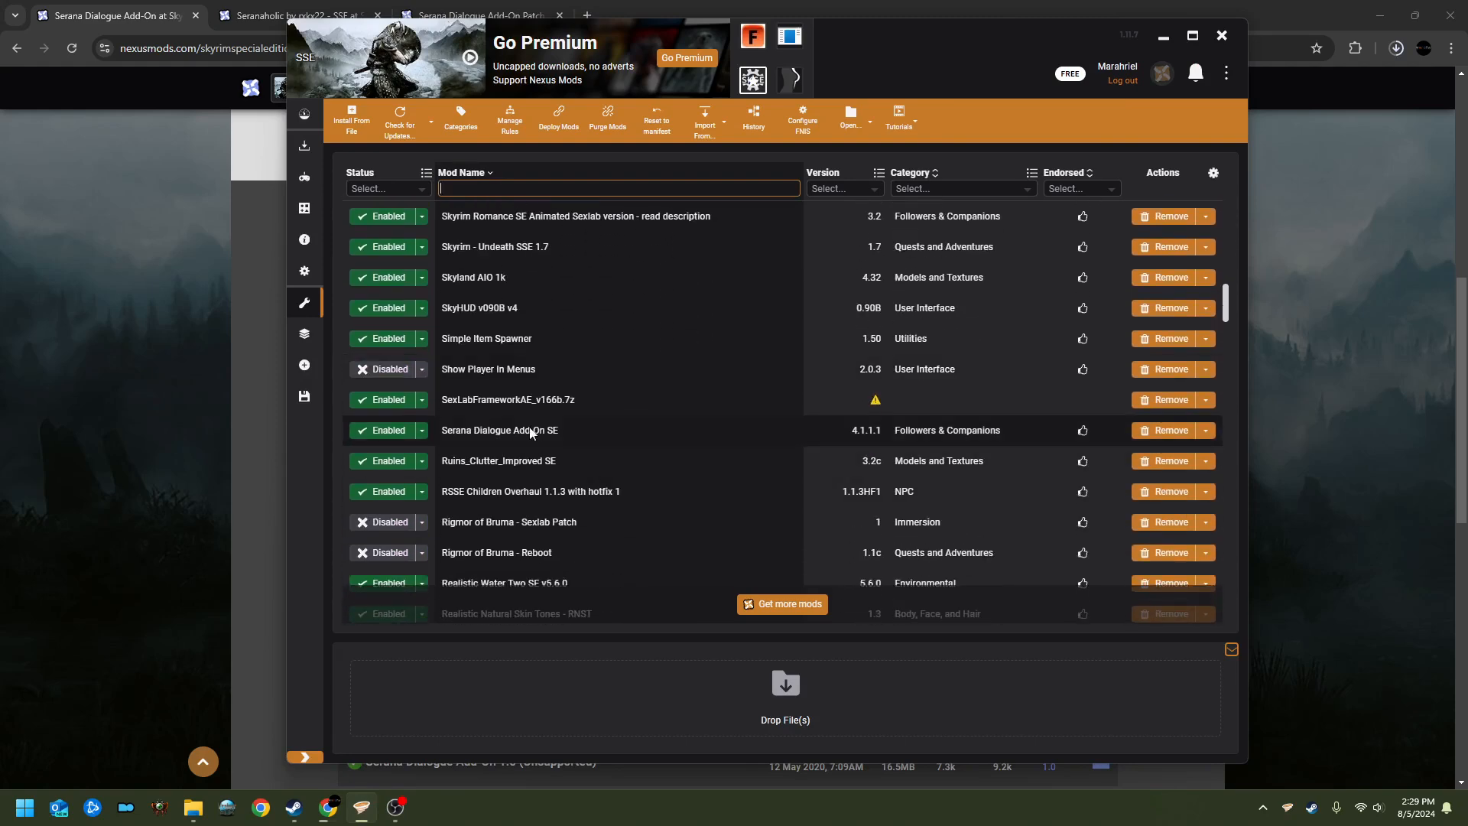
pyautogui.moveTo(182, 462)
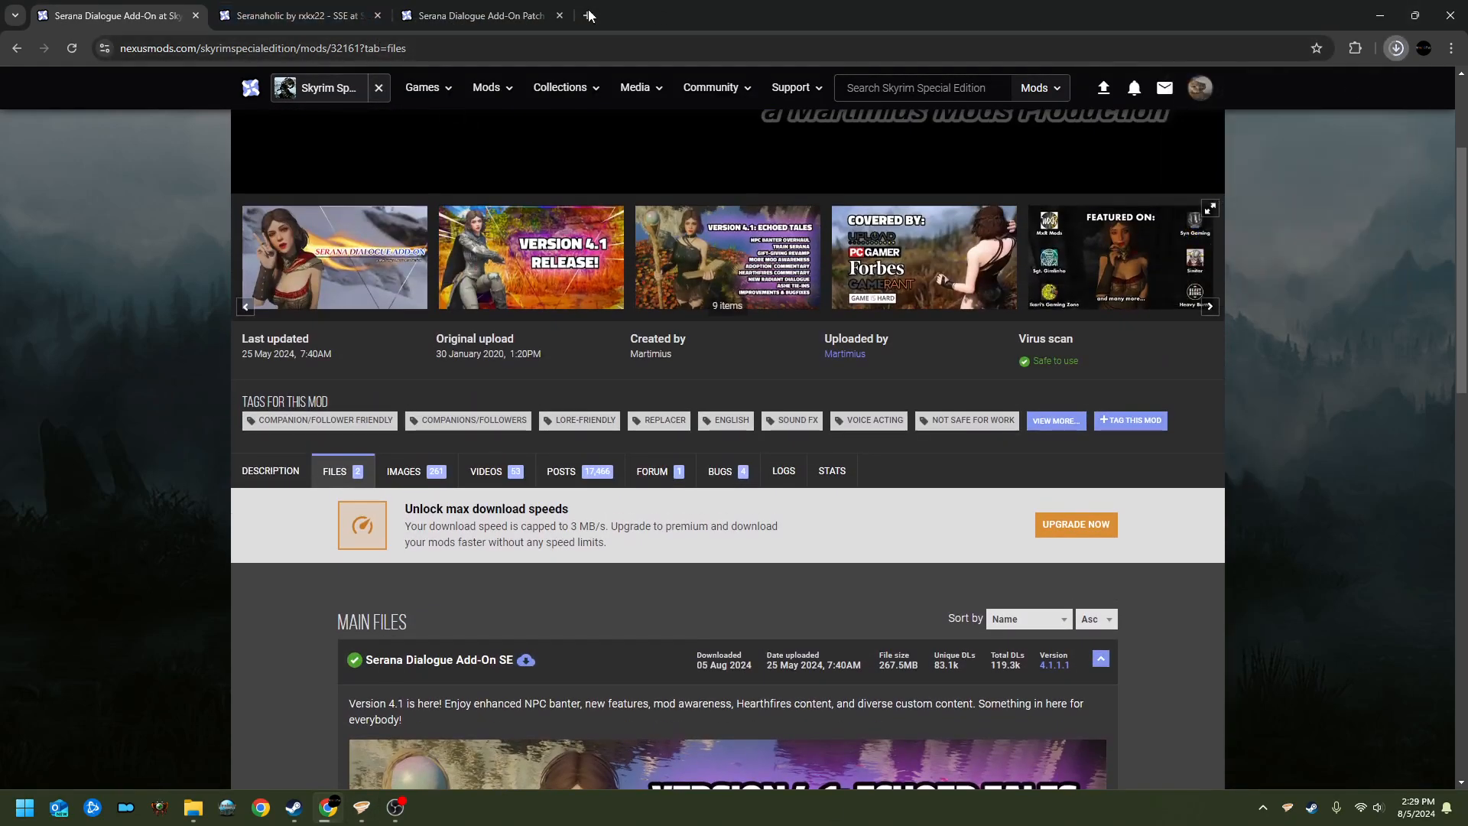
# Step: Switch to the Seranaholic tab and open the Seranaholic SSE 1.0 file download page
pyautogui.click(295, 16)
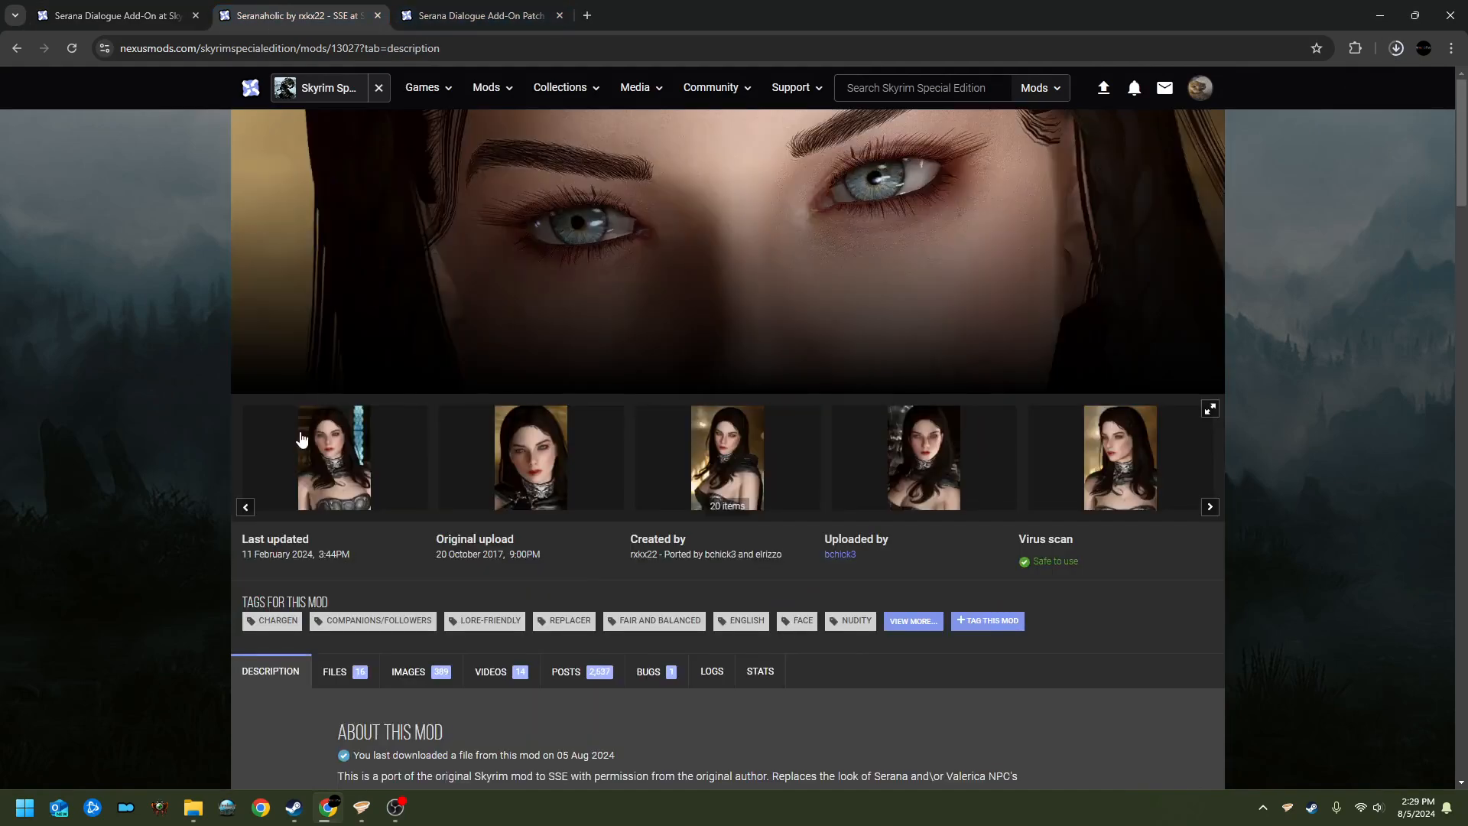
pyautogui.moveTo(440, 471)
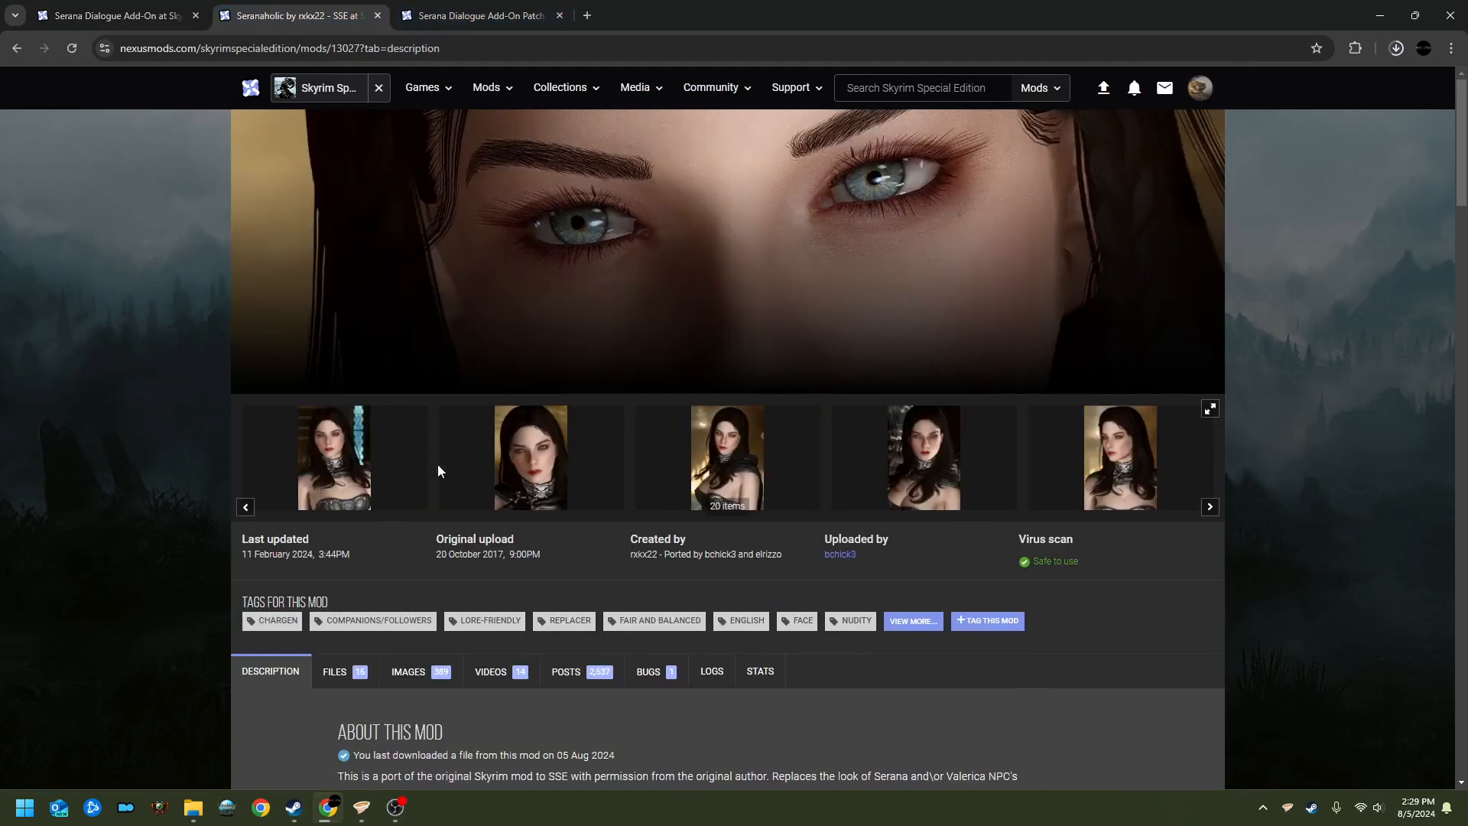
pyautogui.scroll(-3)
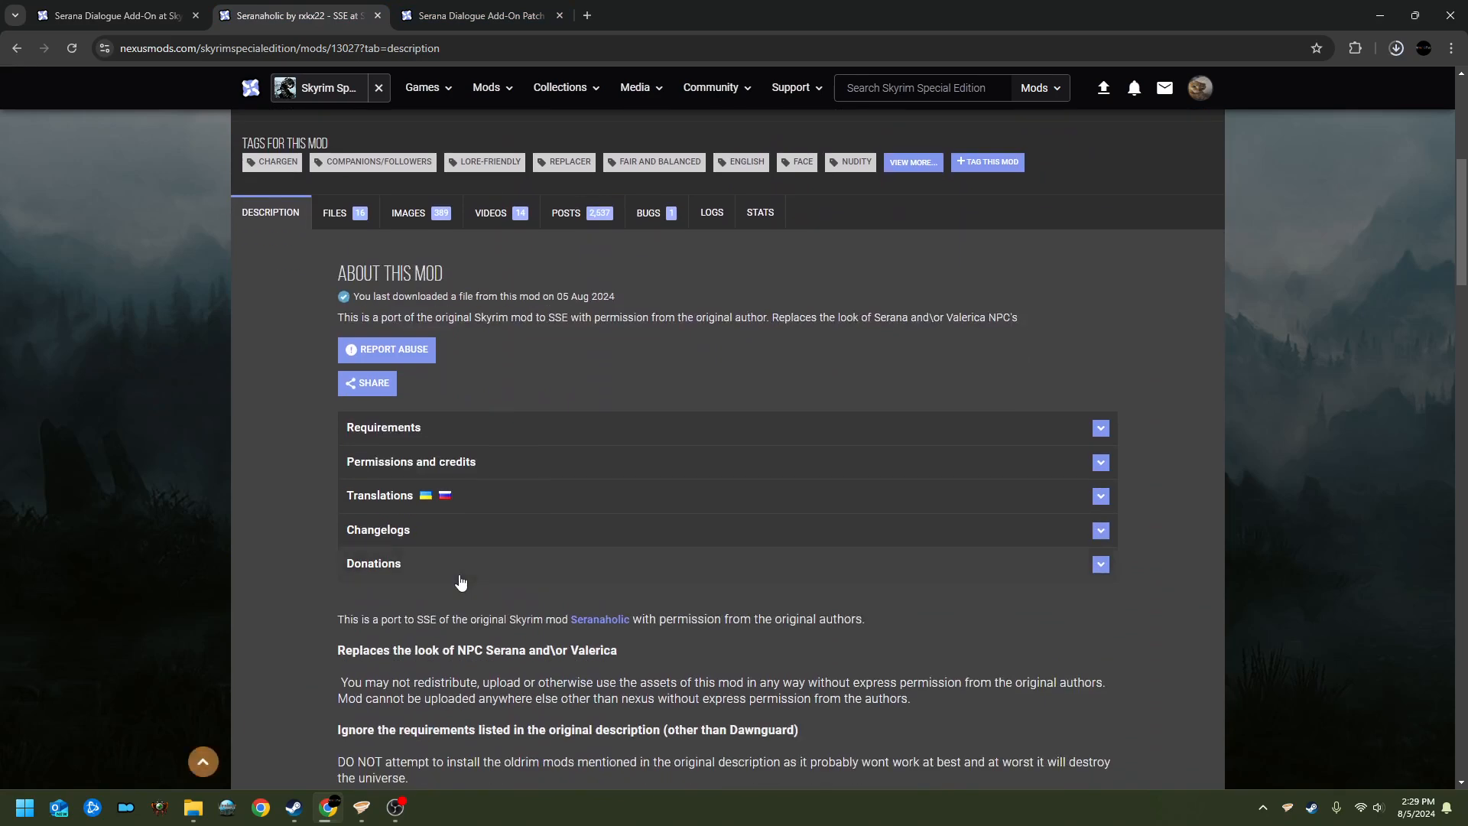
pyautogui.click(334, 213)
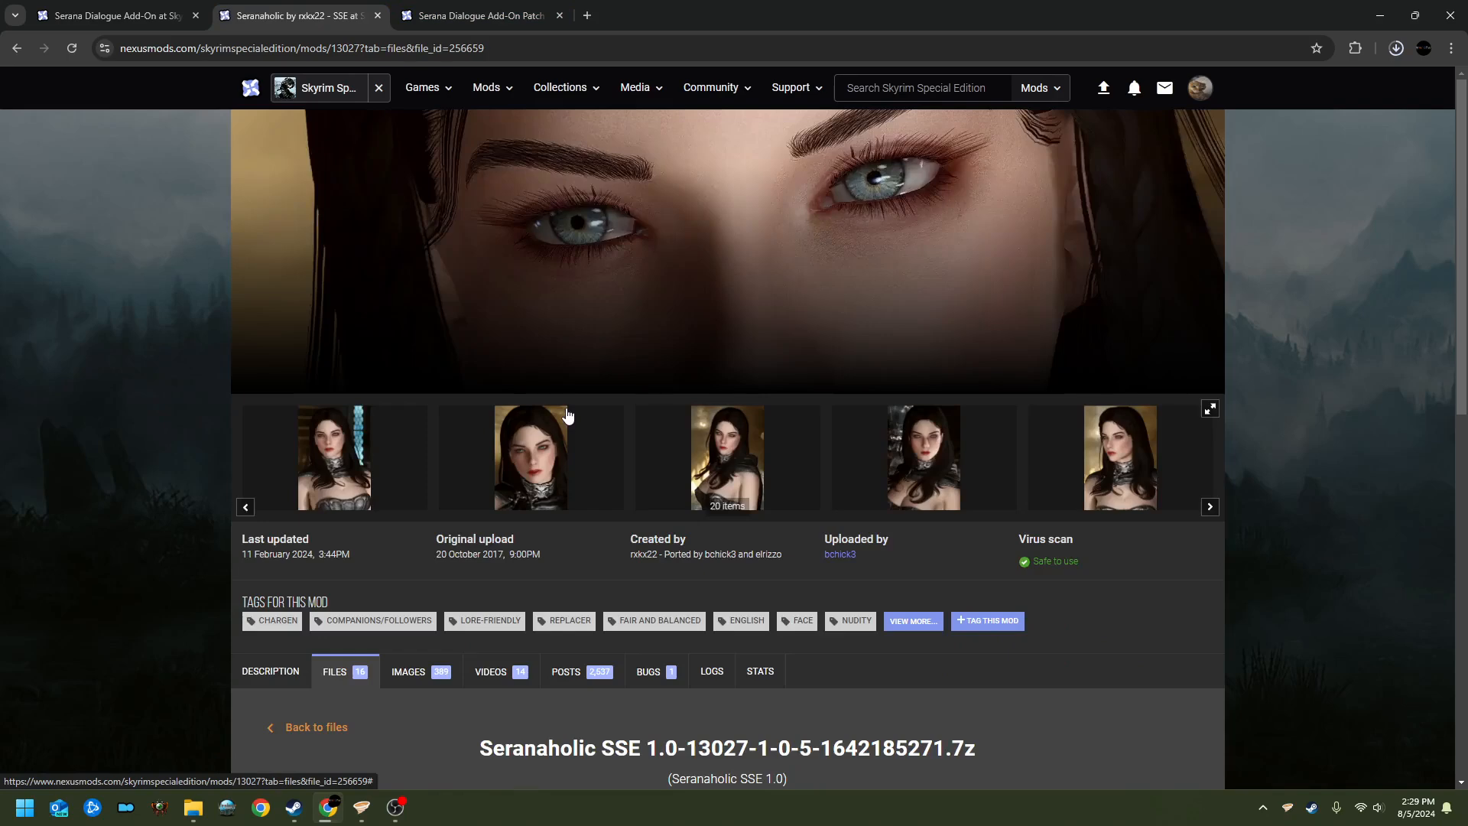
pyautogui.scroll(-3)
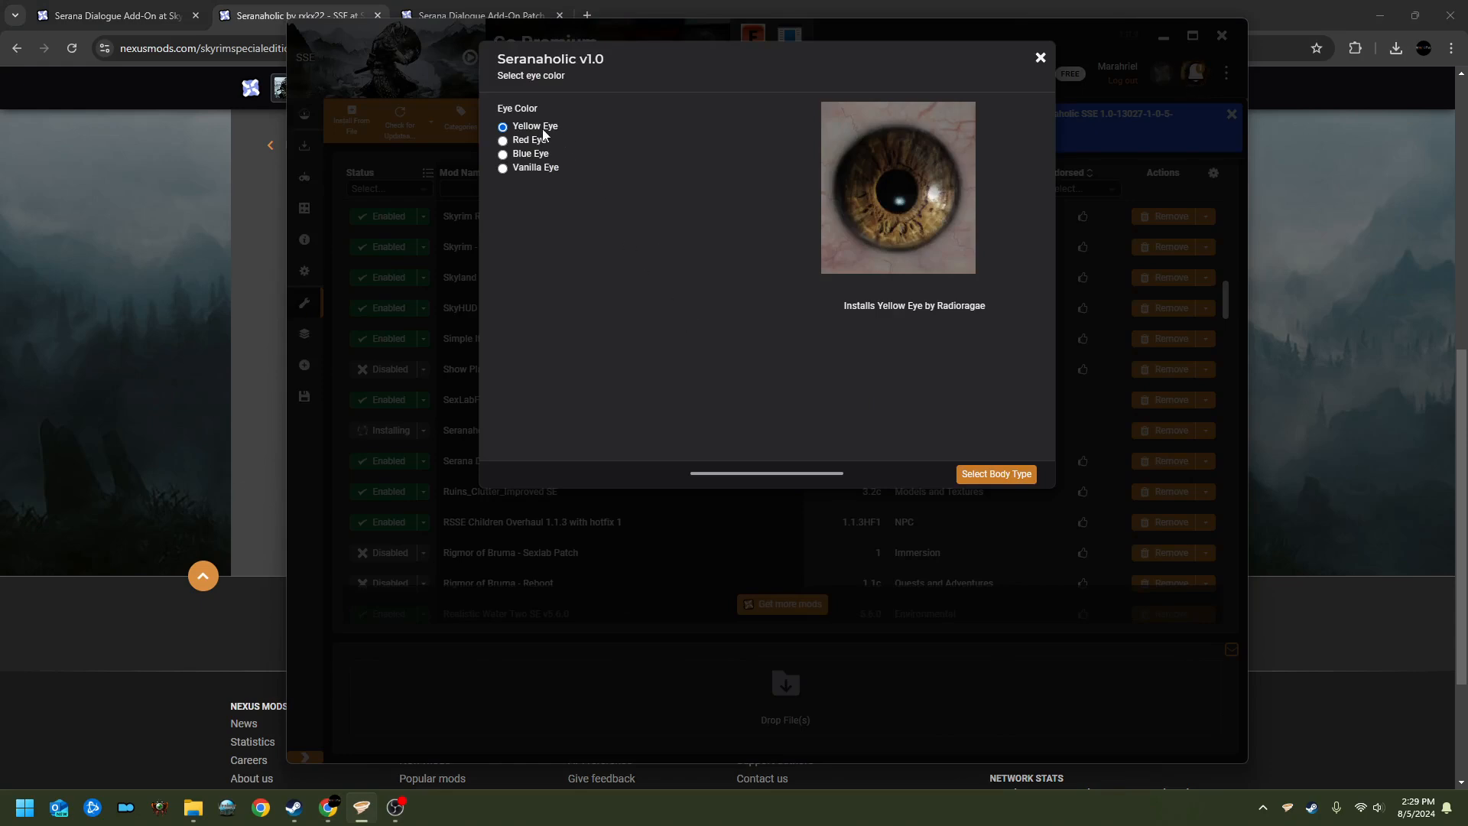
# Step: Keep Yellow Eye in the Seranaholic installer and pick a body type
pyautogui.click(995, 474)
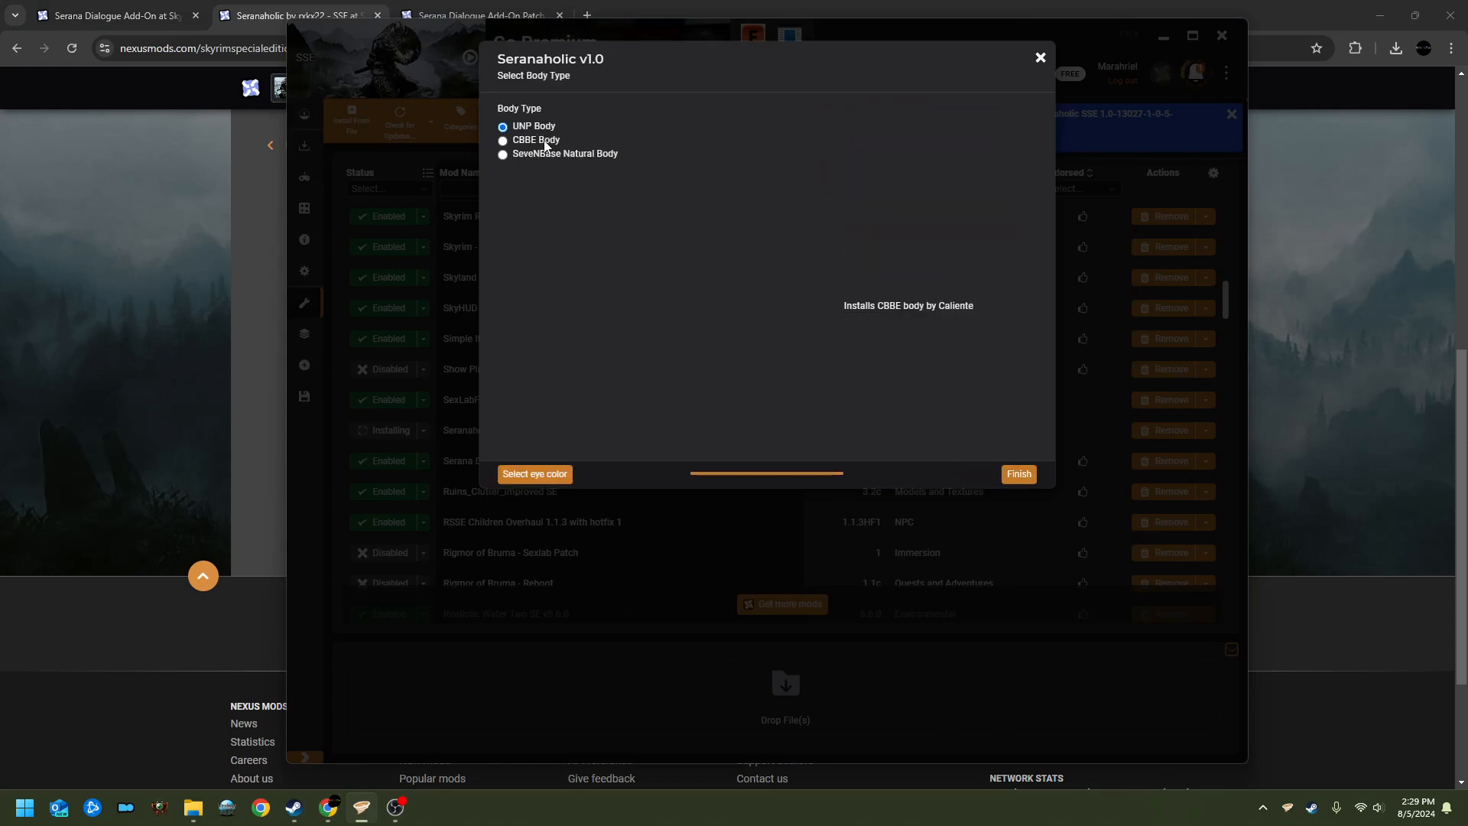
pyautogui.click(1017, 474)
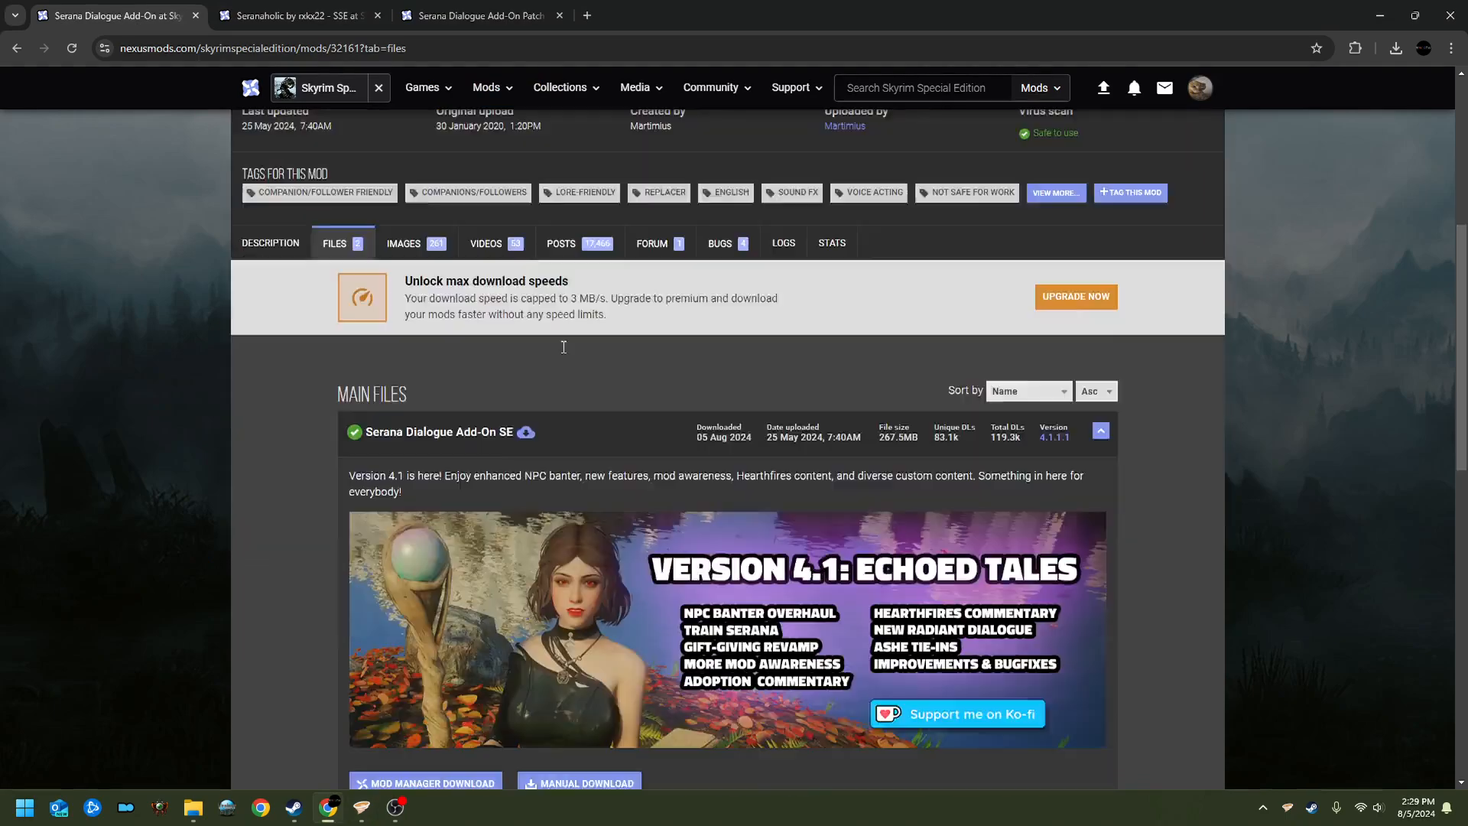
# Step: Open the Serana Dialogue Add-On Description and scroll to its install instructions and load order notes
pyautogui.click(270, 242)
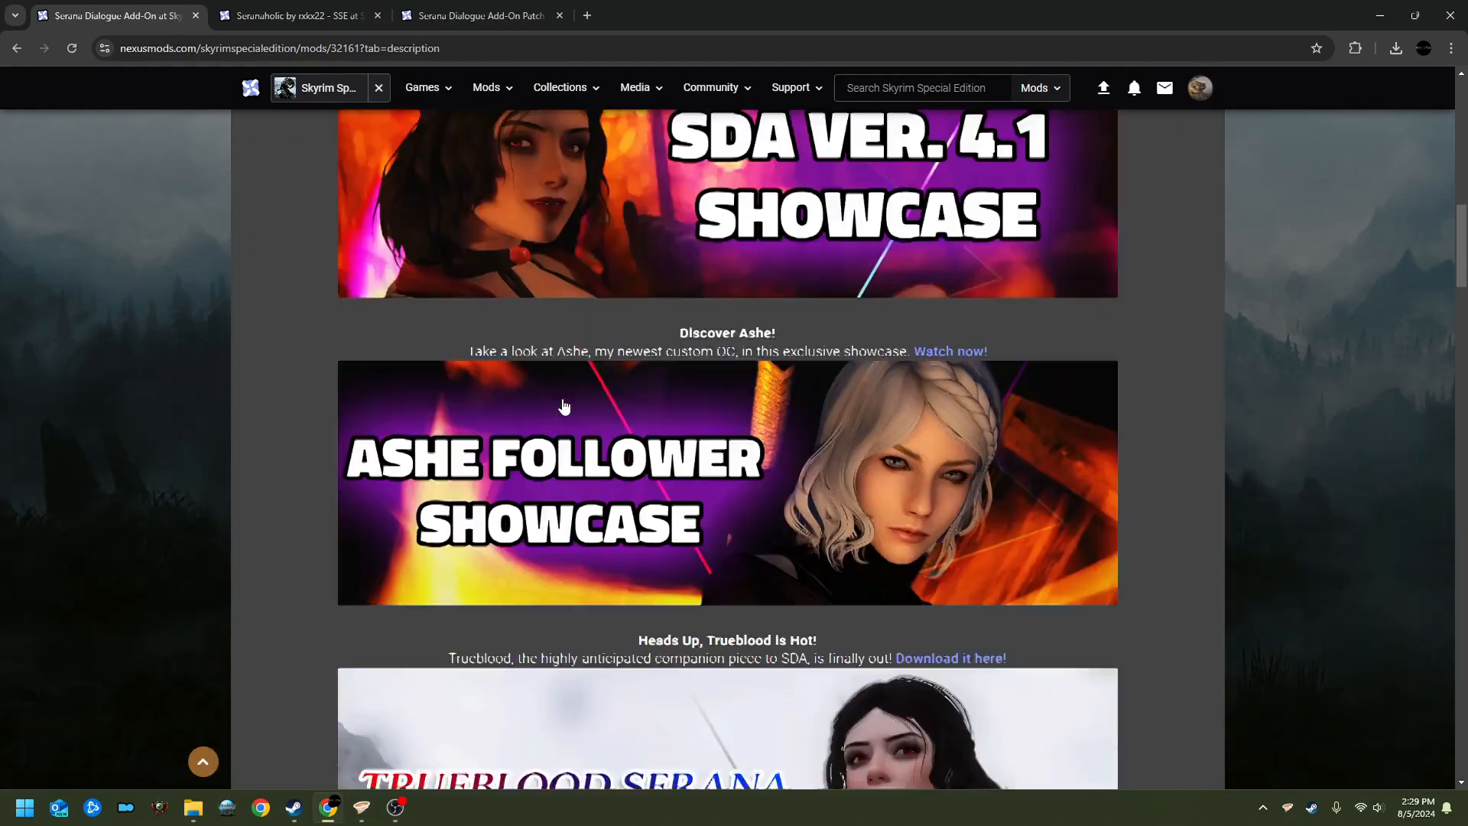
pyautogui.scroll(-3)
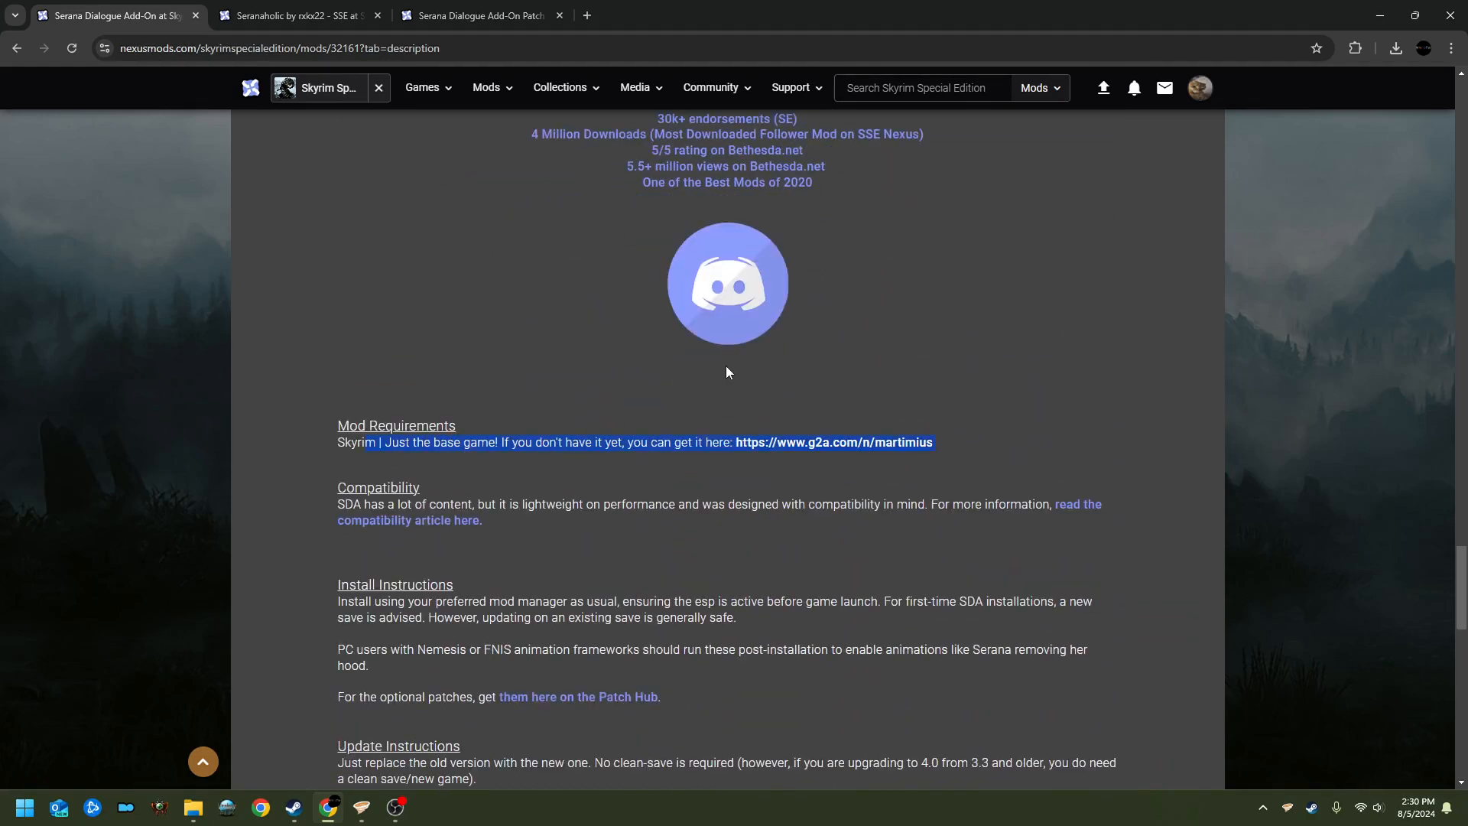
pyautogui.scroll(-3)
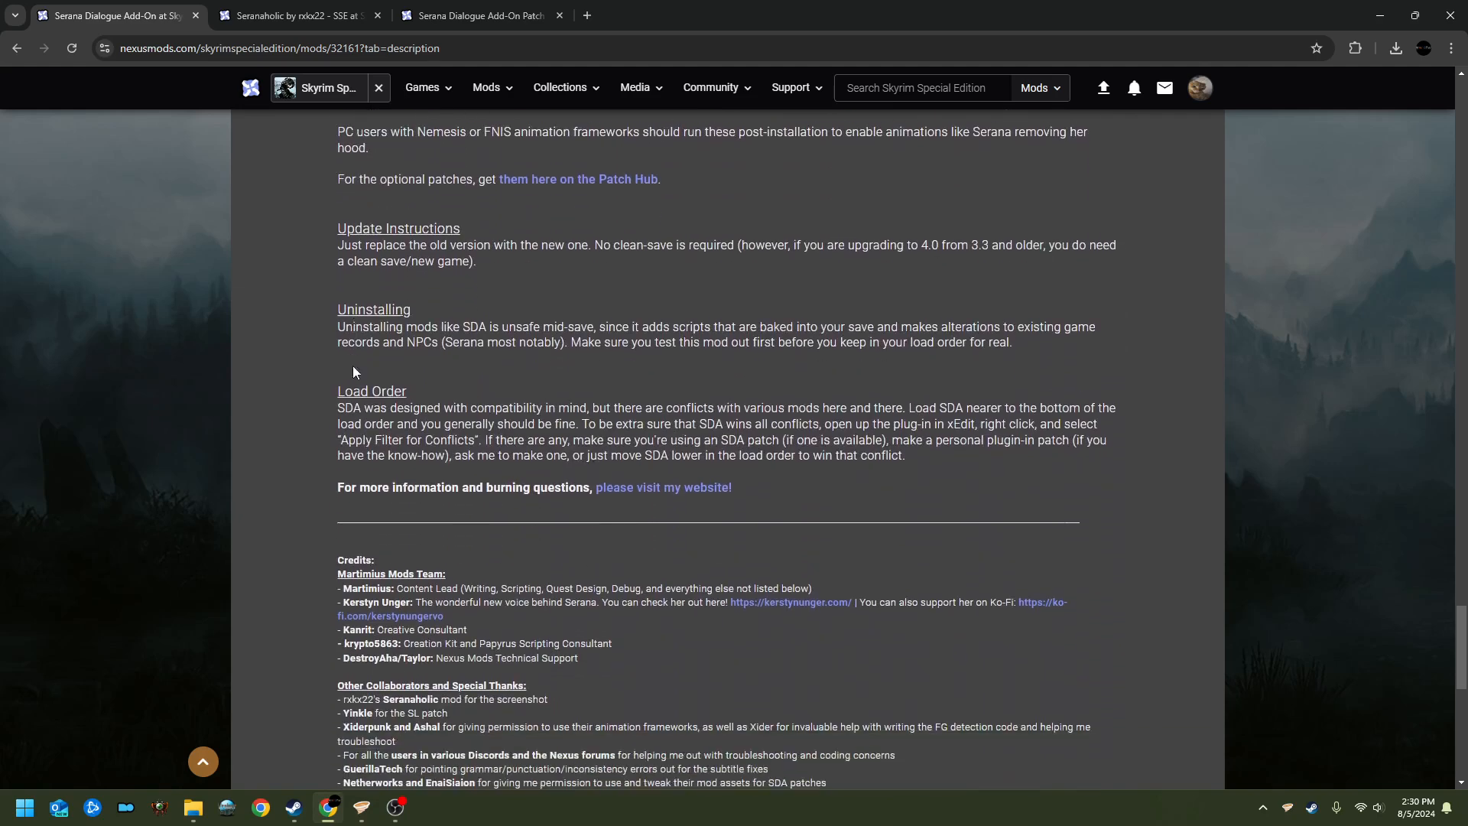